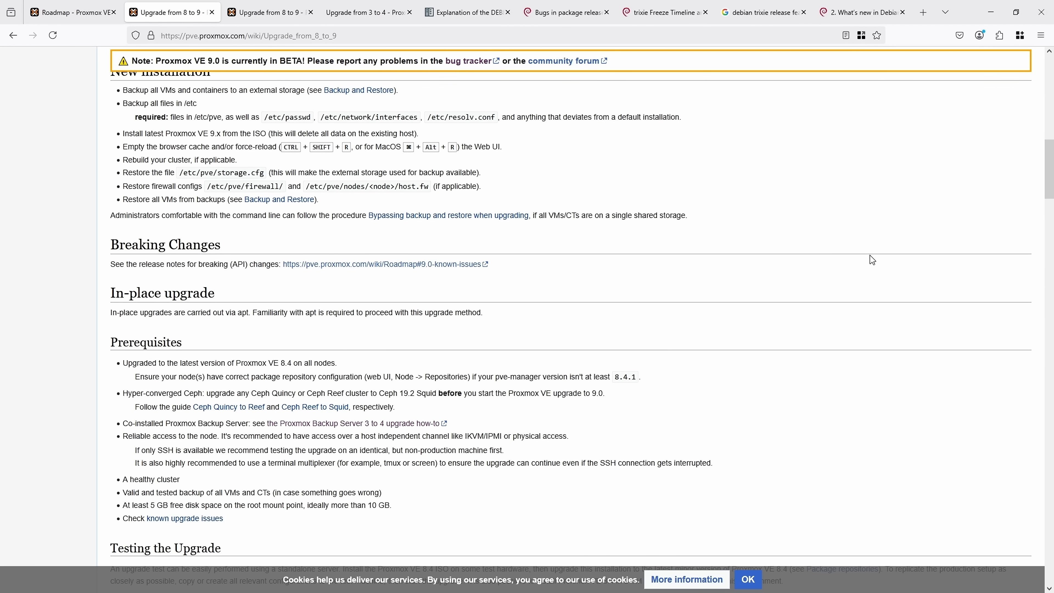
- Switch to the Proxmox roadmap showing the VE 9.0 BETA 1 release notes
{"action": "left_click", "coordinate": [72, 12]}
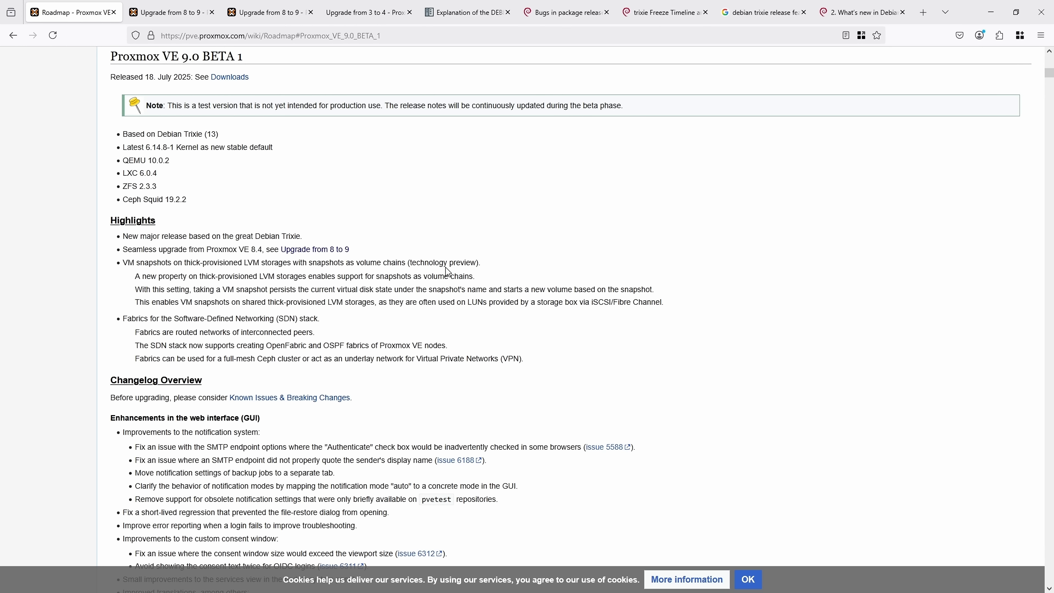
{"action": "mouse_move", "coordinate": [203, 209]}
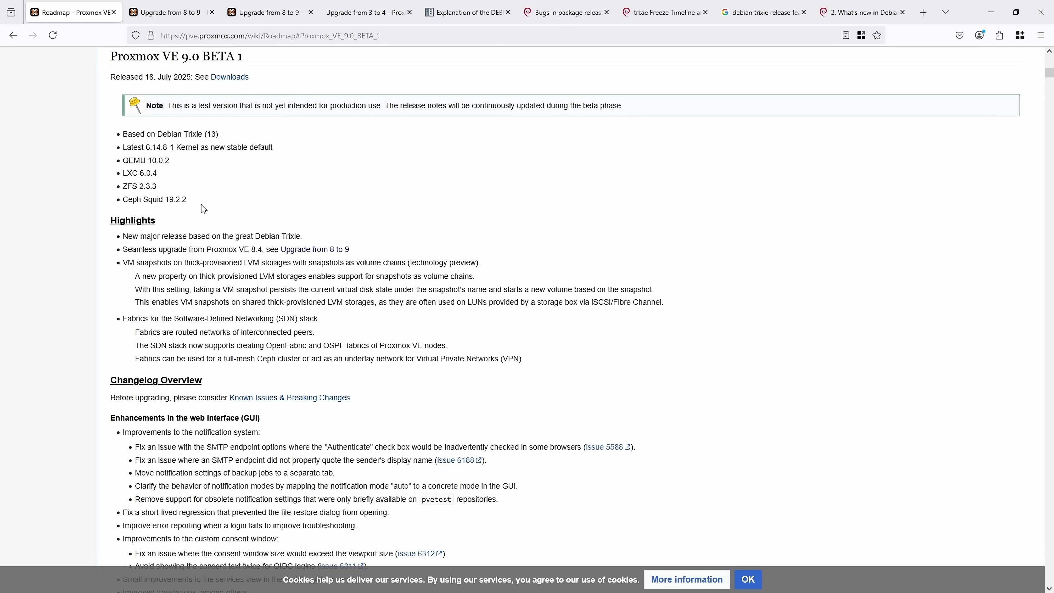
{"action": "left_click_drag", "start_coordinate": [123, 134], "coordinate": [165, 198]}
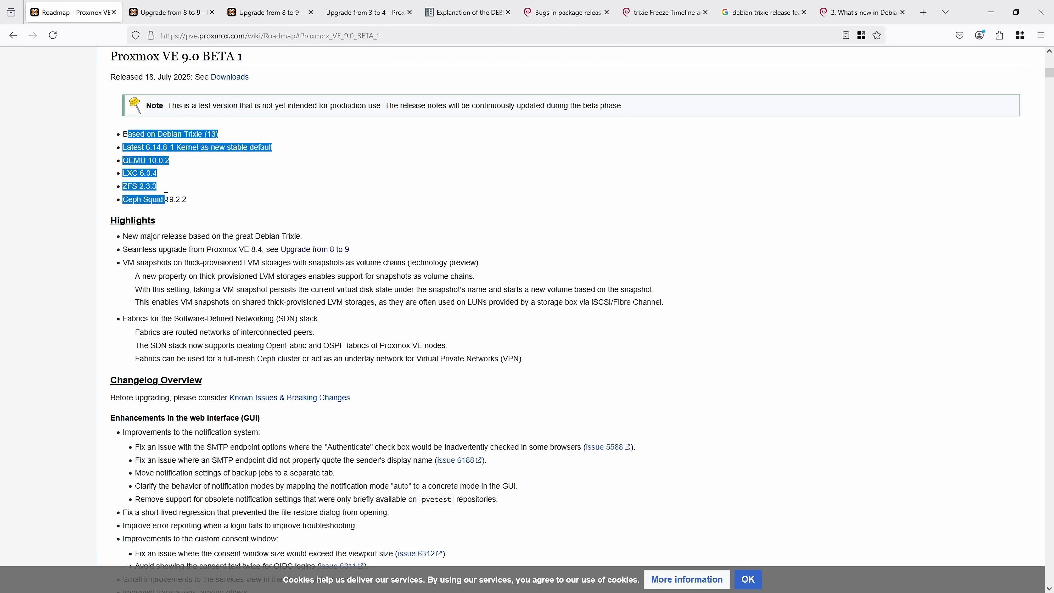
{"action": "left_click", "coordinate": [186, 199]}
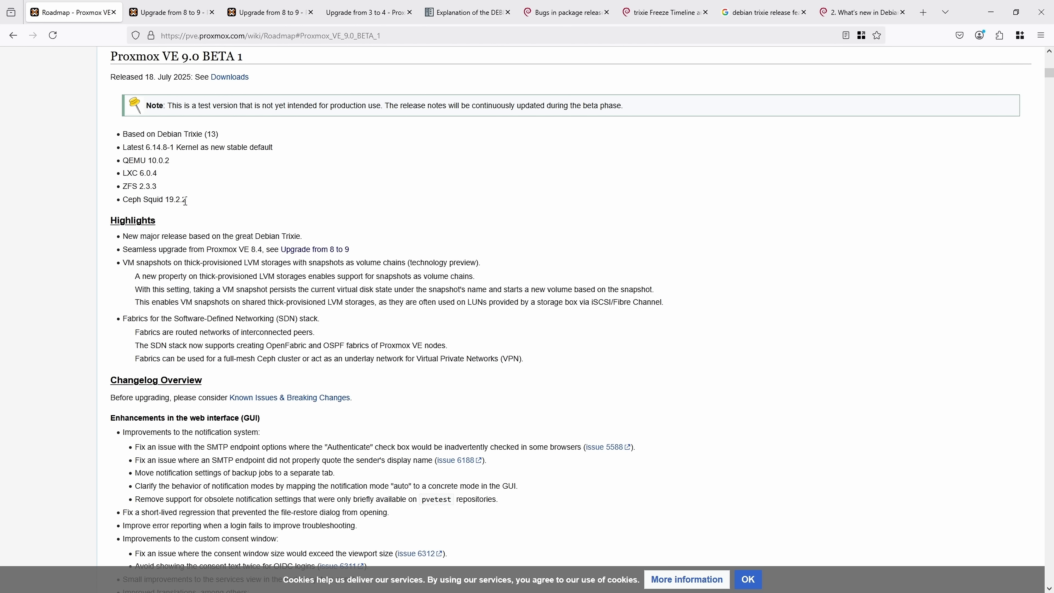
{"action": "scroll", "scroll_direction": "down", "scroll_amount": 3}
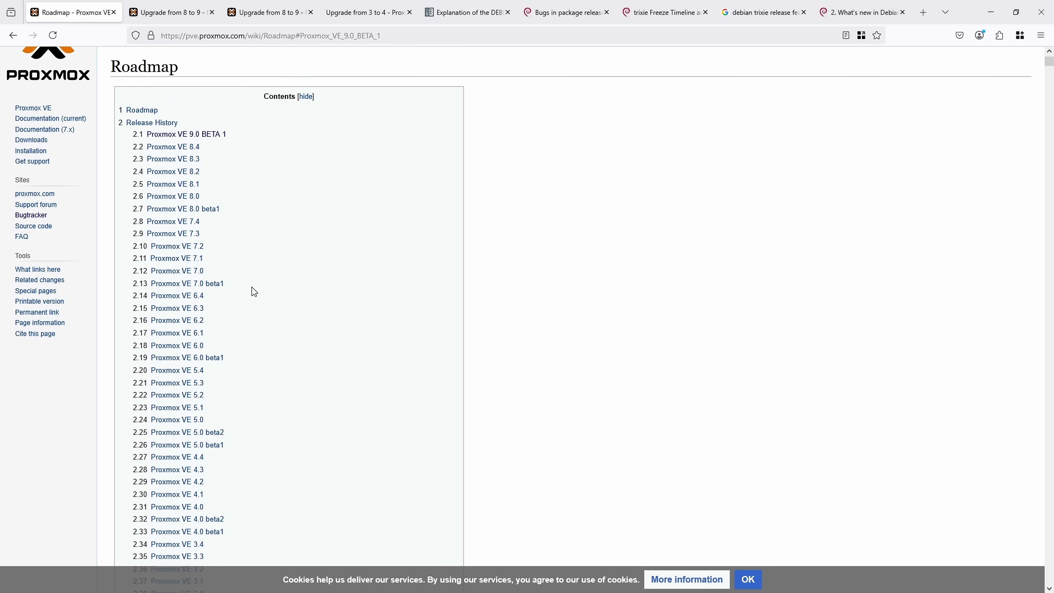
{"action": "scroll", "scroll_direction": "down", "scroll_amount": 3}
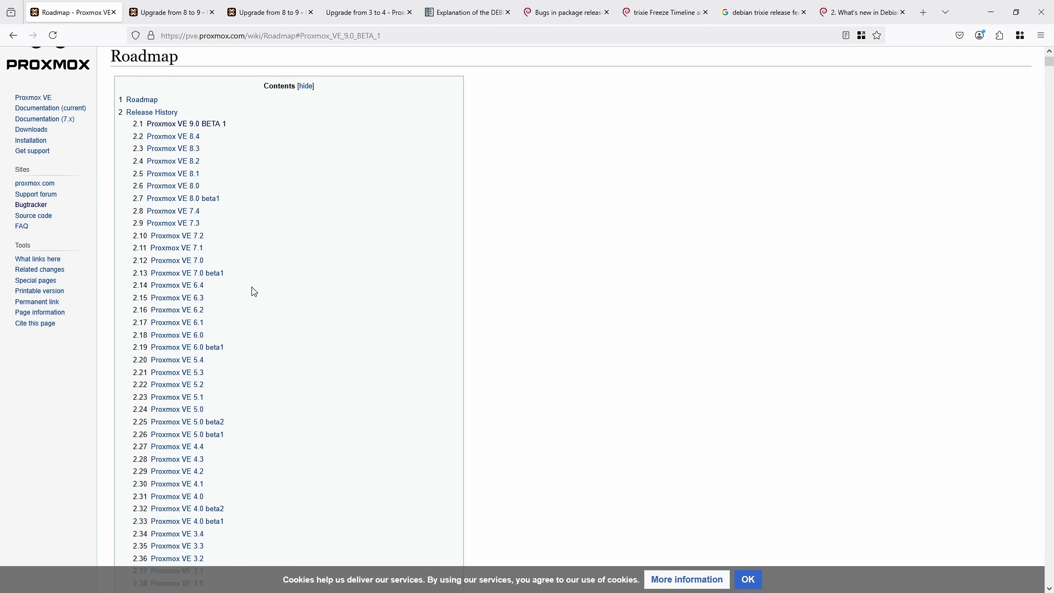
{"action": "mouse_move", "coordinate": [228, 240]}
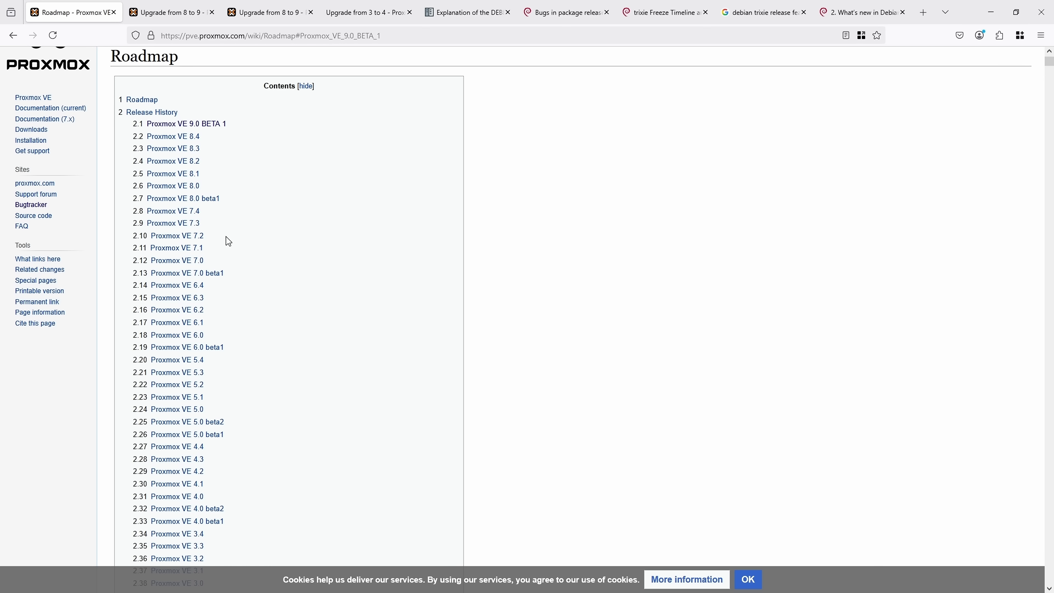
- Show the Debian 13 release notes' package version table comparing bookworm and trixie
{"action": "left_click", "coordinate": [861, 12]}
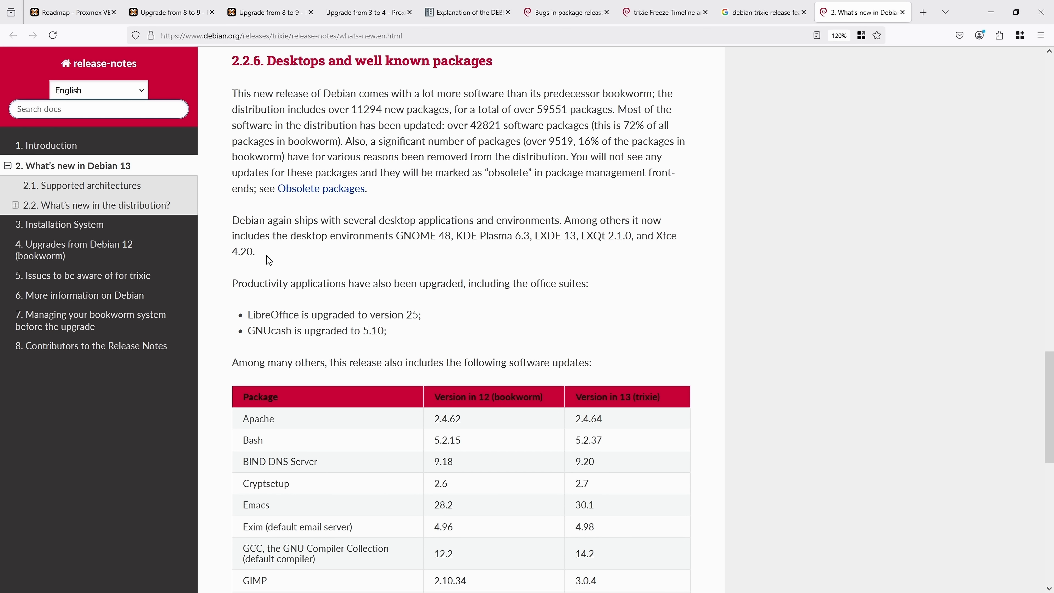
{"action": "mouse_move", "coordinate": [261, 281]}
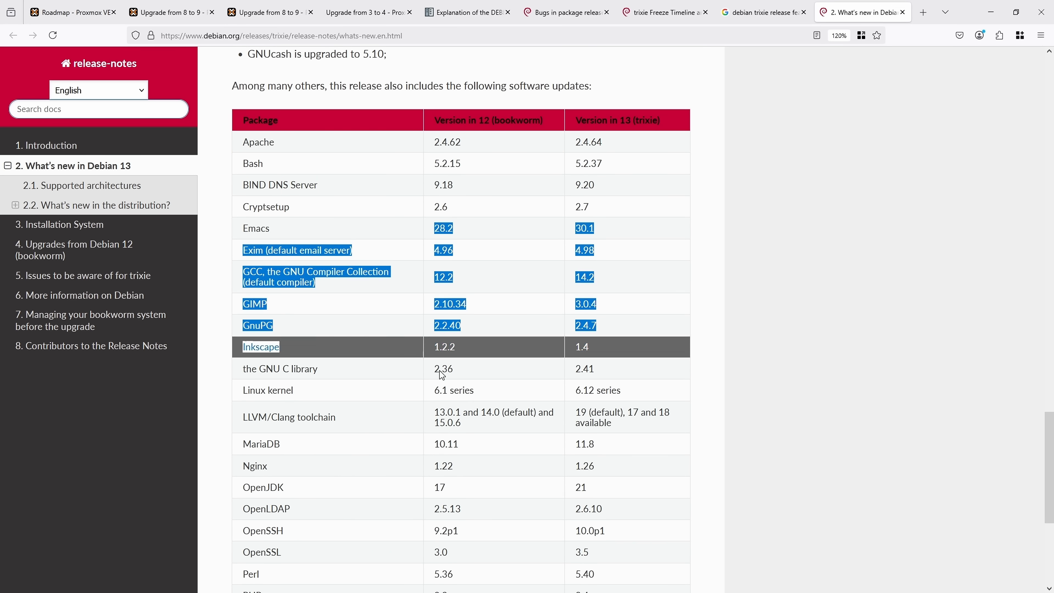
{"action": "scroll", "scroll_direction": "down", "scroll_amount": 3}
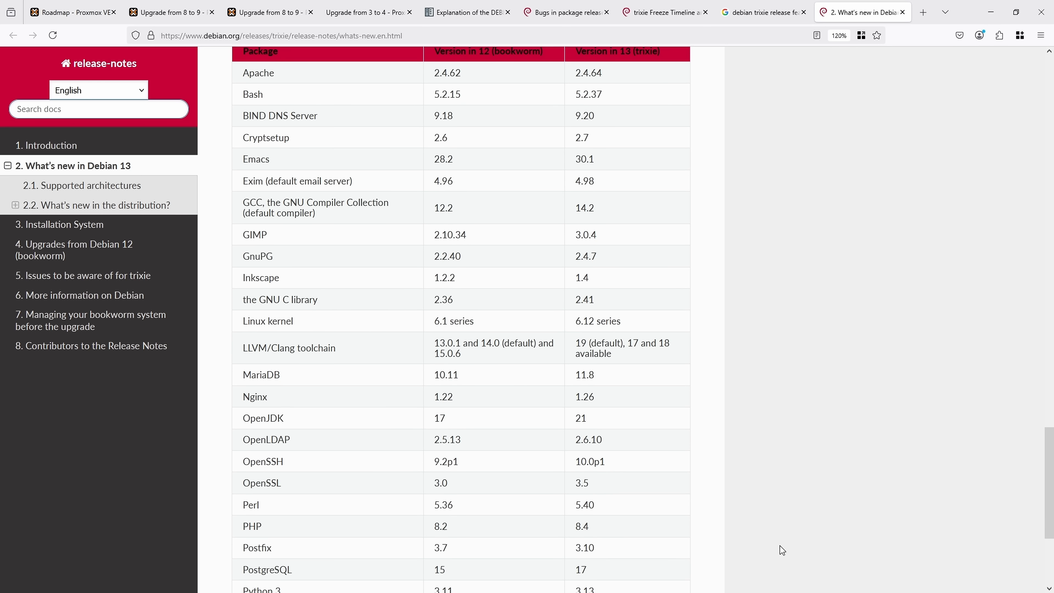
{"action": "mouse_move", "coordinate": [763, 560]}
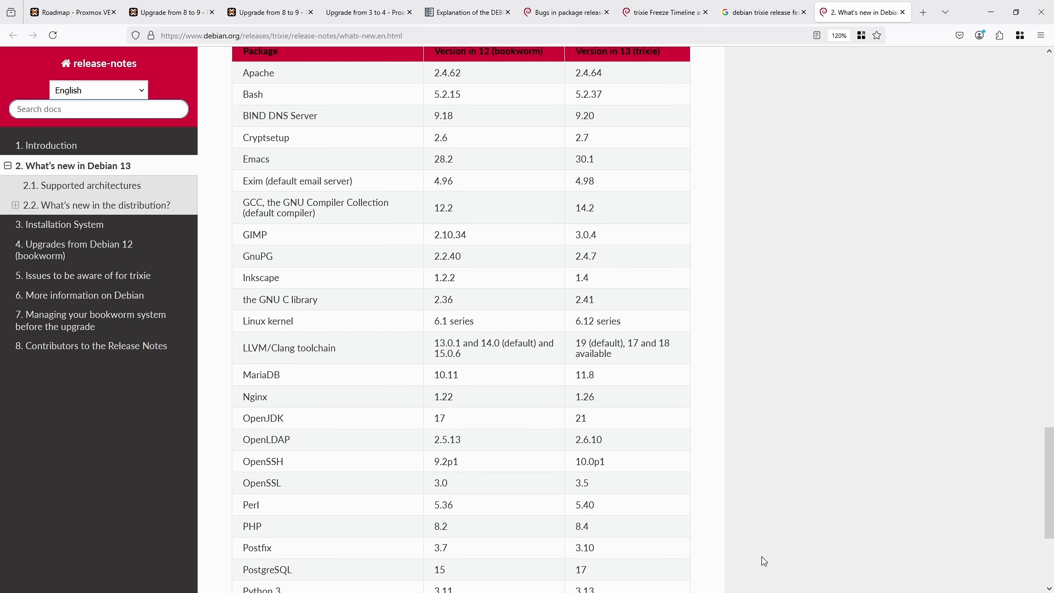
{"action": "mouse_move", "coordinate": [715, 294]}
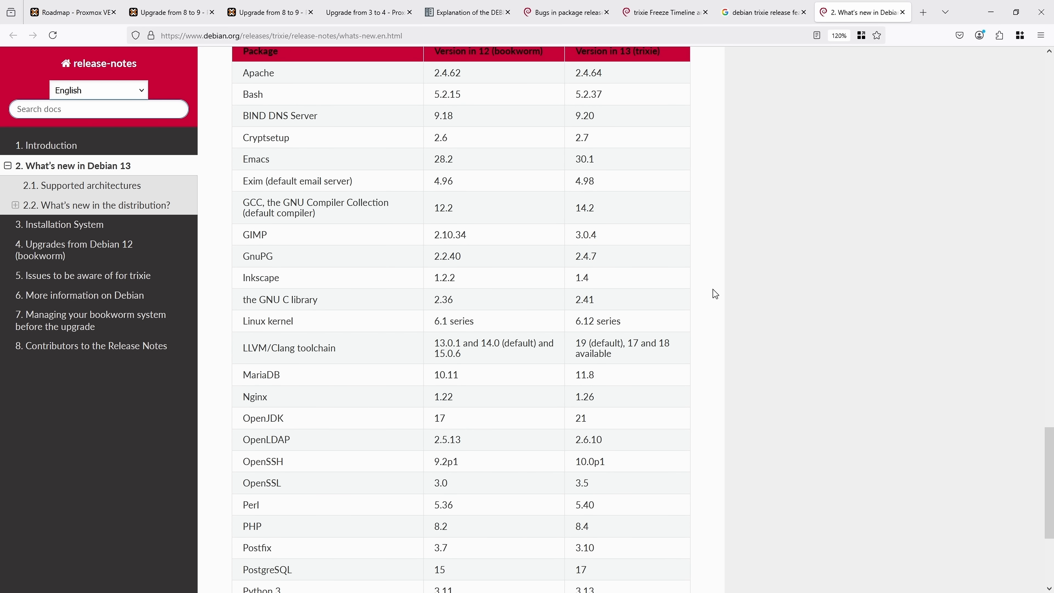
{"action": "scroll", "scroll_direction": "down", "scroll_amount": 3}
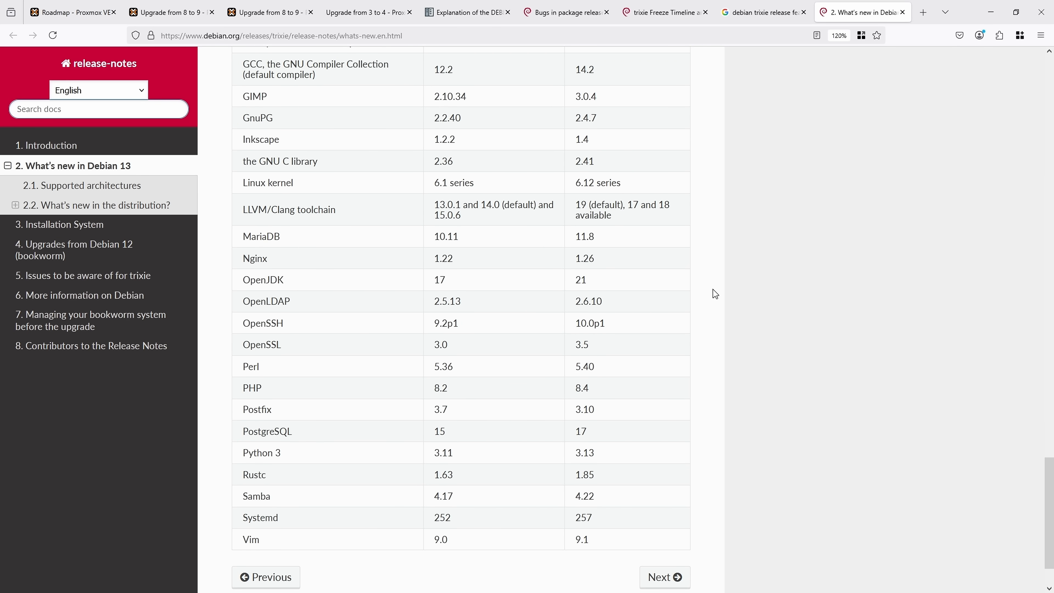
{"action": "scroll", "scroll_direction": "down", "scroll_amount": 3}
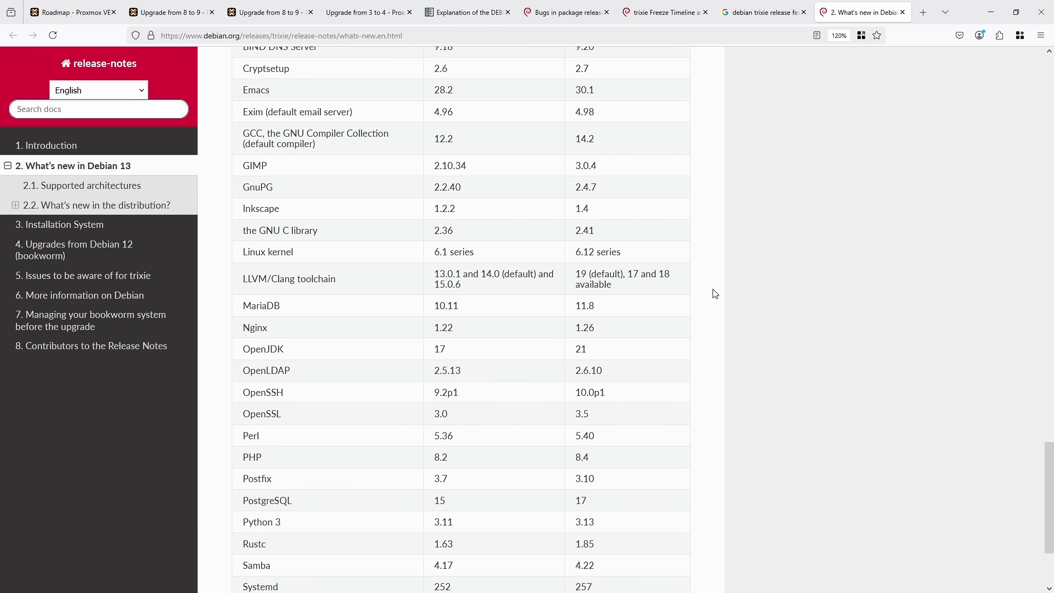
{"action": "scroll", "scroll_direction": "down", "scroll_amount": 3}
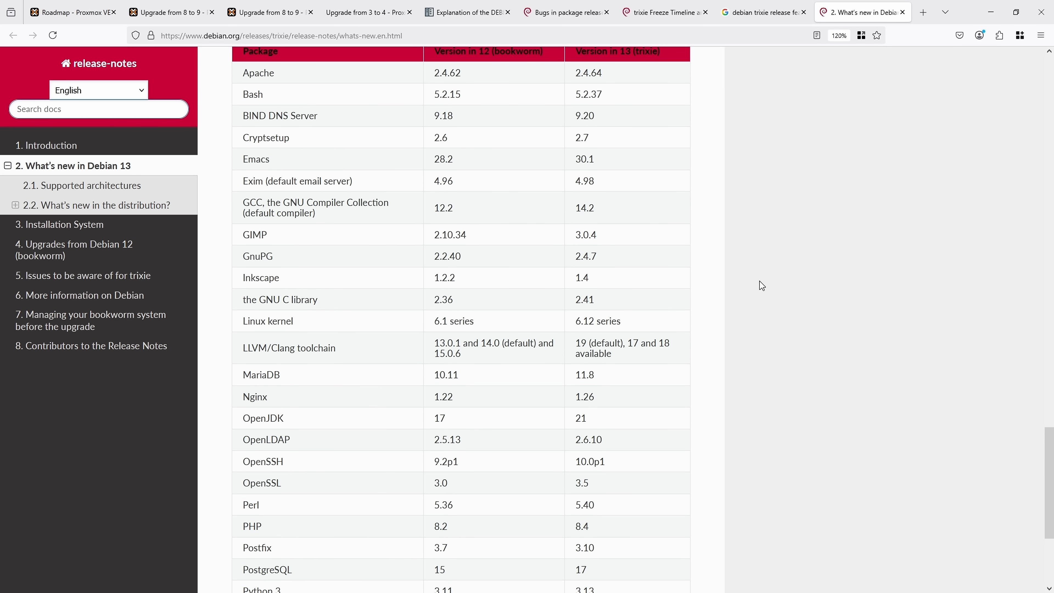
- Return to the roadmap highlights and highlight the LVM snapshot volume-chain description
{"action": "left_click", "coordinate": [71, 12]}
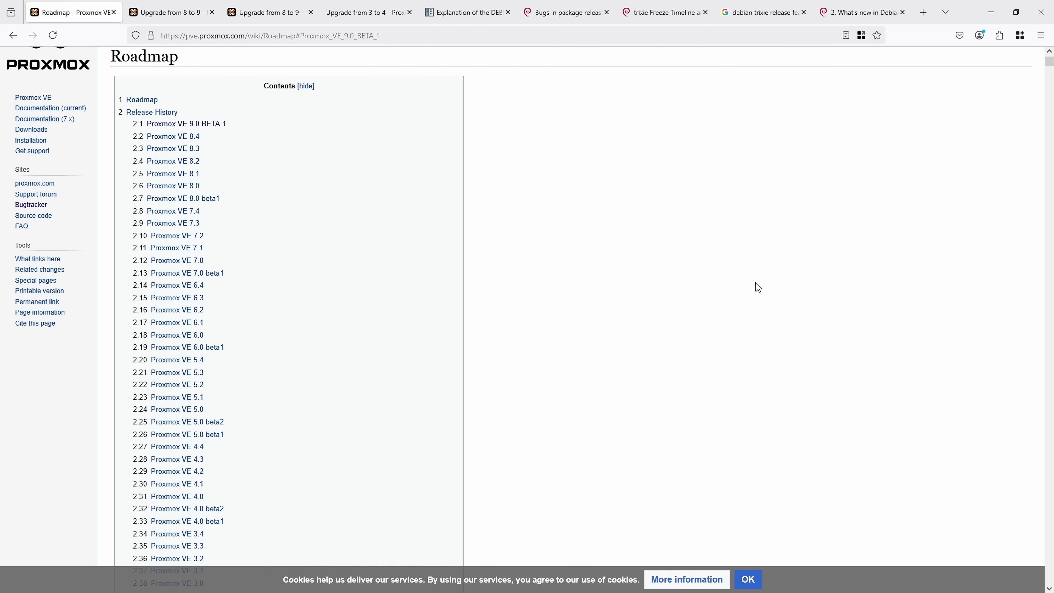
{"action": "scroll", "scroll_direction": "down", "scroll_amount": 3}
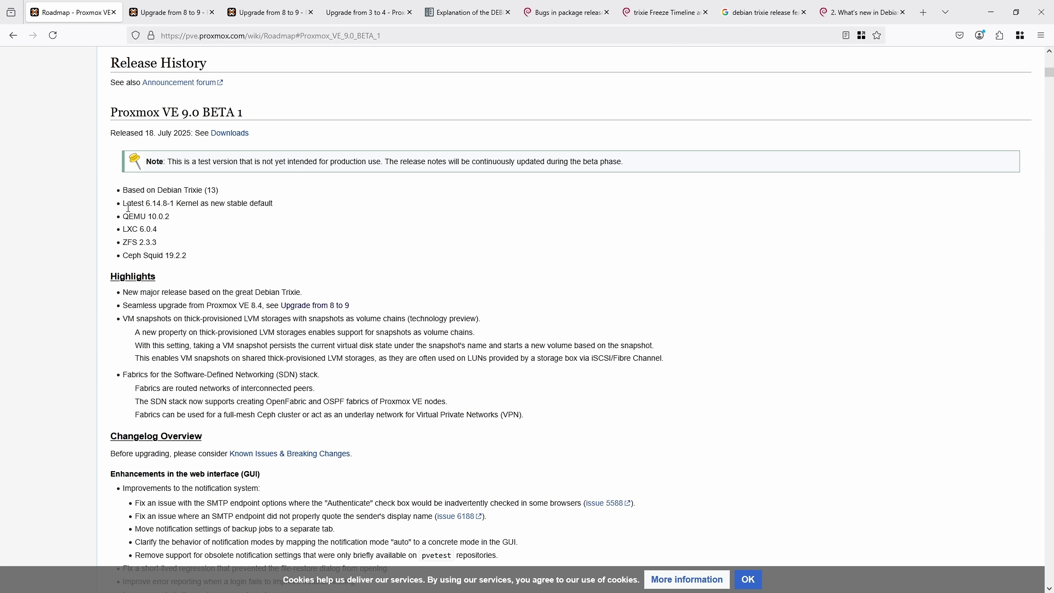
{"action": "mouse_move", "coordinate": [251, 207]}
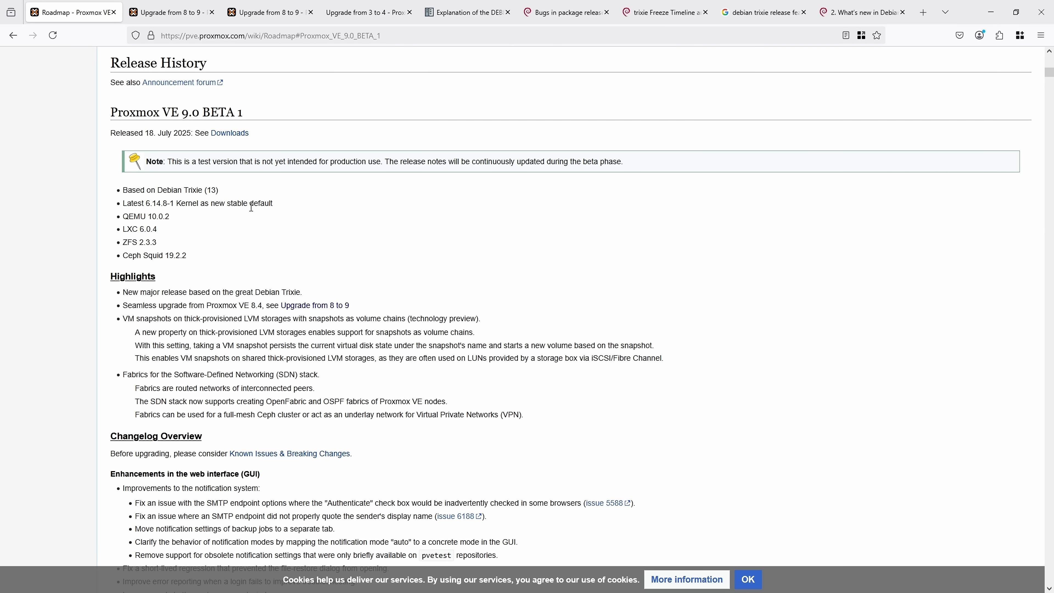
{"action": "mouse_move", "coordinate": [207, 162]}
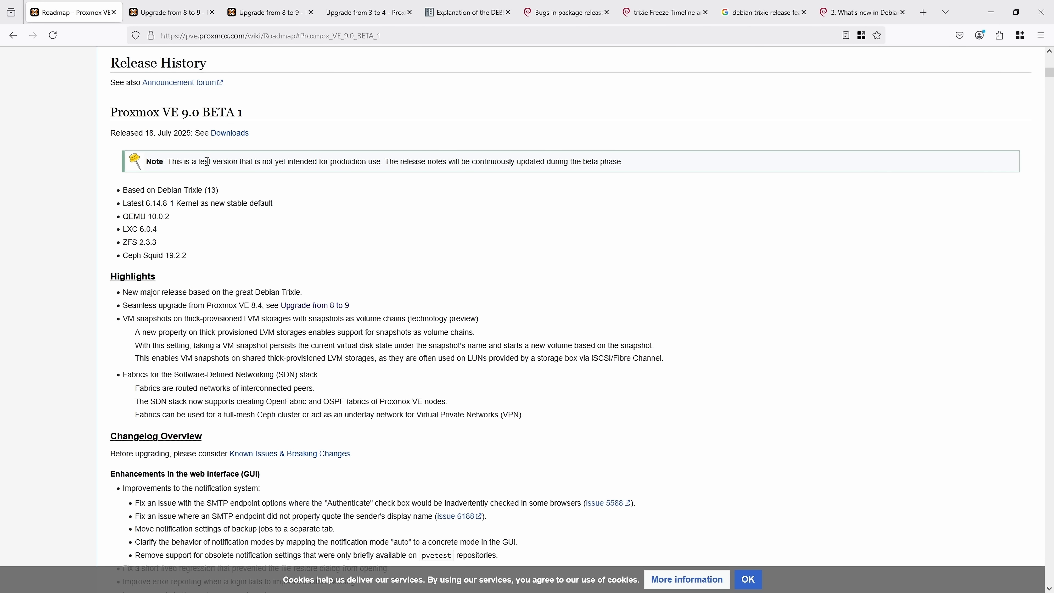
{"action": "mouse_move", "coordinate": [240, 109]}
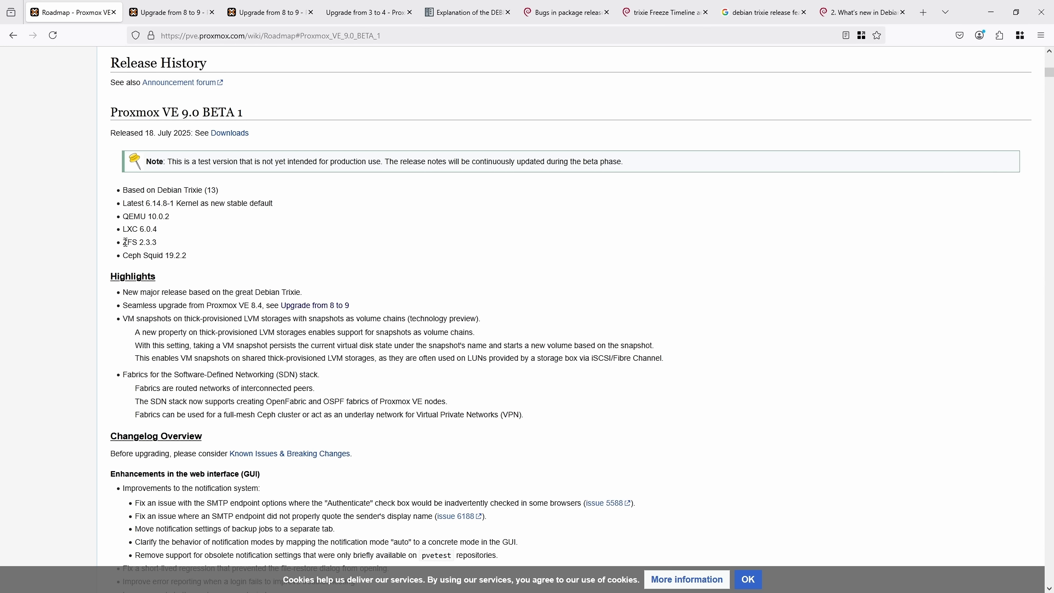
{"action": "mouse_move", "coordinate": [167, 248]}
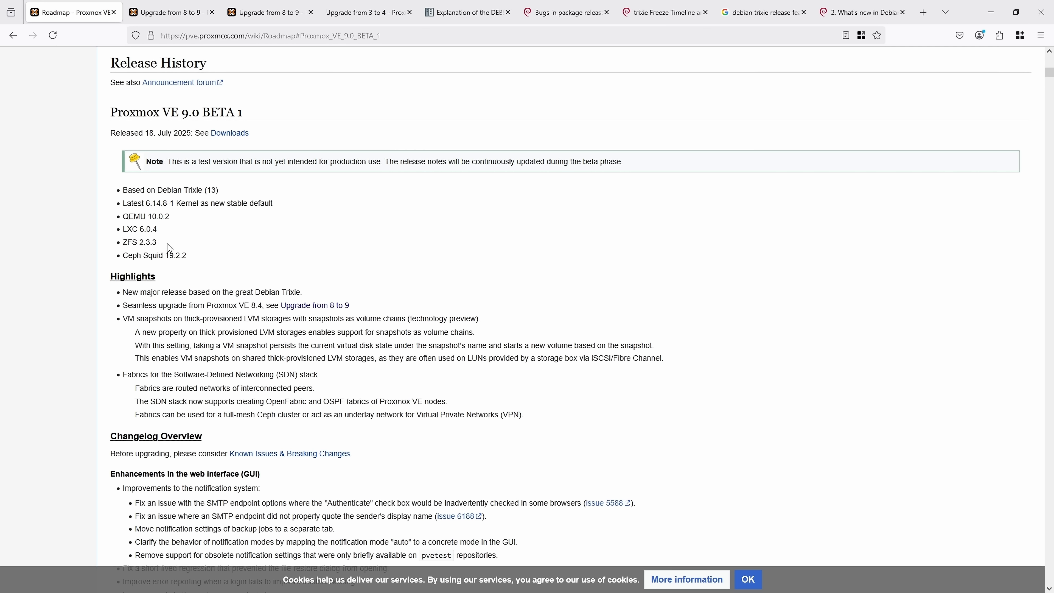
{"action": "double_click", "coordinate": [138, 242]}
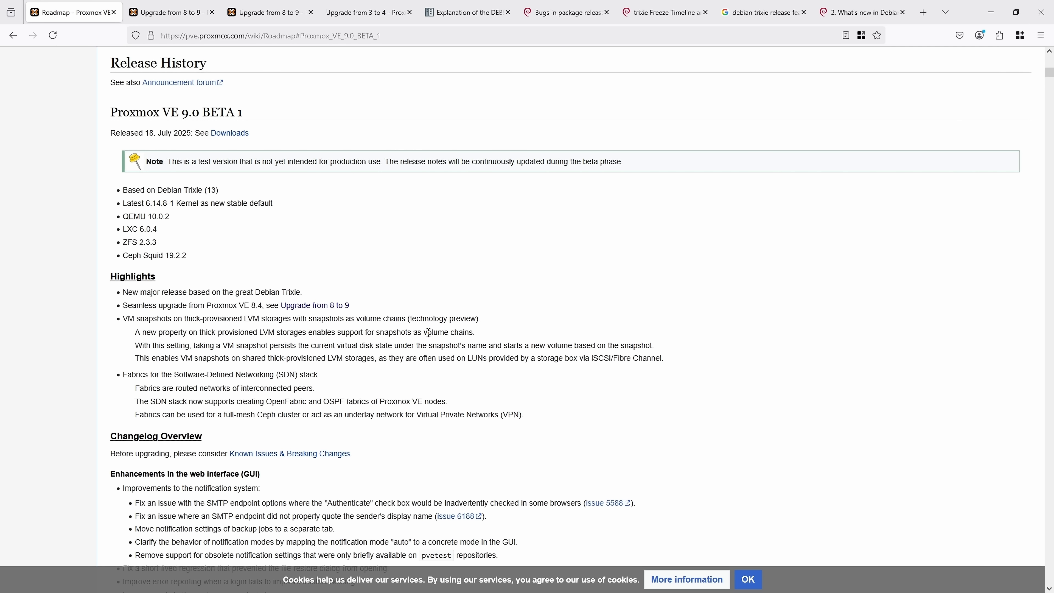
{"action": "double_click", "coordinate": [153, 318]}
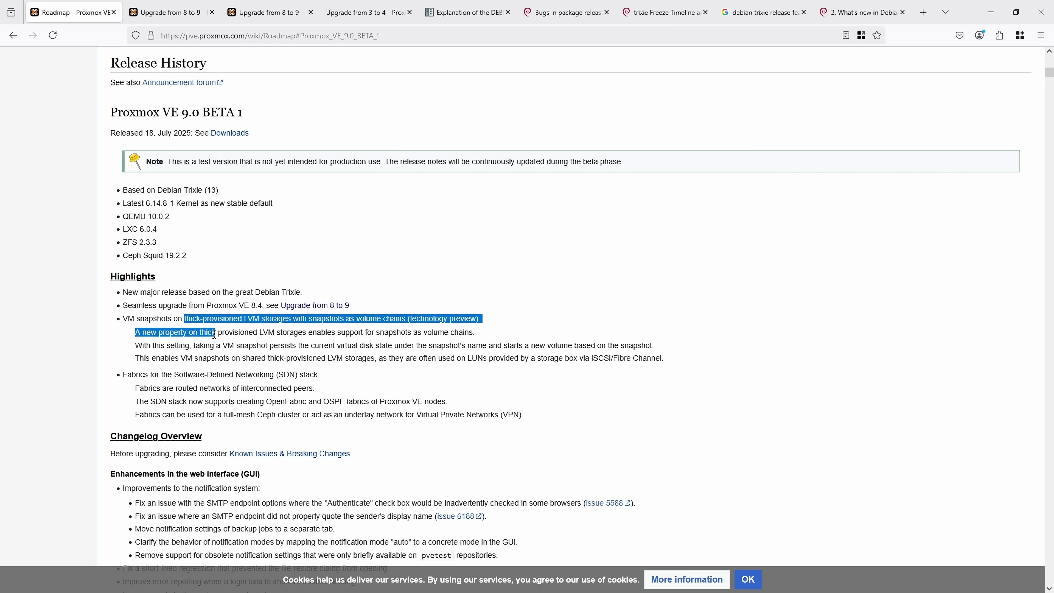
{"action": "left_click_drag", "start_coordinate": [184, 318], "coordinate": [424, 357]}
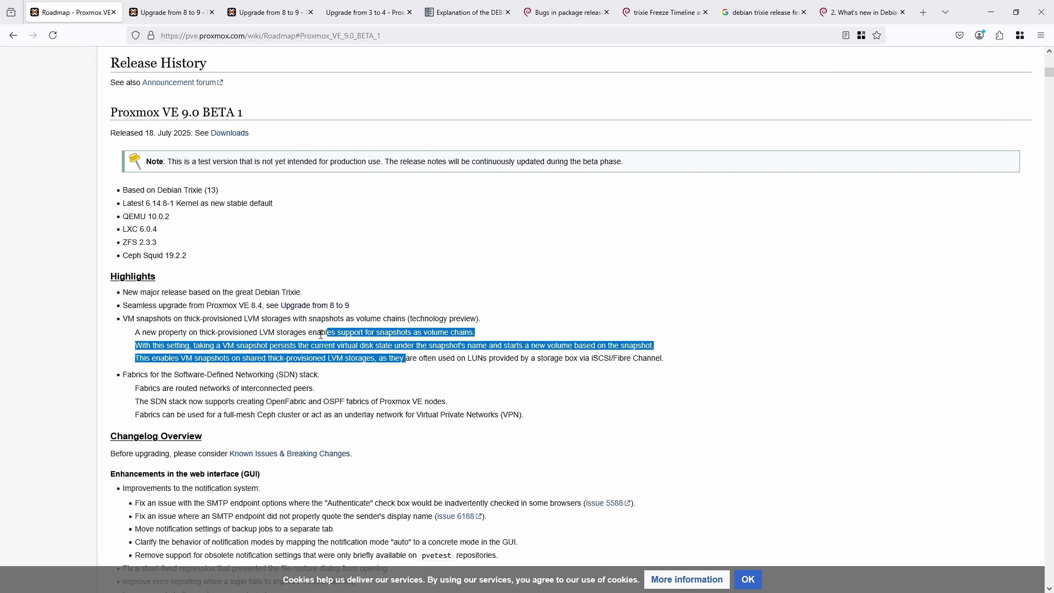
- Highlight the seamless upgrade from 8.4 line further down the highlights
{"action": "scroll", "scroll_direction": "down", "scroll_amount": 3}
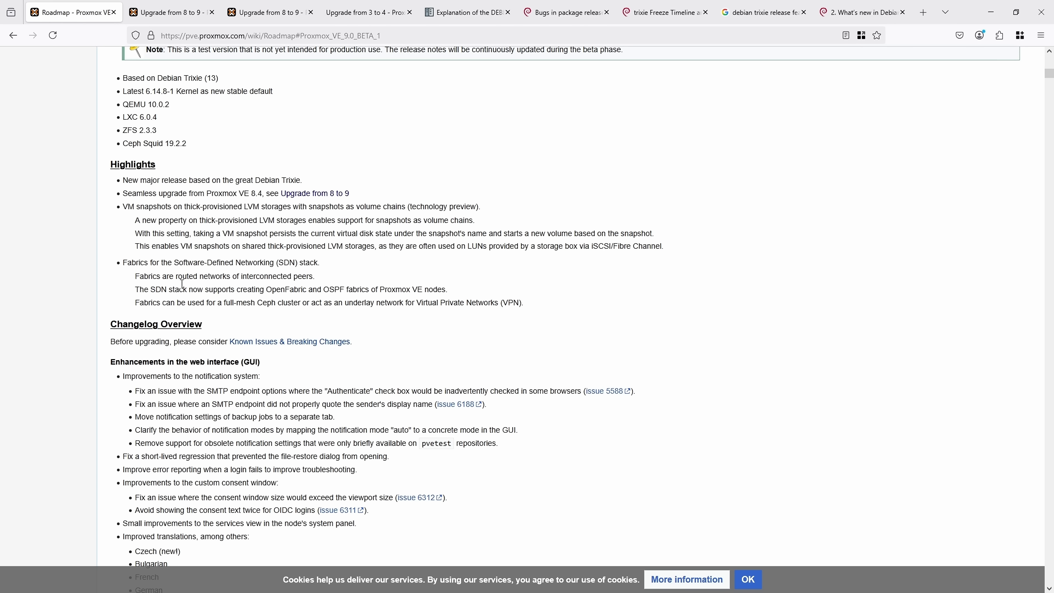
{"action": "left_click_drag", "start_coordinate": [143, 193], "coordinate": [264, 193]}
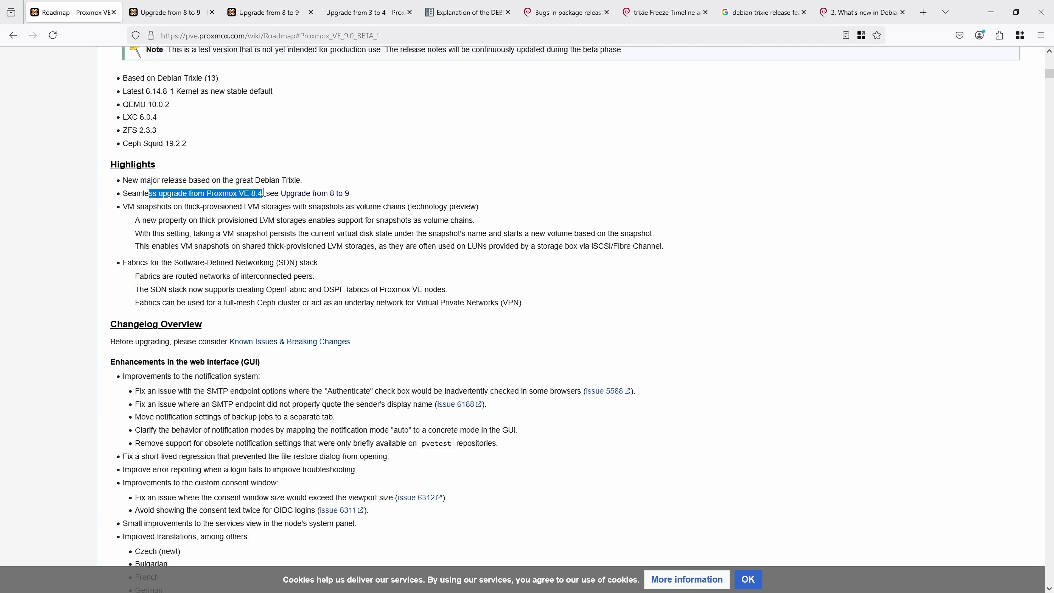
{"action": "left_click", "coordinate": [328, 193]}
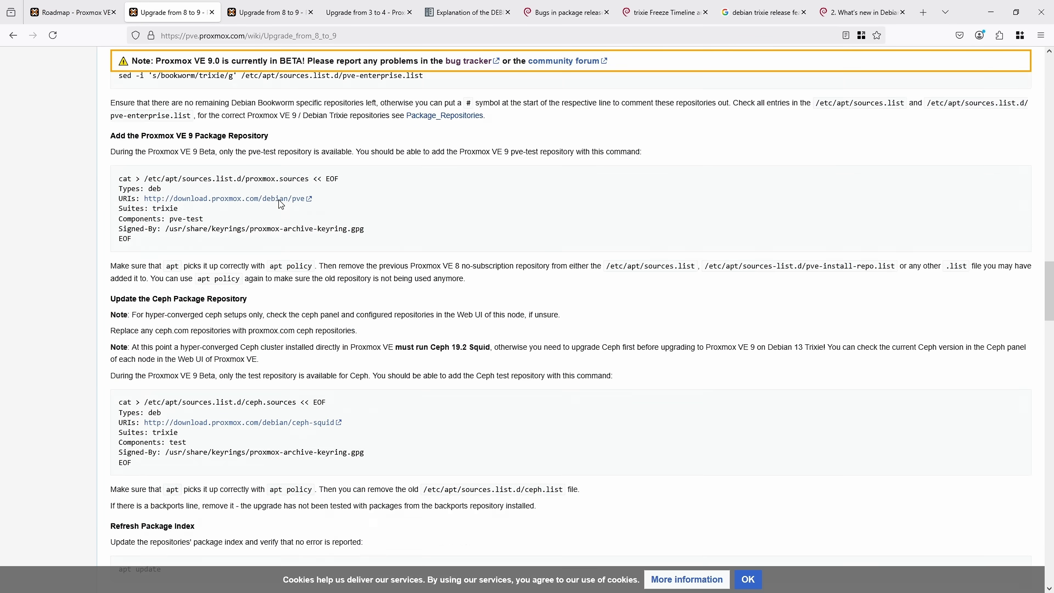
{"action": "scroll", "scroll_direction": "down", "scroll_amount": 3}
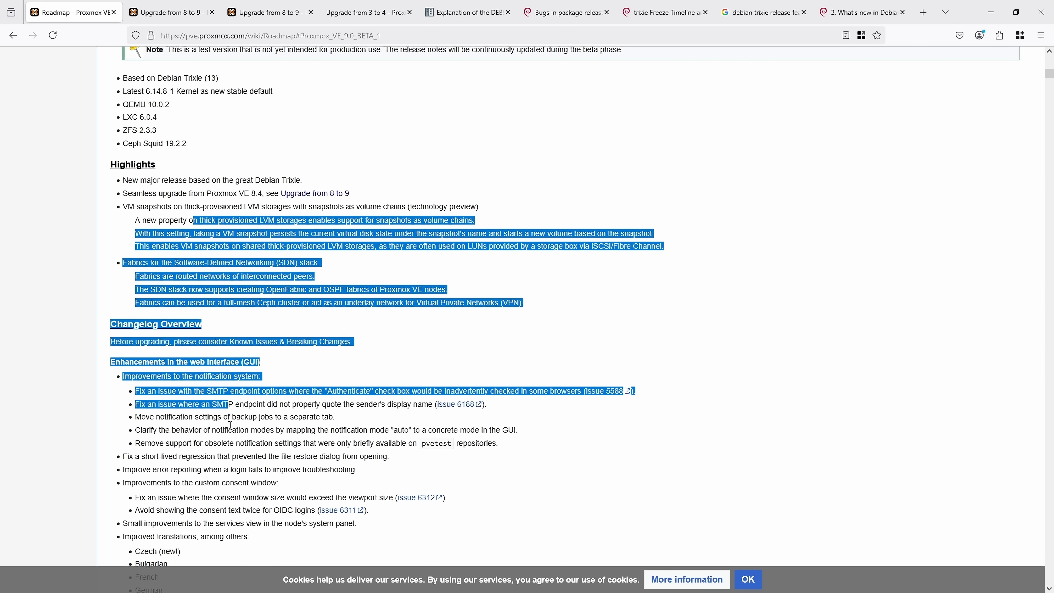
{"action": "scroll", "scroll_direction": "down", "scroll_amount": 3}
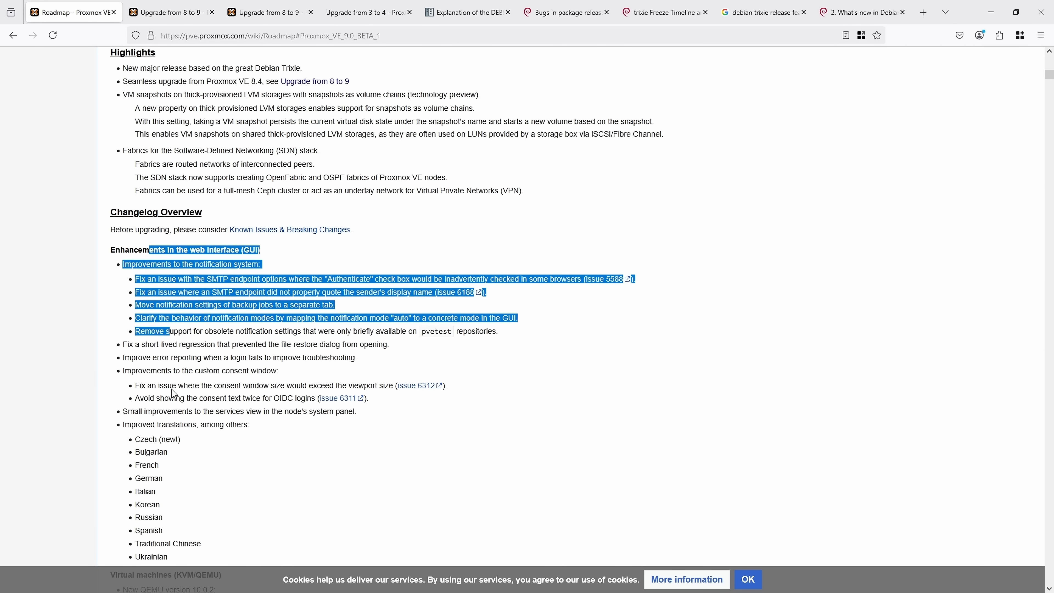
{"action": "left_click", "coordinate": [375, 361]}
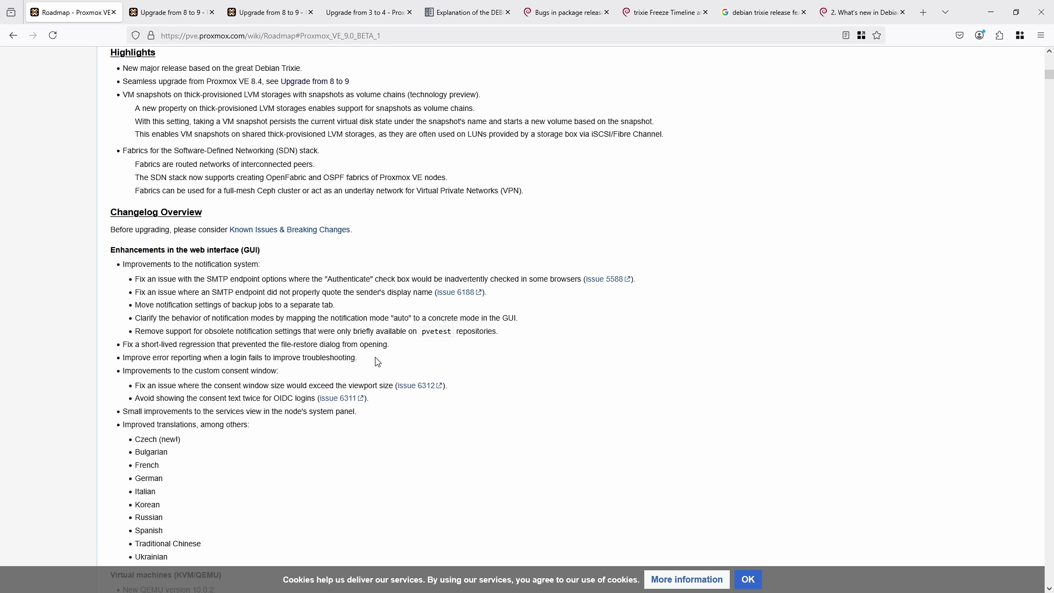
{"action": "mouse_move", "coordinate": [155, 276]}
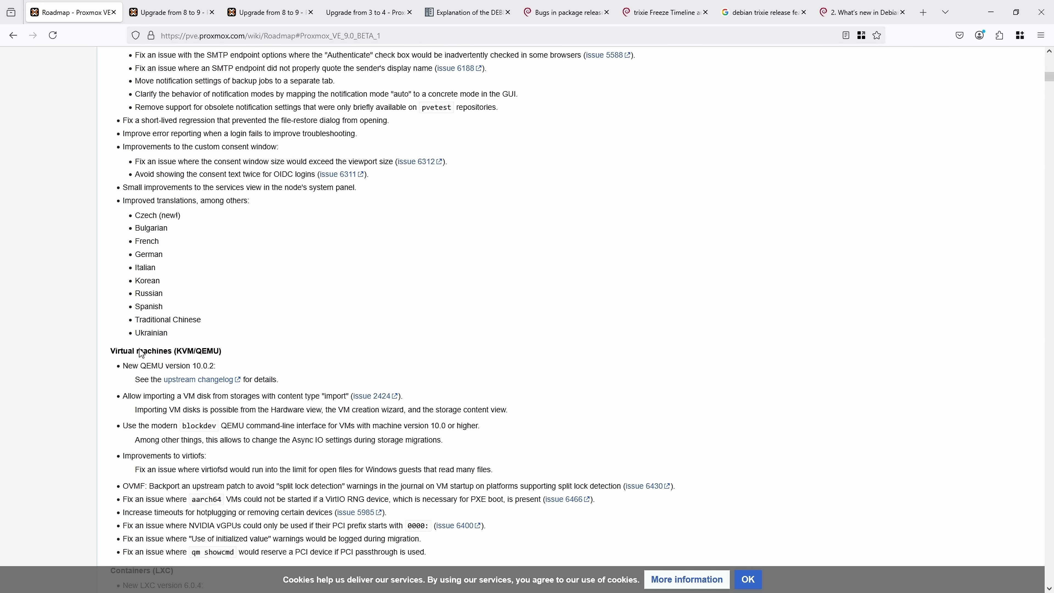
{"action": "scroll", "scroll_direction": "down", "scroll_amount": 3}
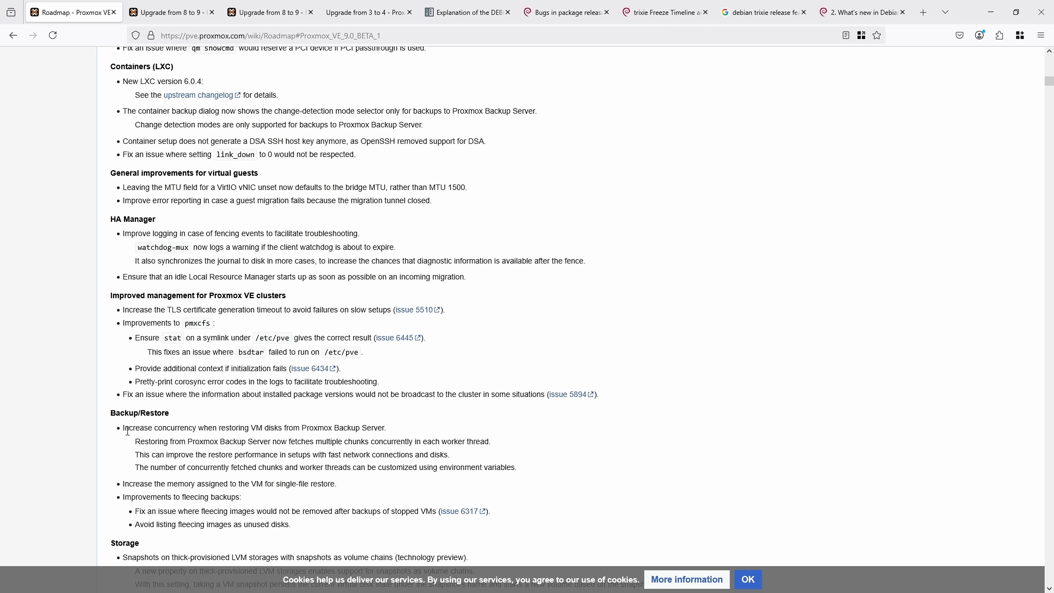
{"action": "left_click_drag", "start_coordinate": [123, 428], "coordinate": [387, 427]}
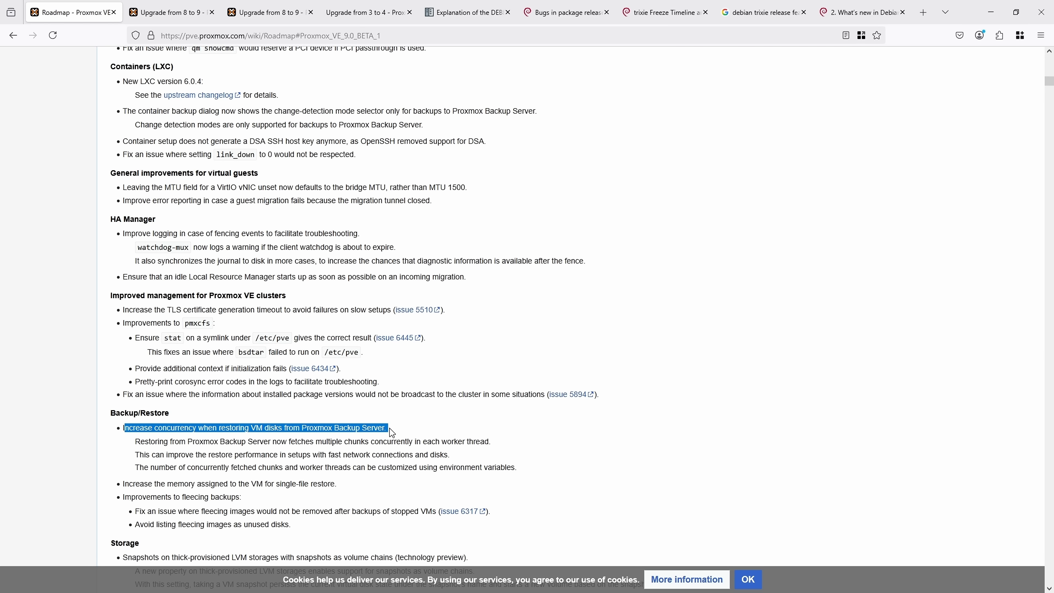
{"action": "left_click_drag", "start_coordinate": [388, 428], "coordinate": [209, 428]}
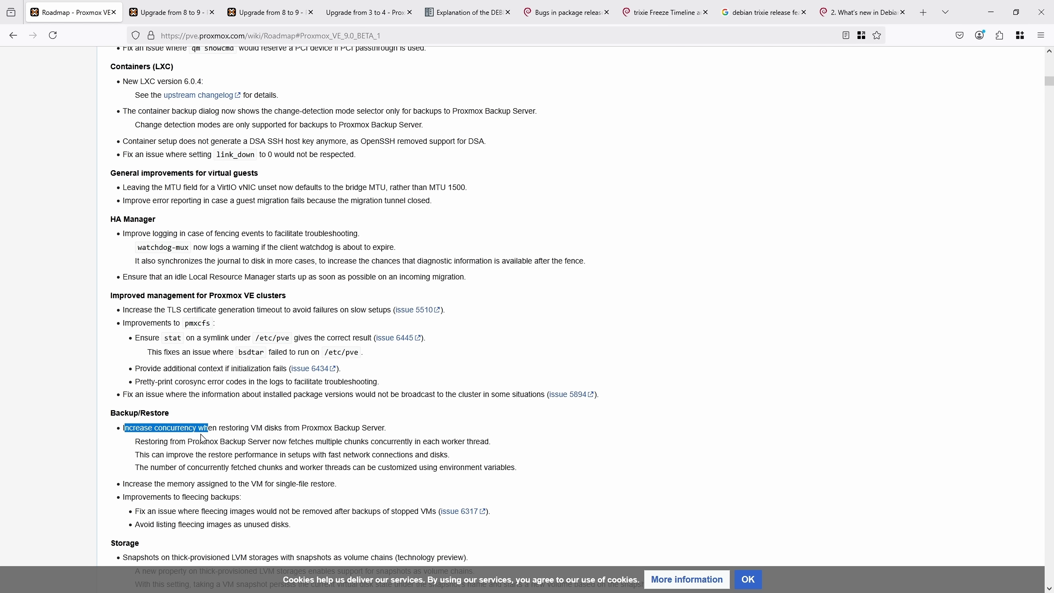
{"action": "left_click", "coordinate": [224, 442]}
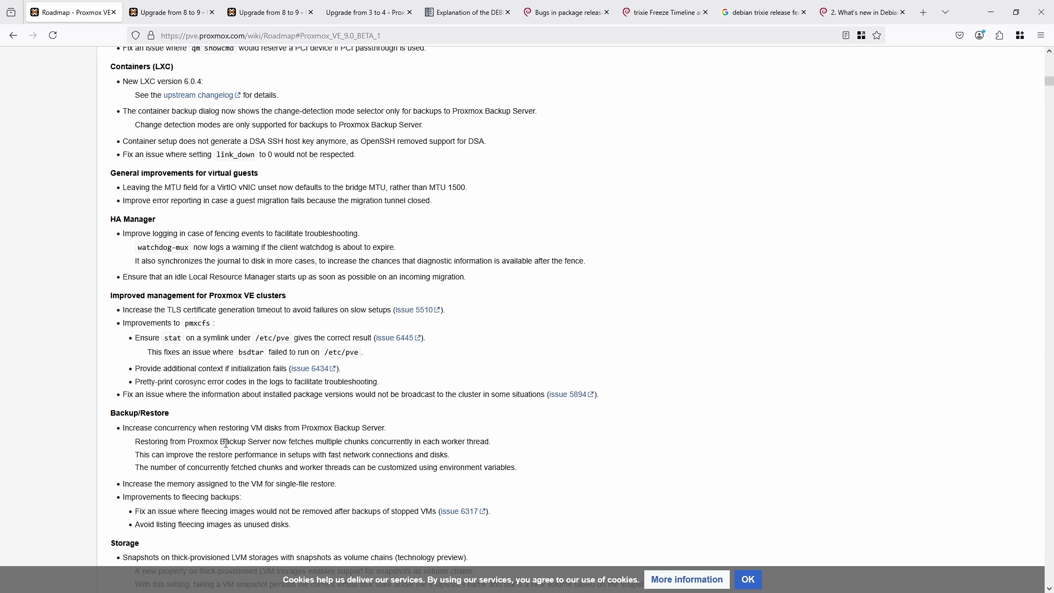
{"action": "left_click_drag", "start_coordinate": [195, 441], "coordinate": [369, 466]}
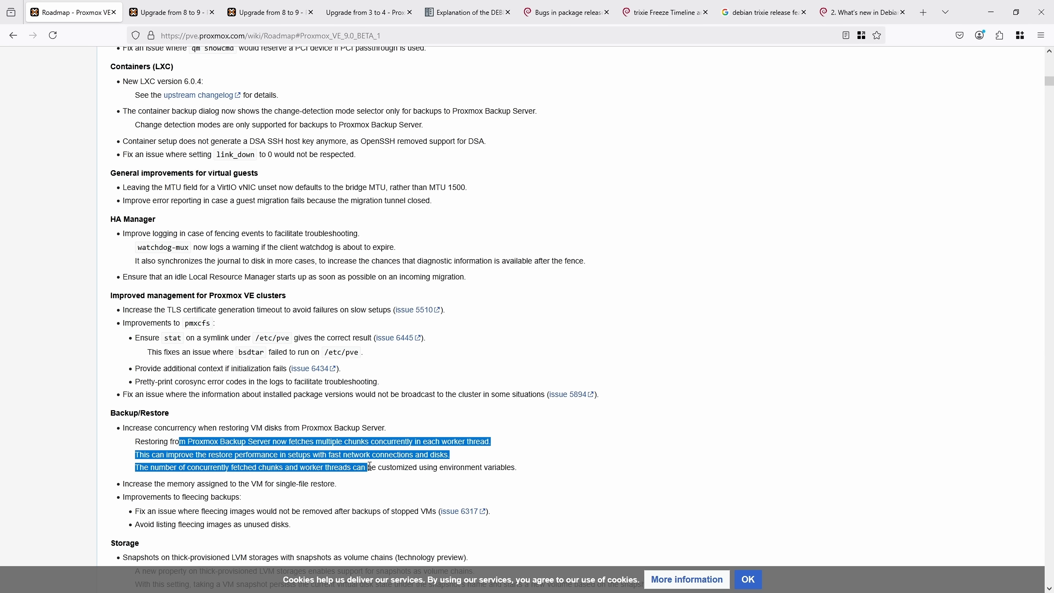
{"action": "left_click", "coordinate": [252, 475]}
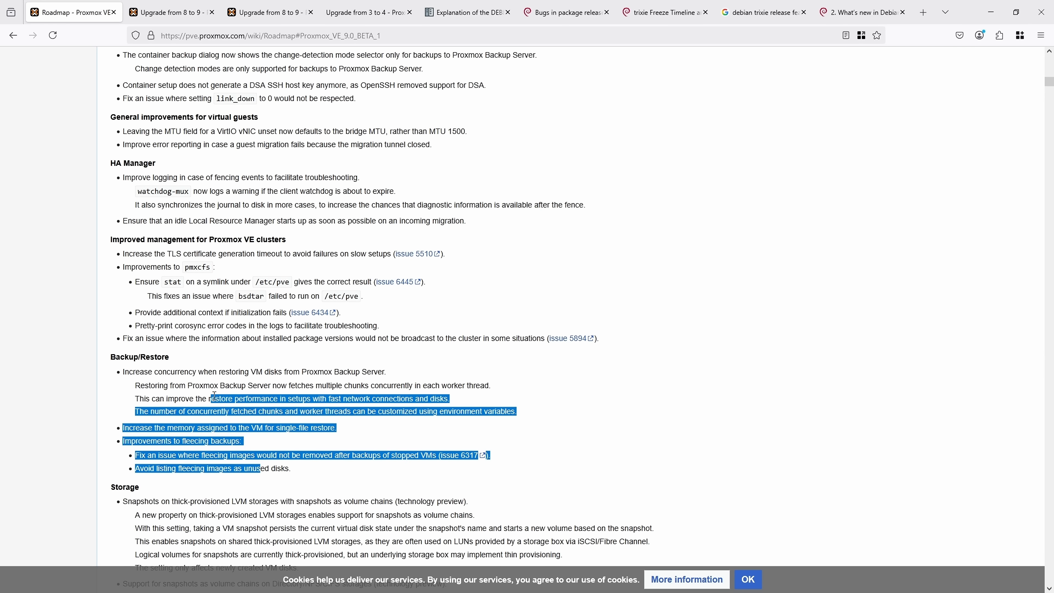
{"action": "scroll", "scroll_direction": "down", "scroll_amount": 3}
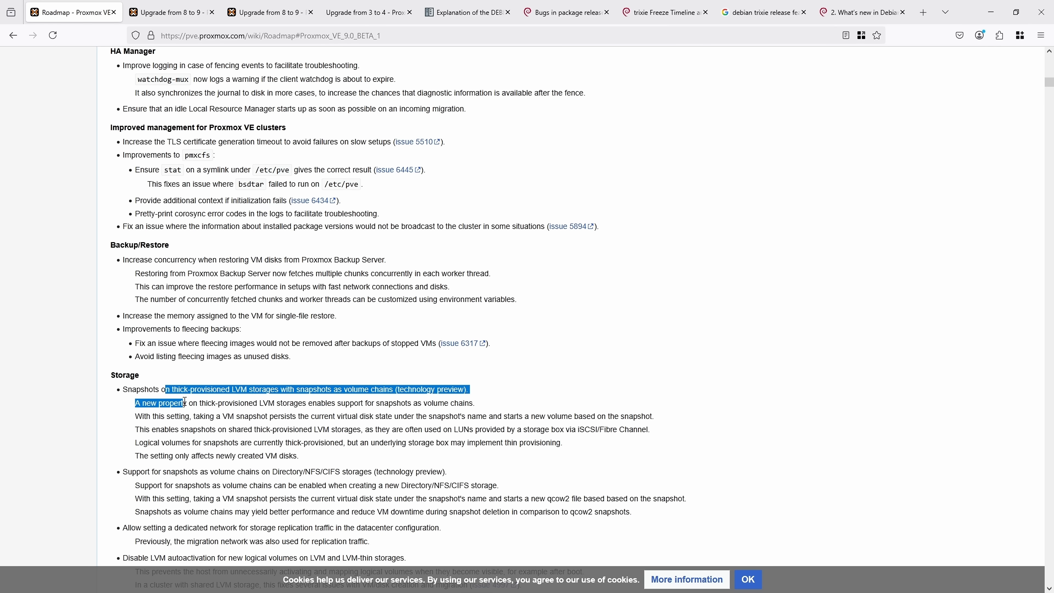
{"action": "scroll", "scroll_direction": "down", "scroll_amount": 3}
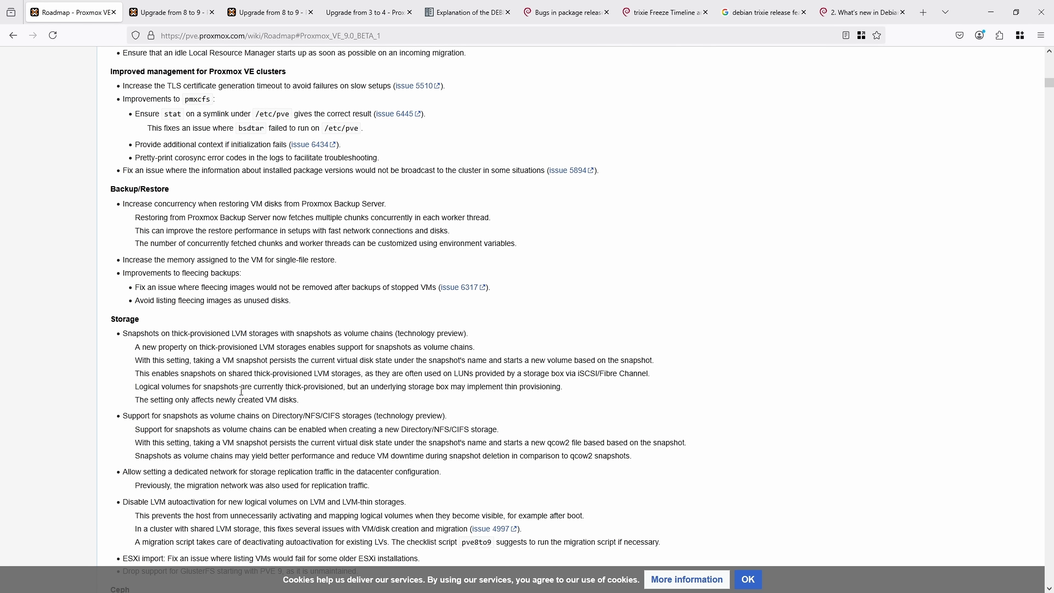
{"action": "scroll", "scroll_direction": "down", "scroll_amount": 3}
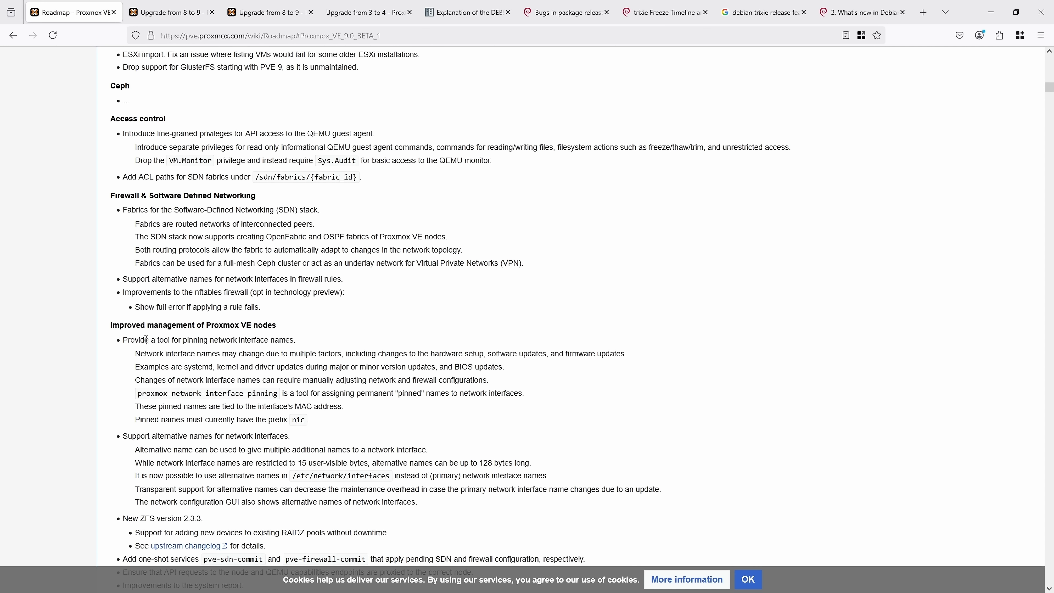
{"action": "left_click_drag", "start_coordinate": [135, 393], "coordinate": [290, 392]}
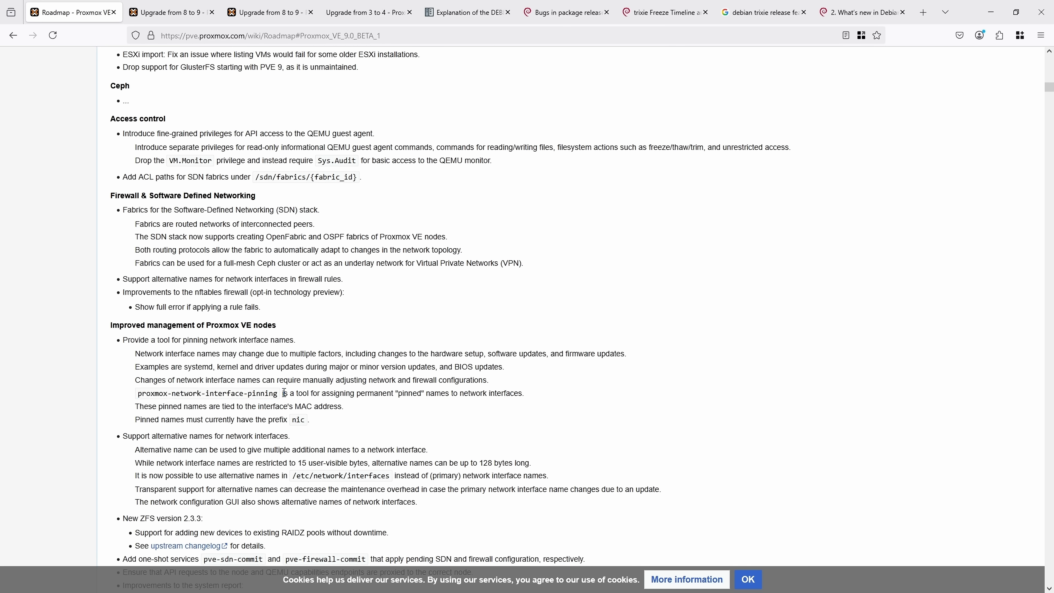
{"action": "scroll", "scroll_direction": "down", "scroll_amount": 3}
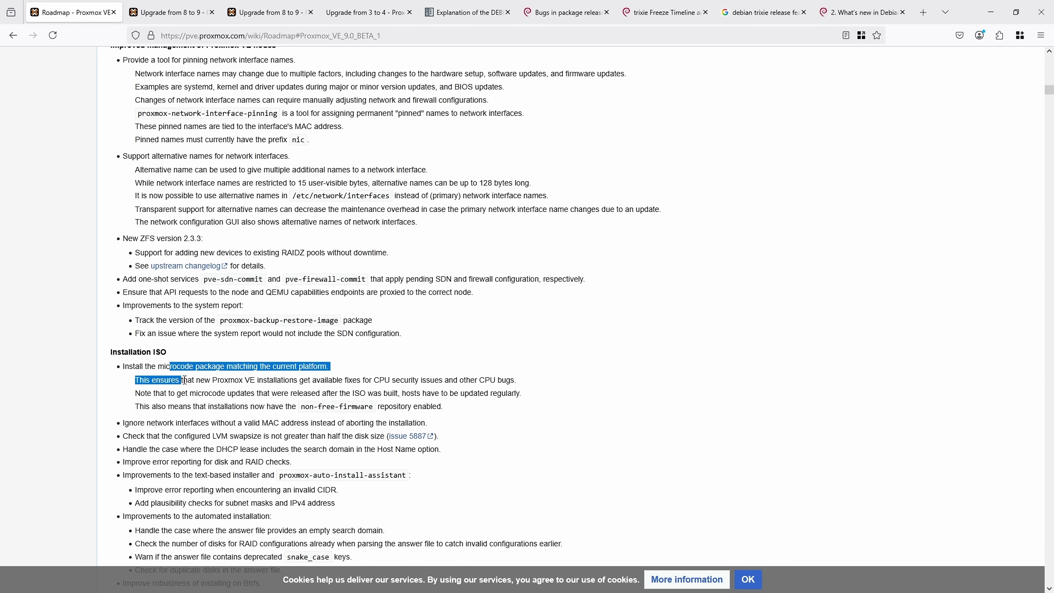
{"action": "scroll", "scroll_direction": "down", "scroll_amount": 3}
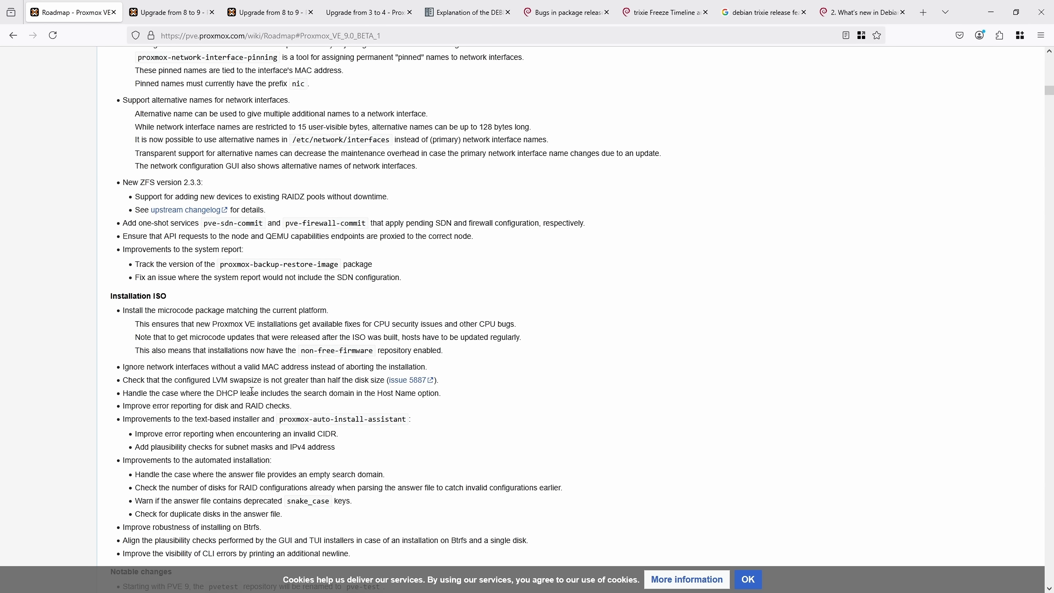
{"action": "scroll", "scroll_direction": "down", "scroll_amount": 3}
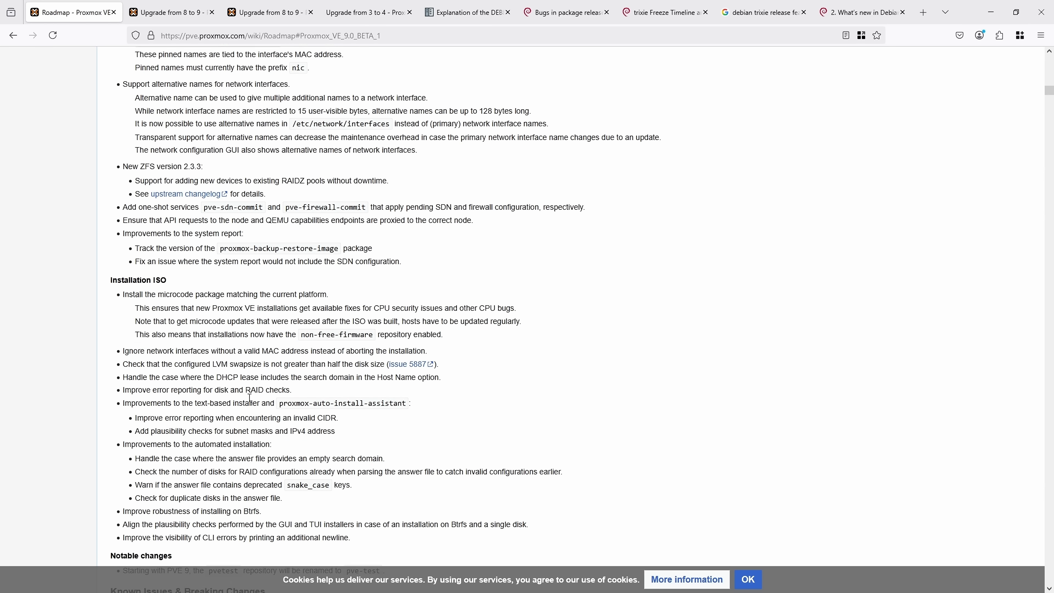
- Show the empty 'Upgrade from 3 to 4' wiki page and select its title
{"action": "left_click", "coordinate": [365, 12]}
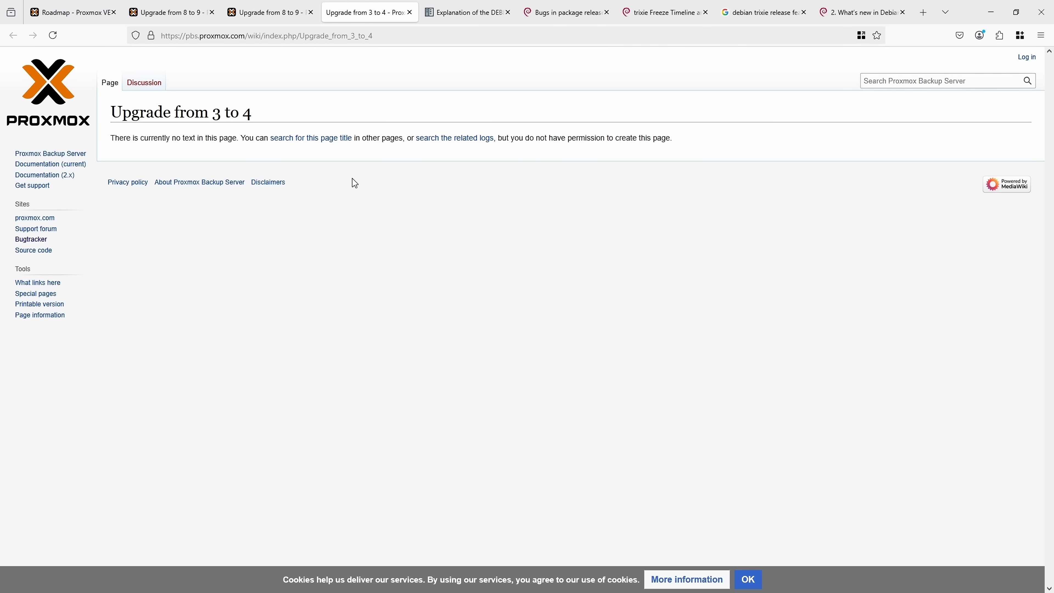
{"action": "mouse_move", "coordinate": [303, 297]}
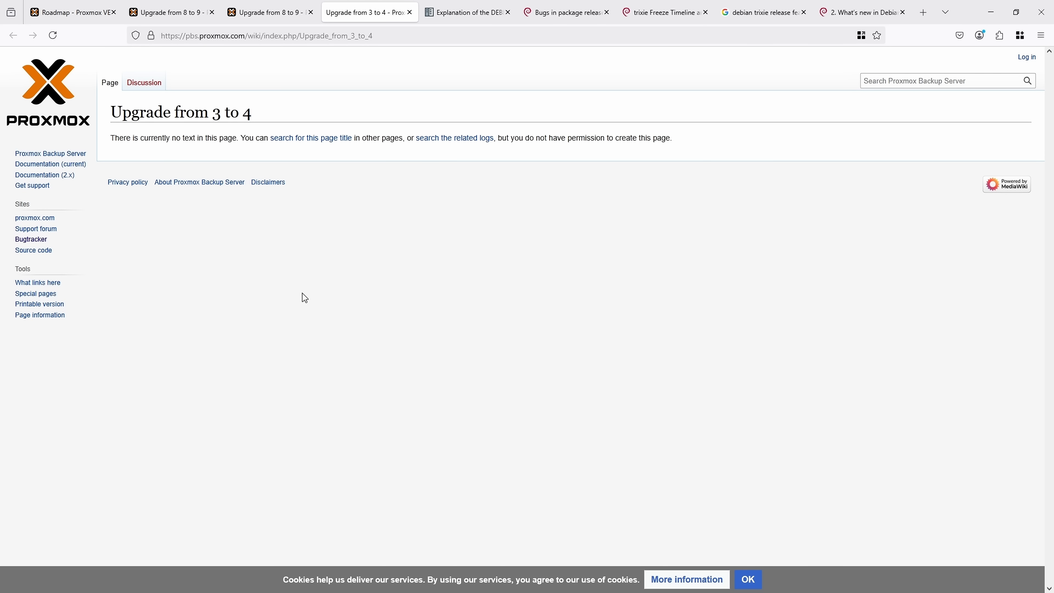
{"action": "left_click_drag", "start_coordinate": [139, 112], "coordinate": [190, 112]}
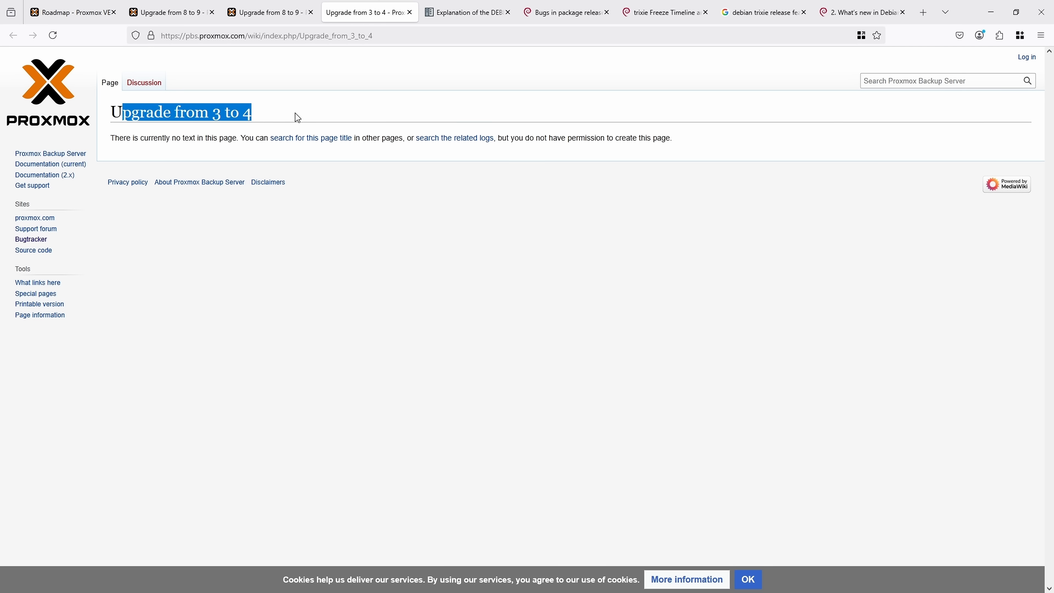
{"action": "mouse_move", "coordinate": [316, 104]}
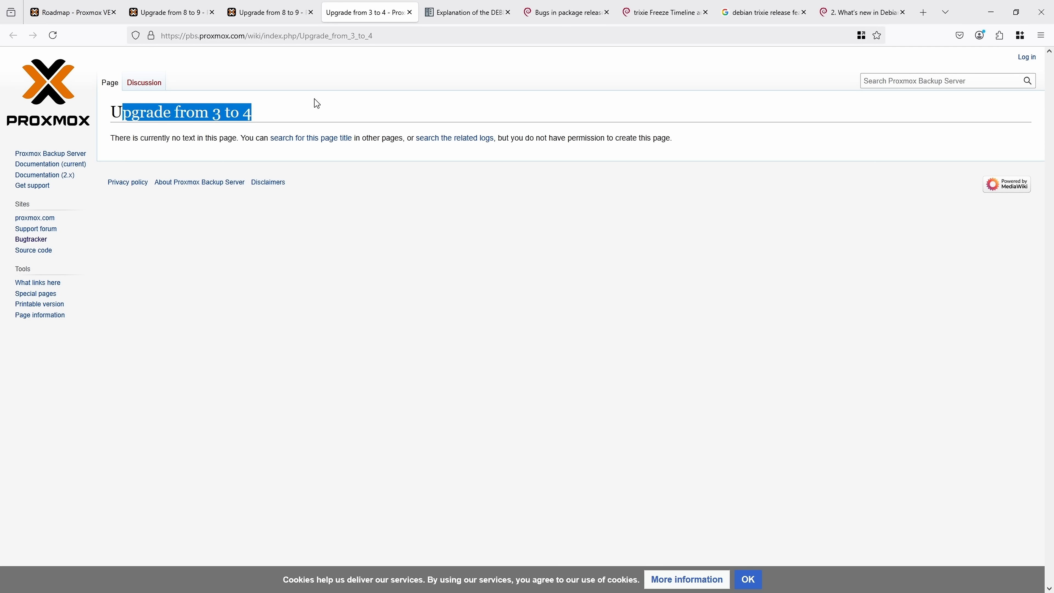
{"action": "left_click", "coordinate": [269, 12]}
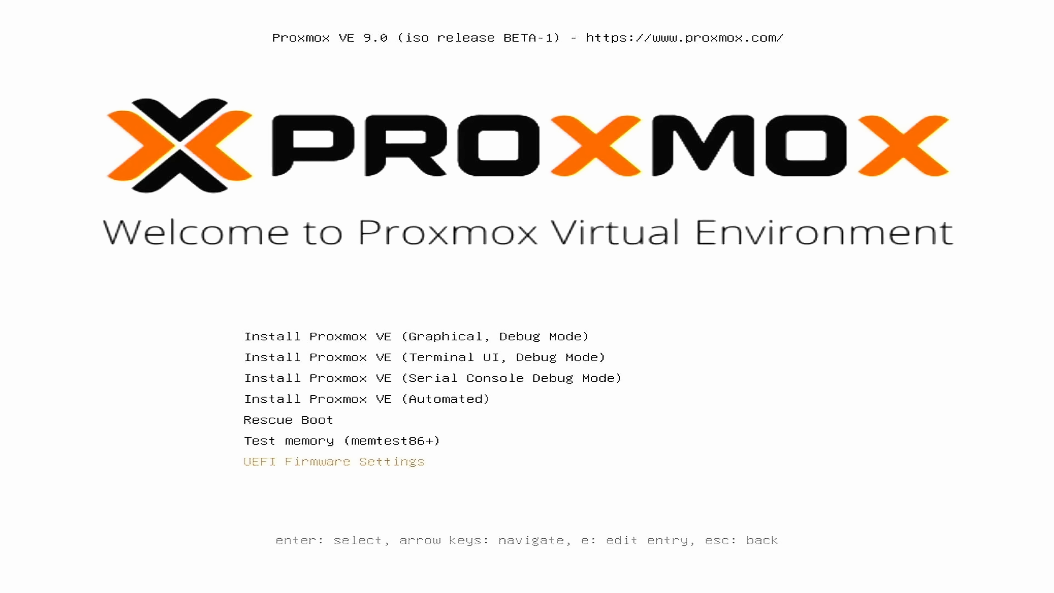
- Choose the graphical install from the Proxmox VE 9.0 BETA-1 boot menu
{"action": "key", "text": "Up"}
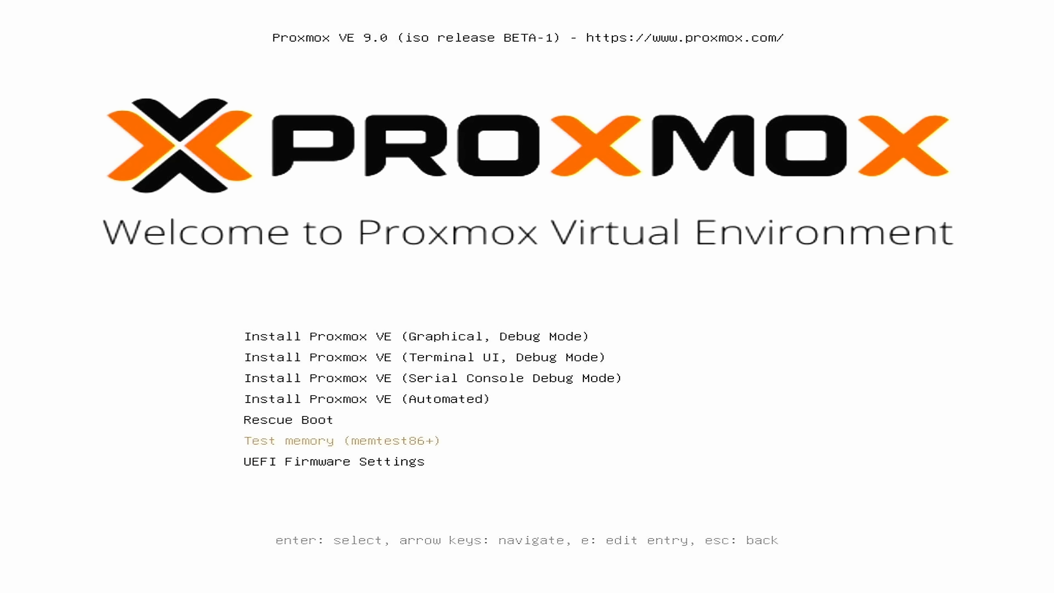
{"action": "key", "text": "up"}
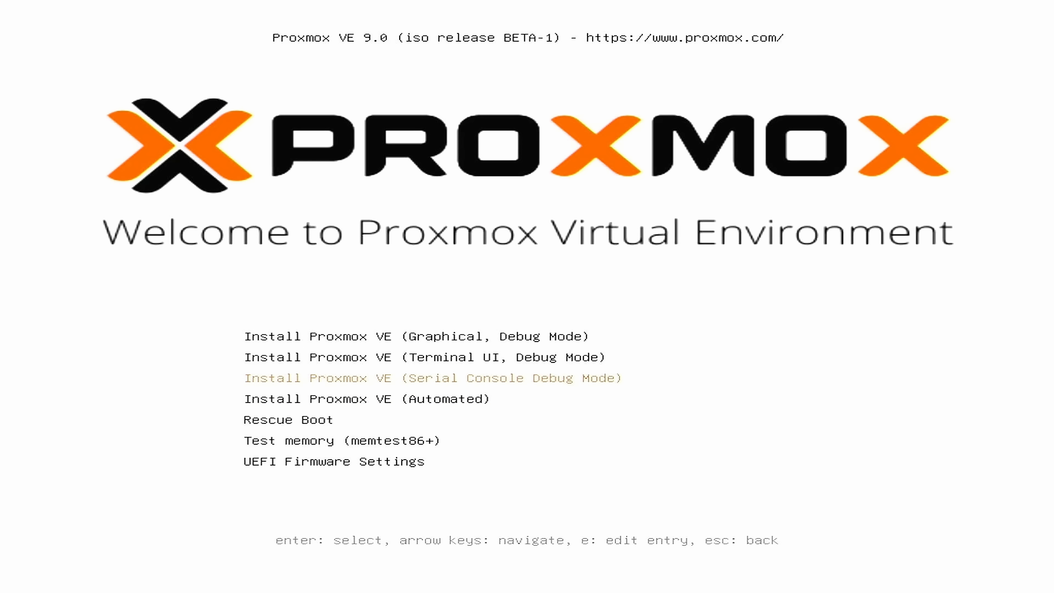
{"action": "key", "text": "Down"}
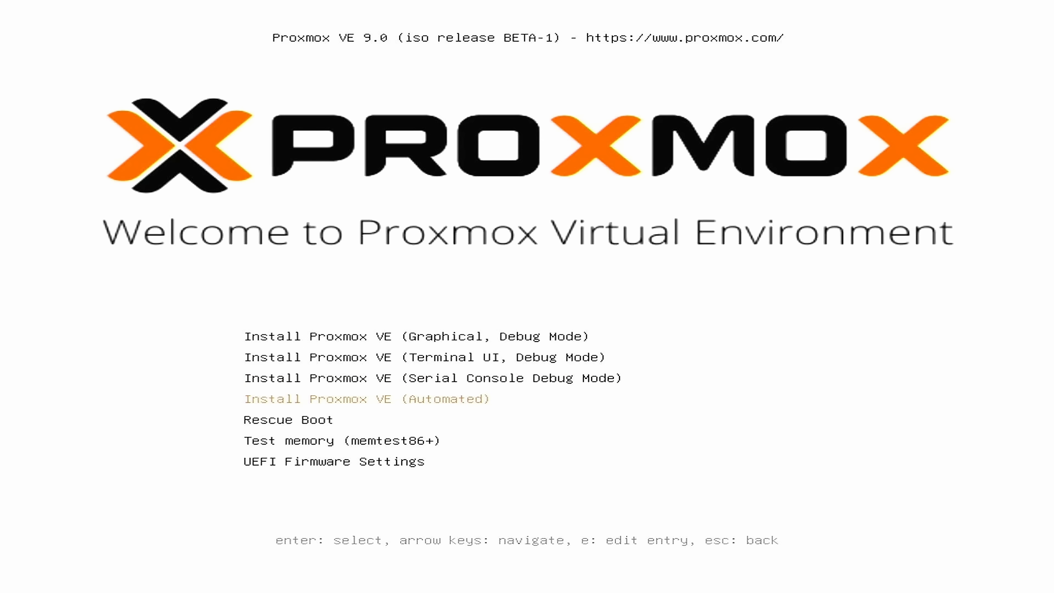
{"action": "key", "text": "Up"}
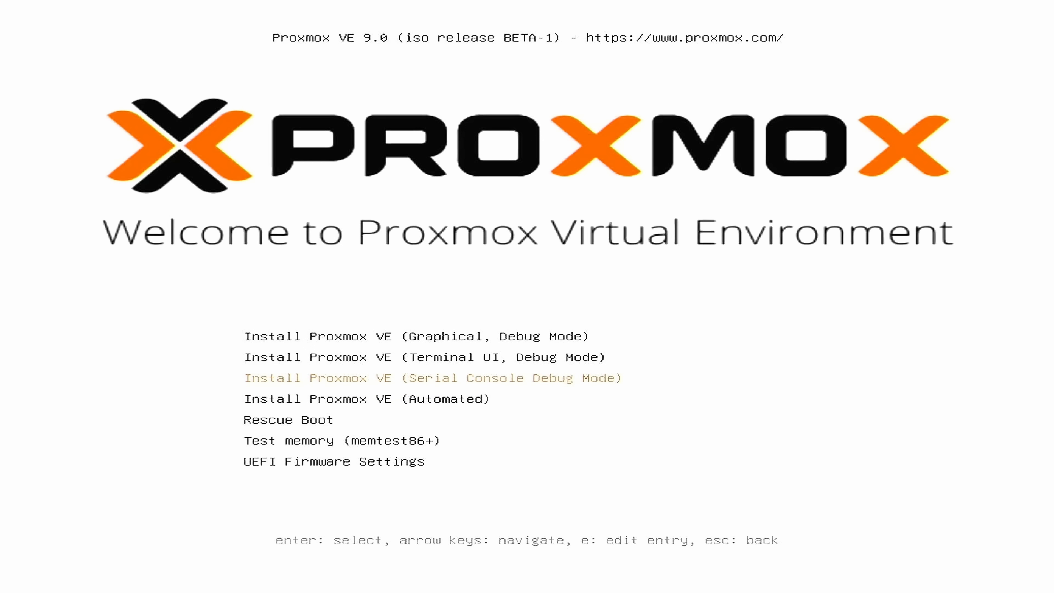
{"action": "key", "text": "Up"}
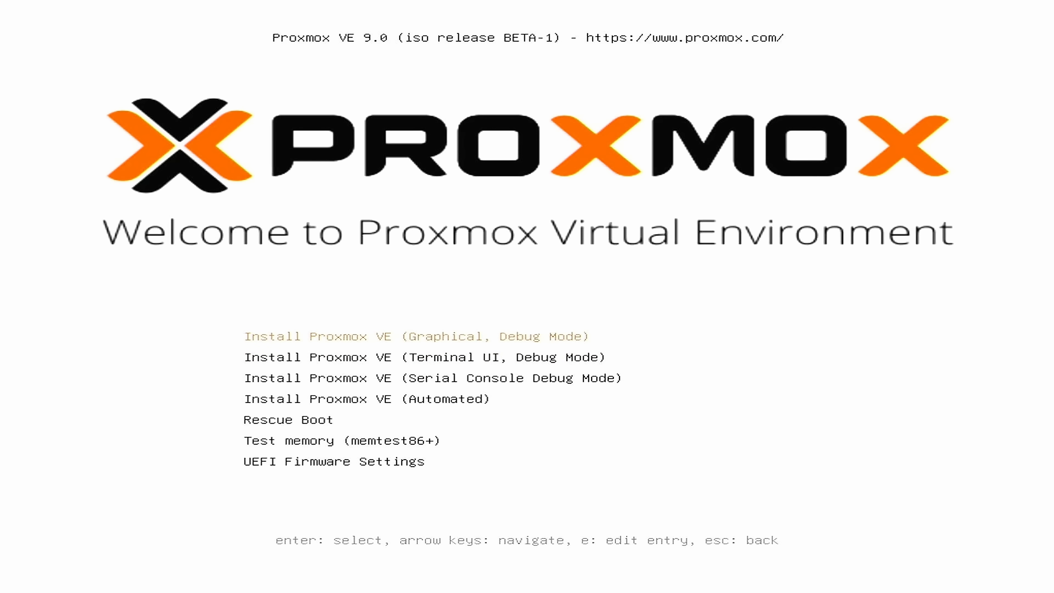
{"action": "key", "text": "Return"}
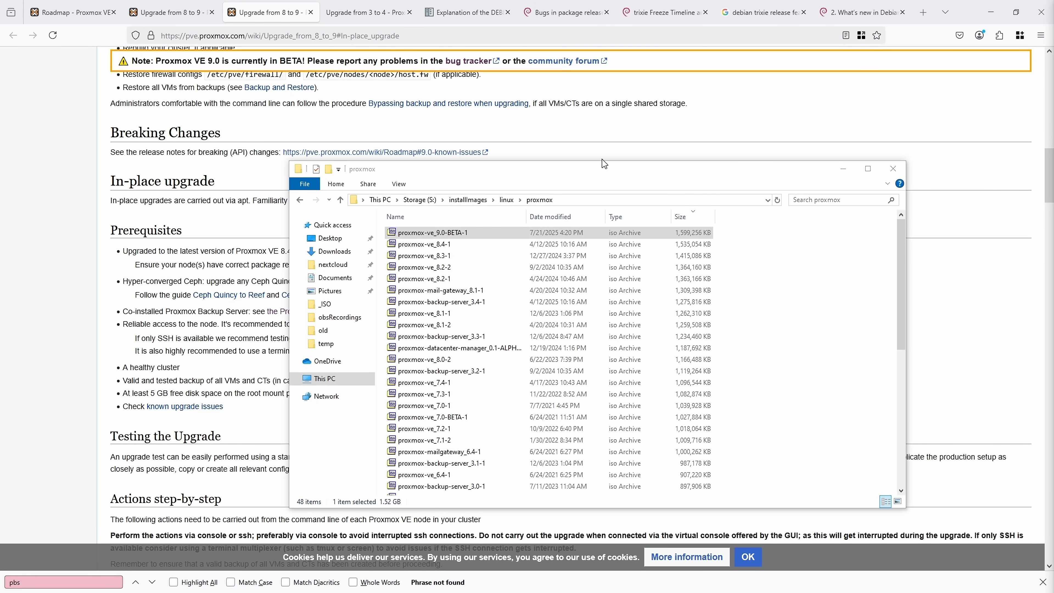
- Select proxmox-ve_9.0-BETA-1 in the proxmox ISO folder
{"action": "left_click_drag", "start_coordinate": [603, 164], "coordinate": [1039, 137]}
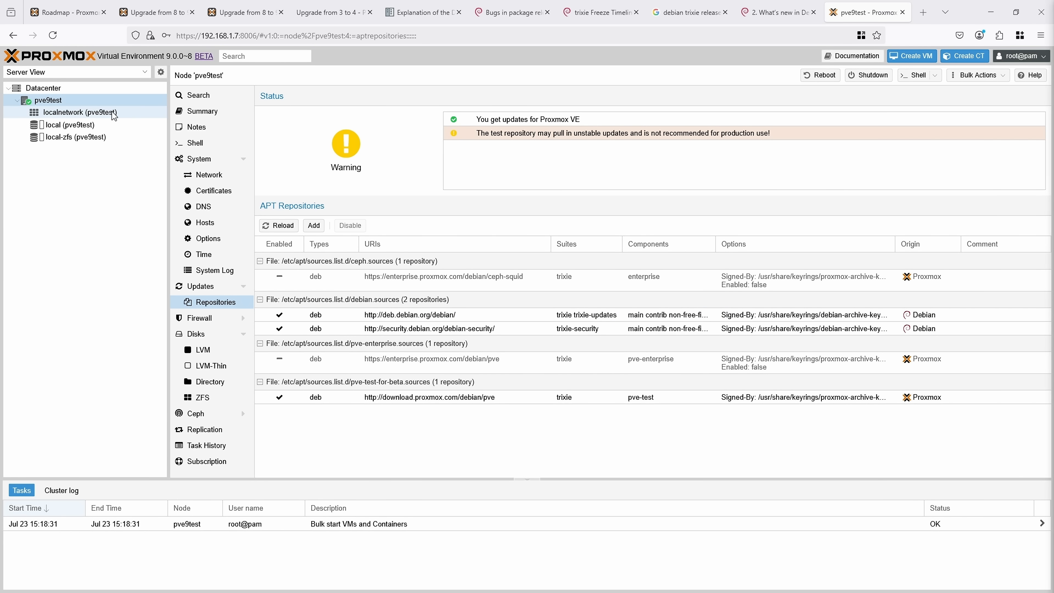
- View pve9test's local storage and localnetwork zone, then select the disabled pve-enterprise repository
{"action": "left_click", "coordinate": [69, 124]}
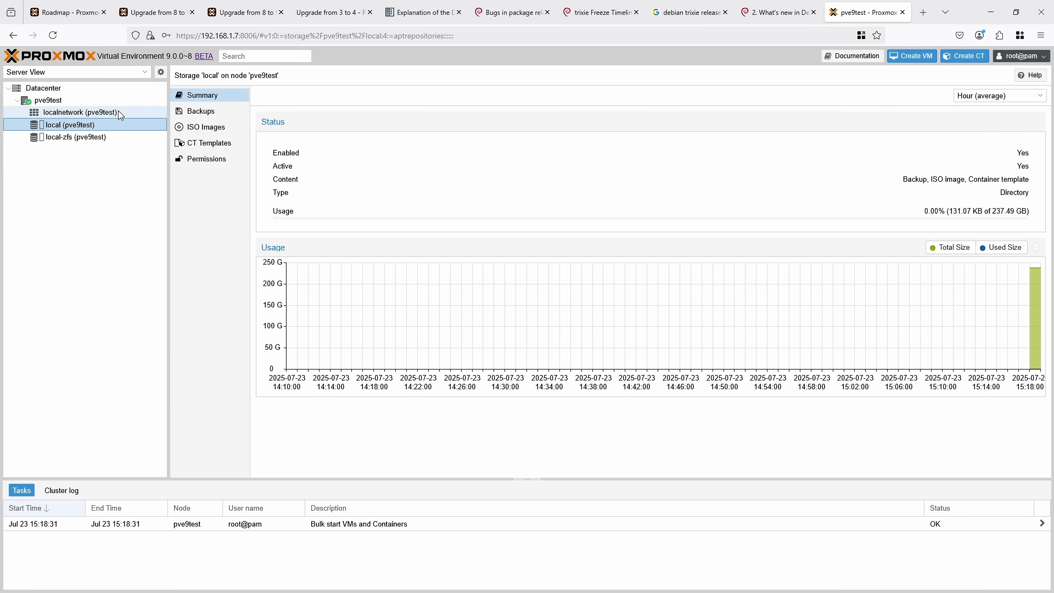
{"action": "left_click", "coordinate": [81, 112]}
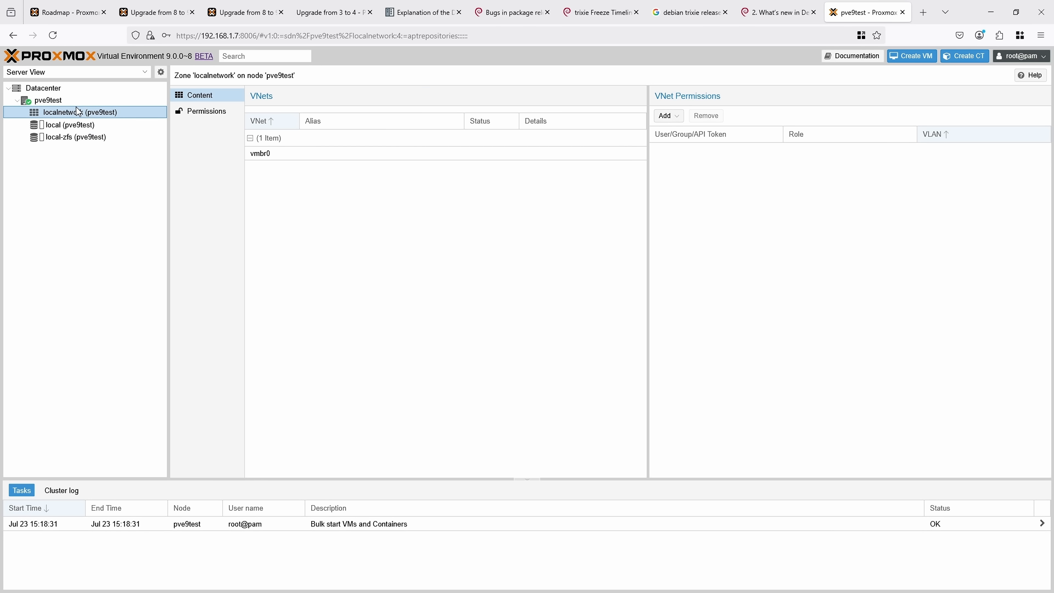
{"action": "left_click", "coordinate": [47, 100]}
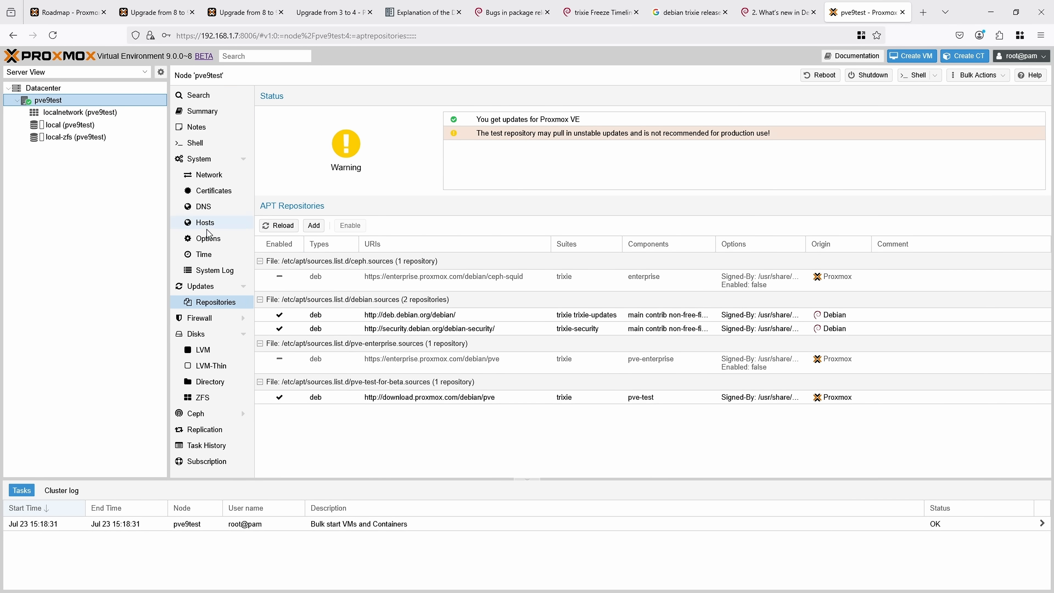
{"action": "left_click", "coordinate": [455, 358]}
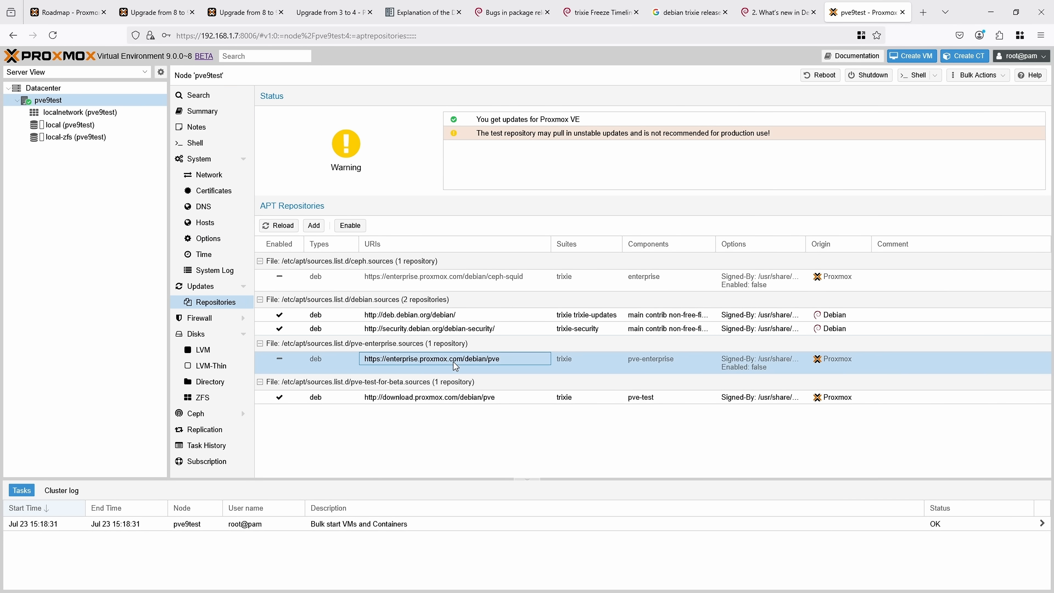
{"action": "mouse_move", "coordinate": [561, 363]}
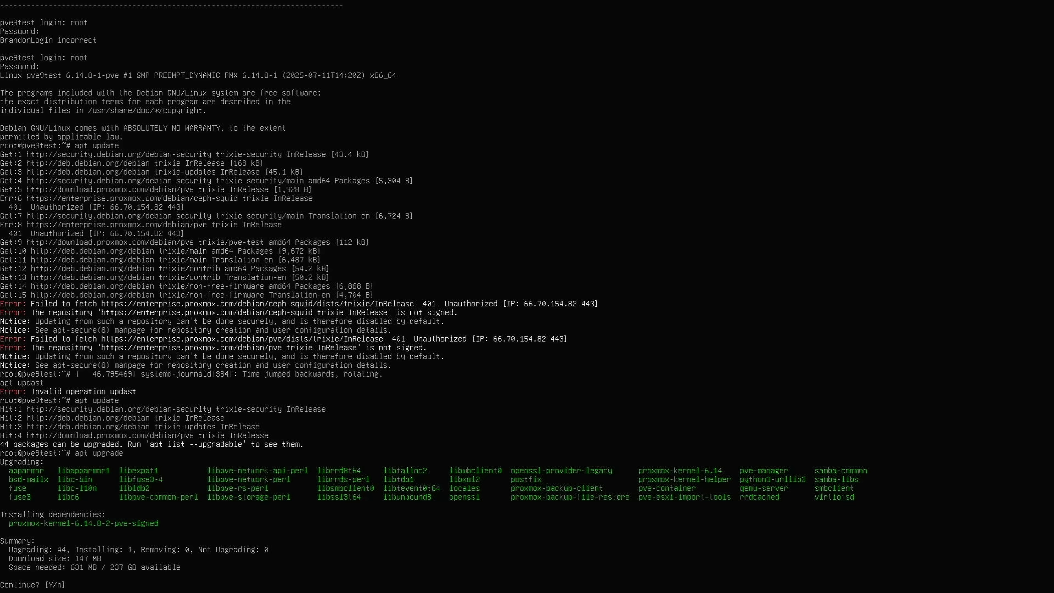
- Confirm the apt upgrade of 44 packages with y
{"action": "type", "text": "y"}
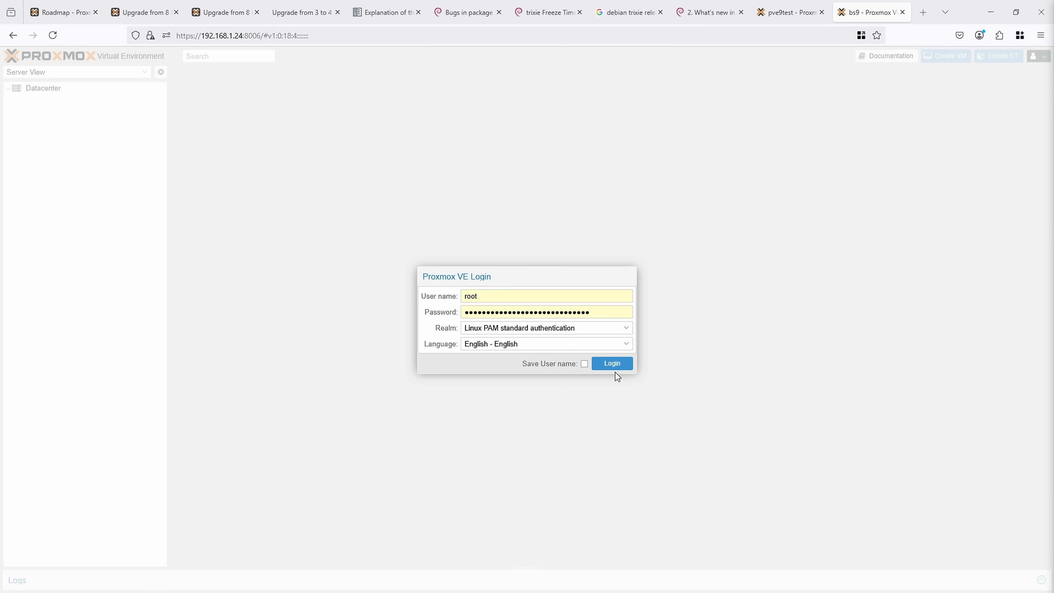
- Log in to the bs9 host, dismiss the subscription notice and show the bs9 node overview
{"action": "left_click", "coordinate": [611, 363]}
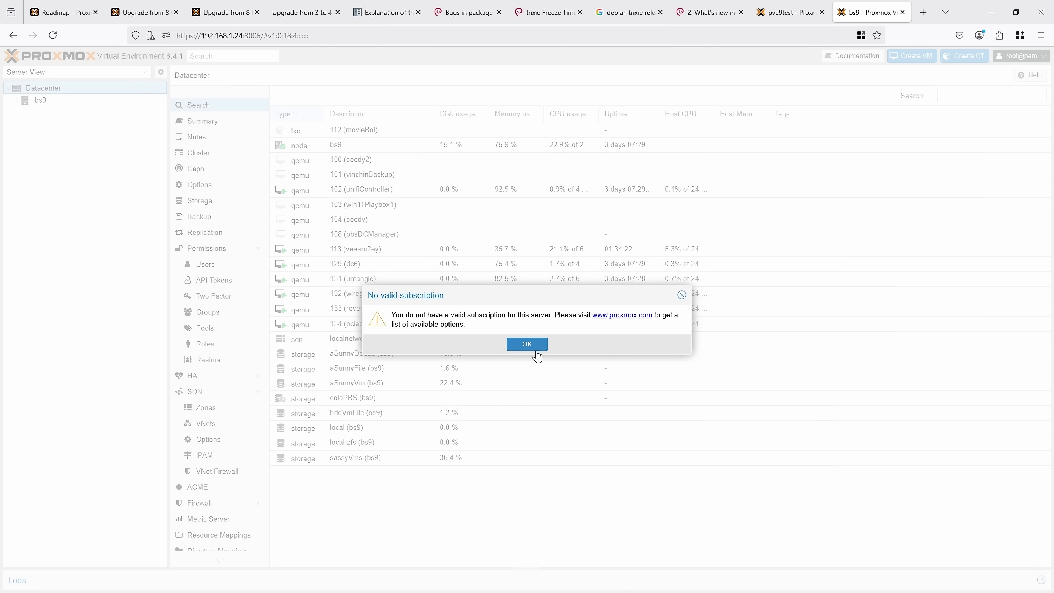
{"action": "left_click", "coordinate": [526, 343]}
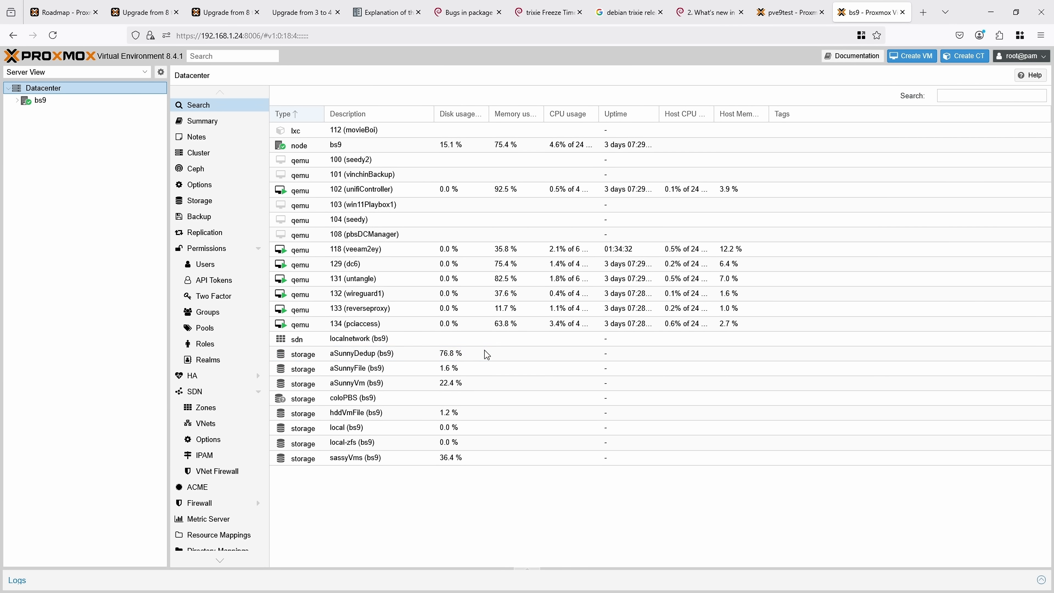
{"action": "left_click", "coordinate": [39, 100]}
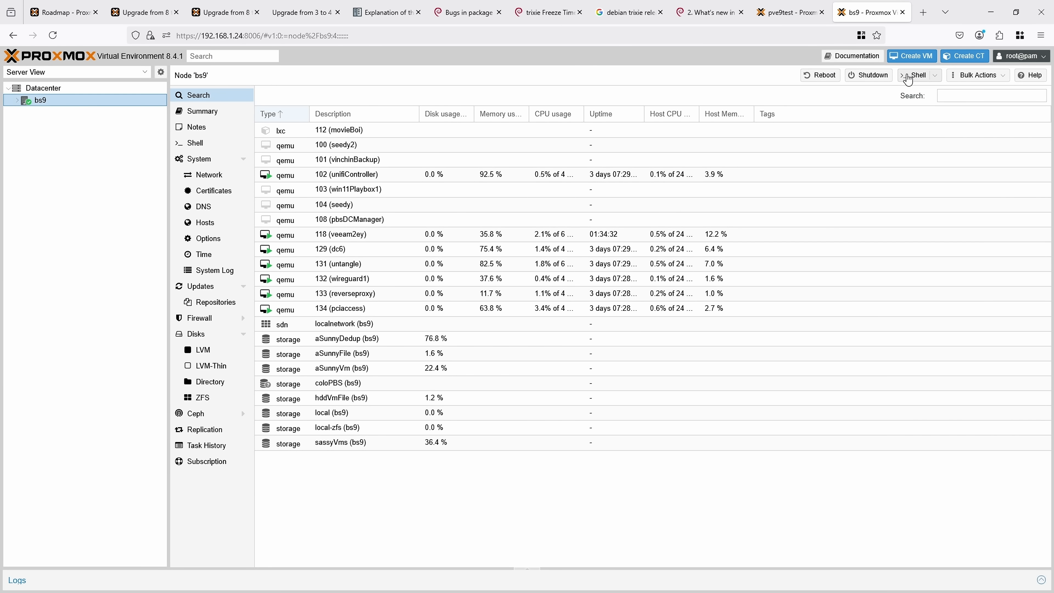
{"action": "mouse_move", "coordinate": [911, 79]}
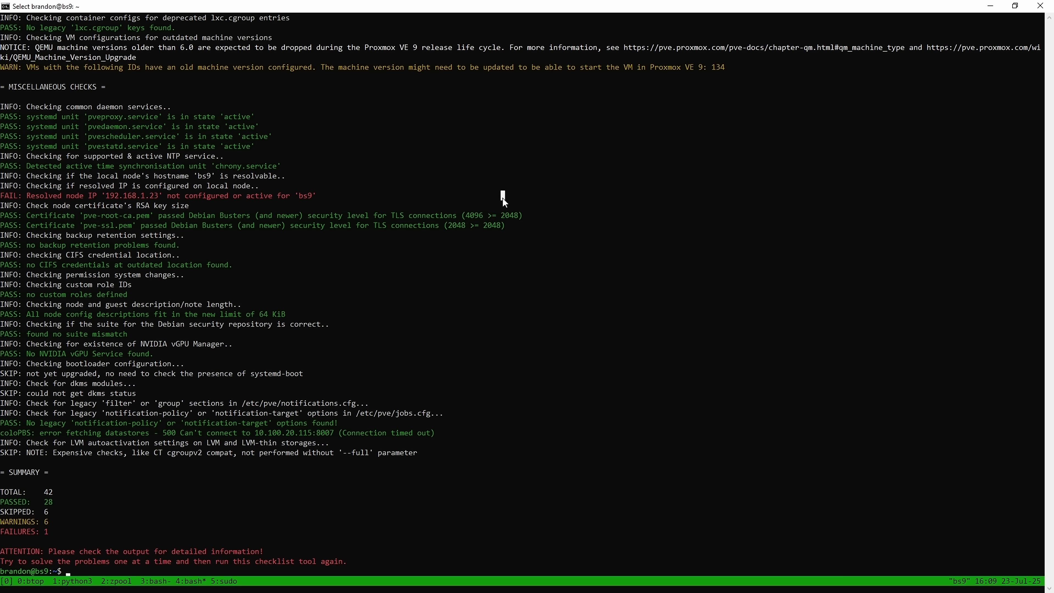
- Run sudo pve8to9 on bs9 and review the checklist's storage warnings and summary
{"action": "type", "text": "sudo pve8to9"}
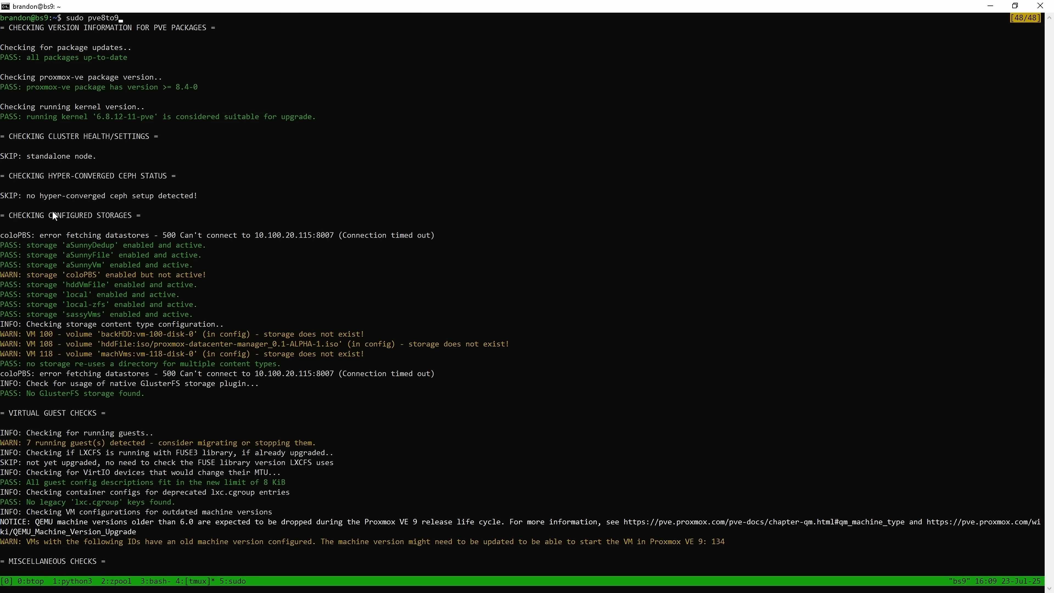
{"action": "left_click_drag", "start_coordinate": [27, 274], "coordinate": [215, 274]}
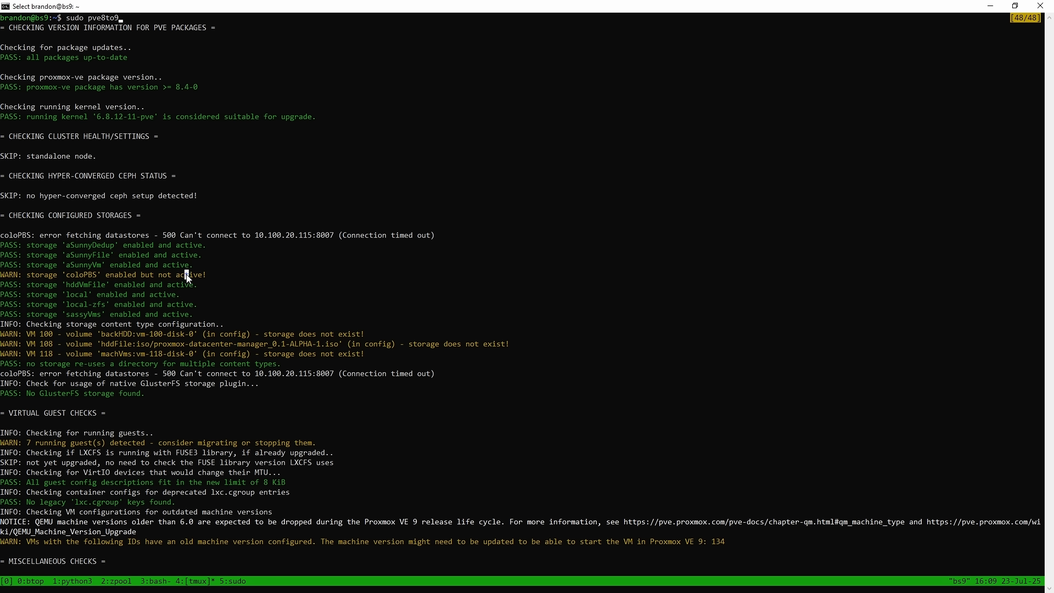
{"action": "left_click_drag", "start_coordinate": [64, 263], "coordinate": [188, 275]}
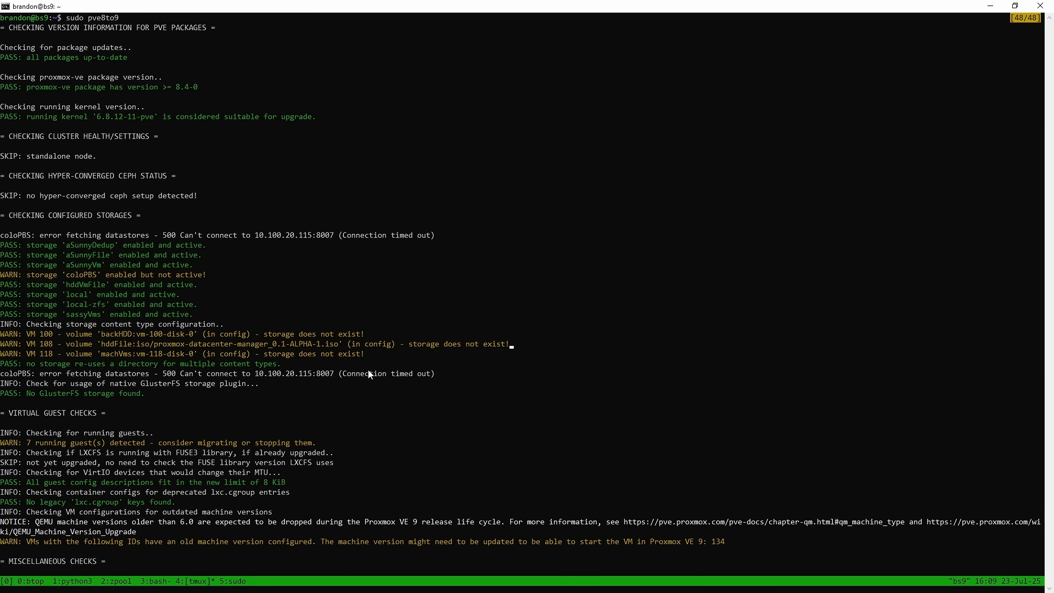
{"action": "scroll", "scroll_direction": "down", "scroll_amount": 3}
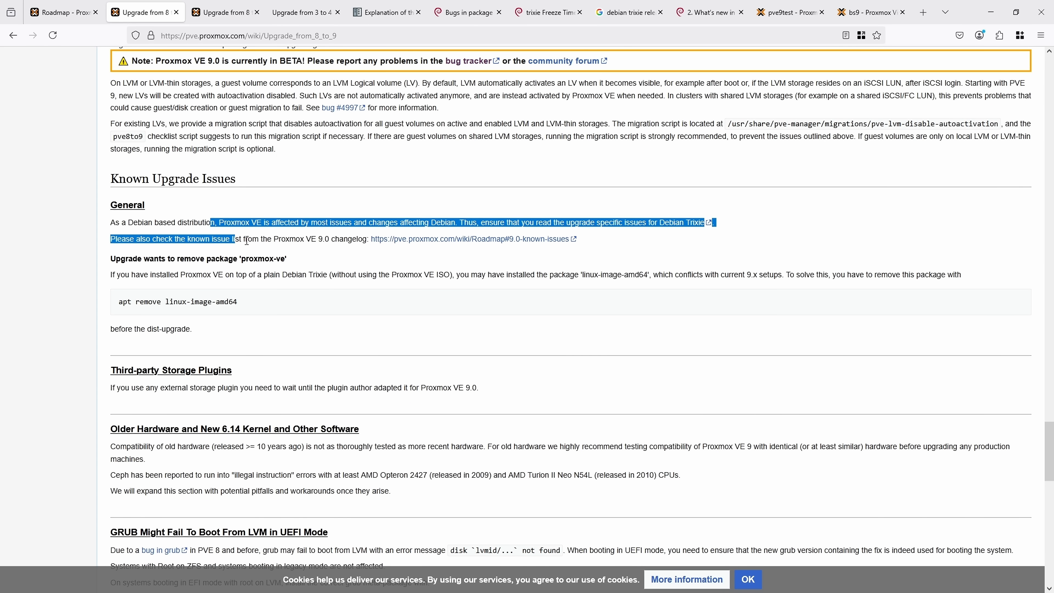
{"action": "left_click_drag", "start_coordinate": [233, 238], "coordinate": [341, 275]}
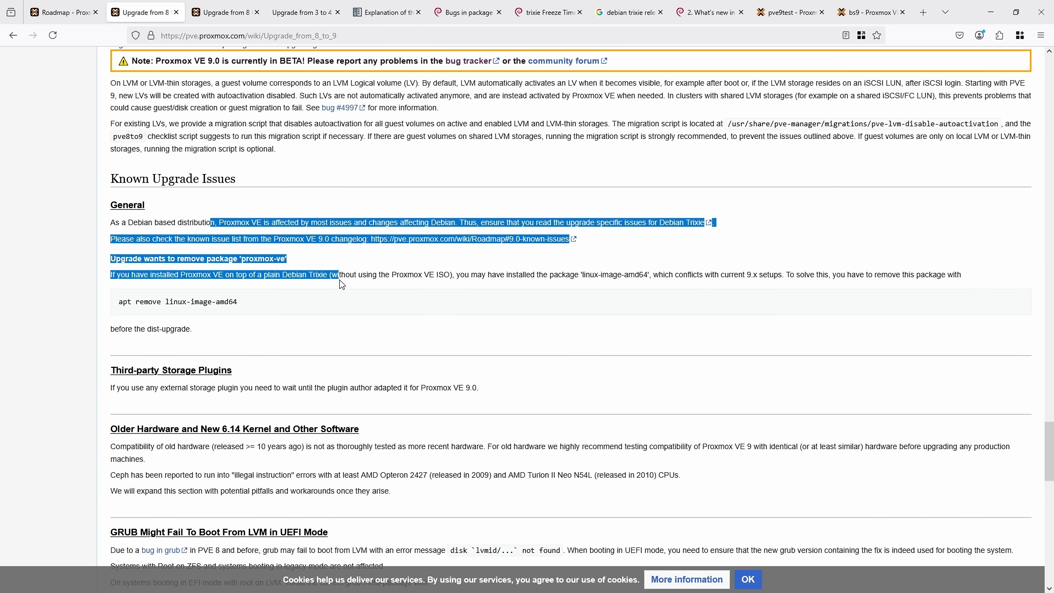
{"action": "scroll", "scroll_direction": "down", "scroll_amount": 3}
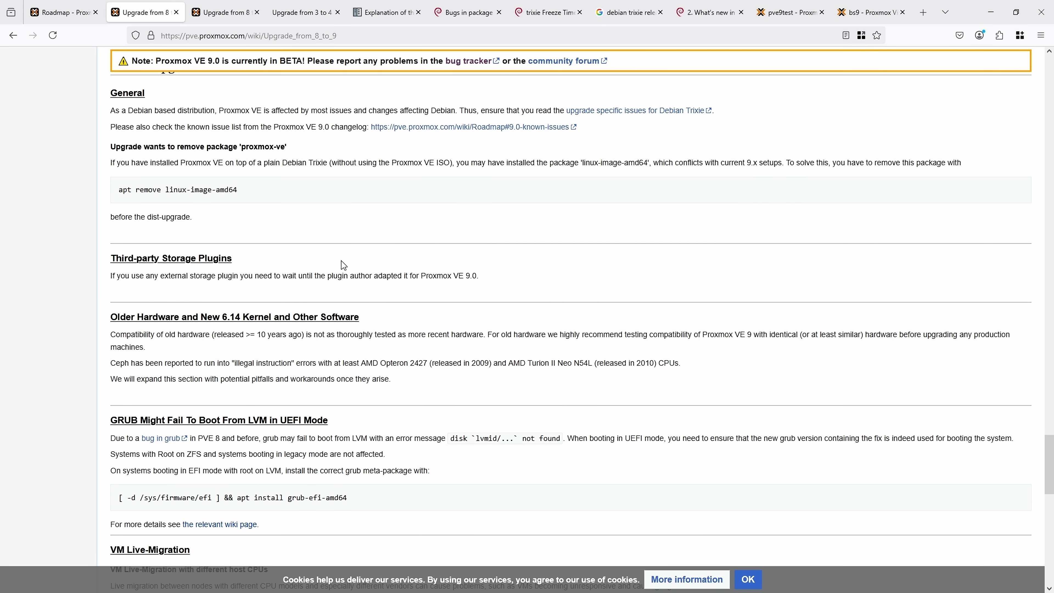
{"action": "scroll", "scroll_direction": "down", "scroll_amount": 3}
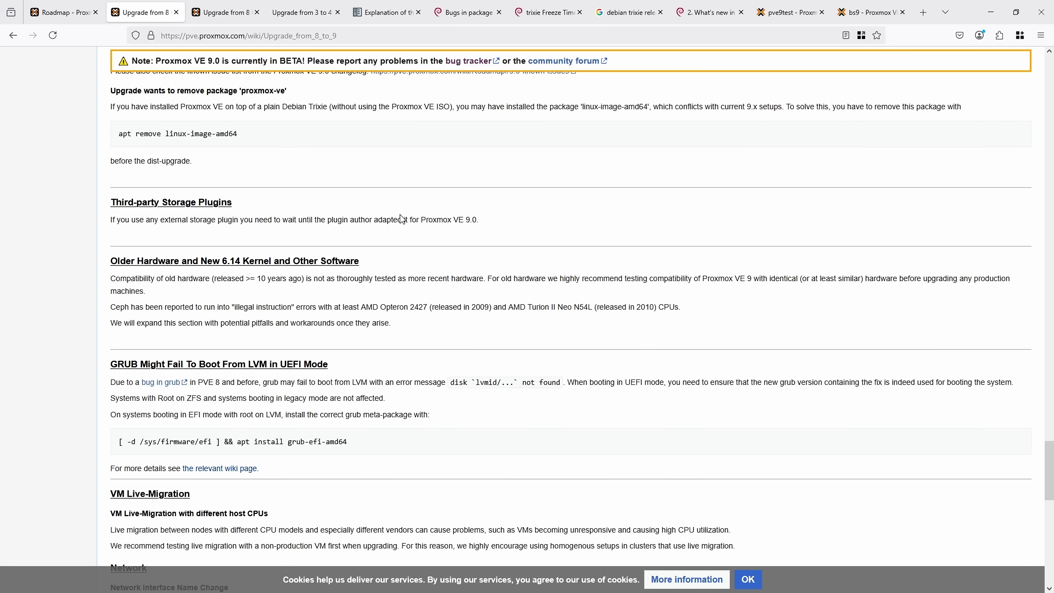
{"action": "scroll", "scroll_direction": "down", "scroll_amount": 3}
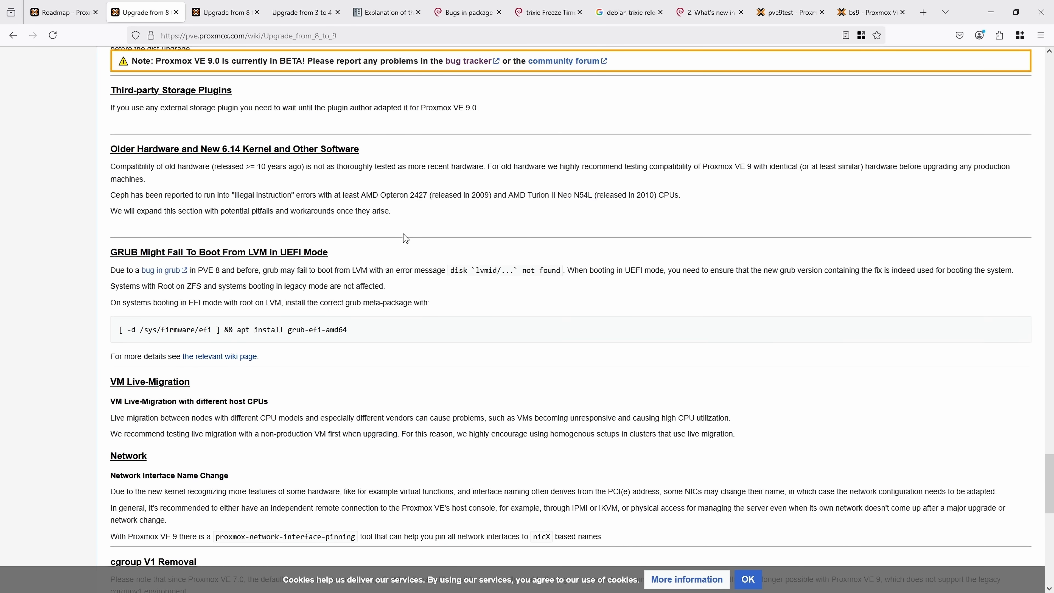
{"action": "scroll", "scroll_direction": "down", "scroll_amount": 3}
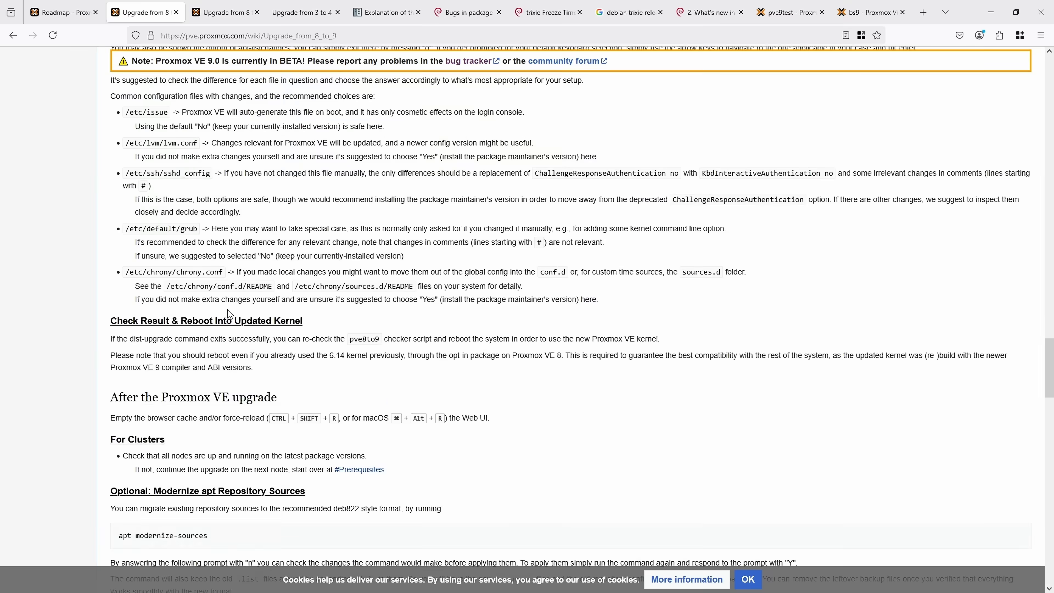
{"action": "scroll", "scroll_direction": "down", "scroll_amount": 3}
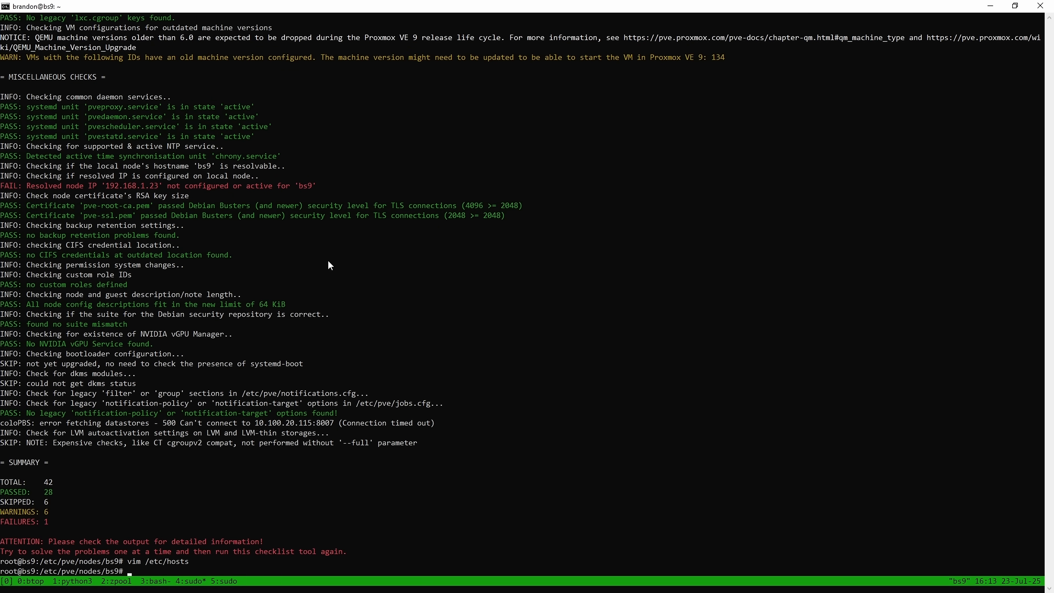
- Rewrite every bookworm entry to trixie in /etc/apt/sources.list with sed
{"action": "type", "text": "sed -i 's/bookworm/trixie/g' /etc/apt/sources.list"}
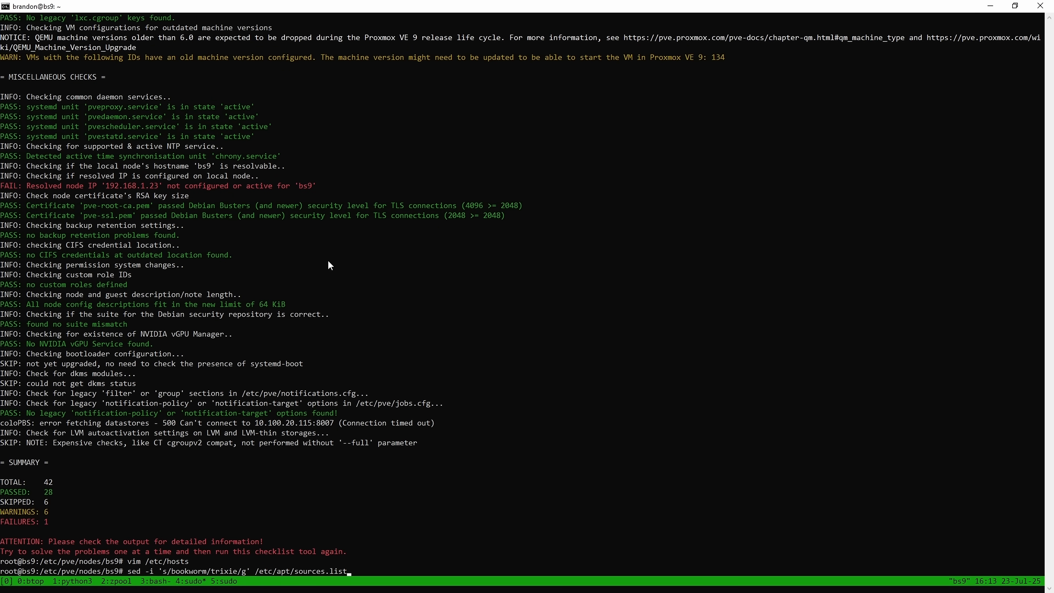
{"action": "key", "text": "Return"}
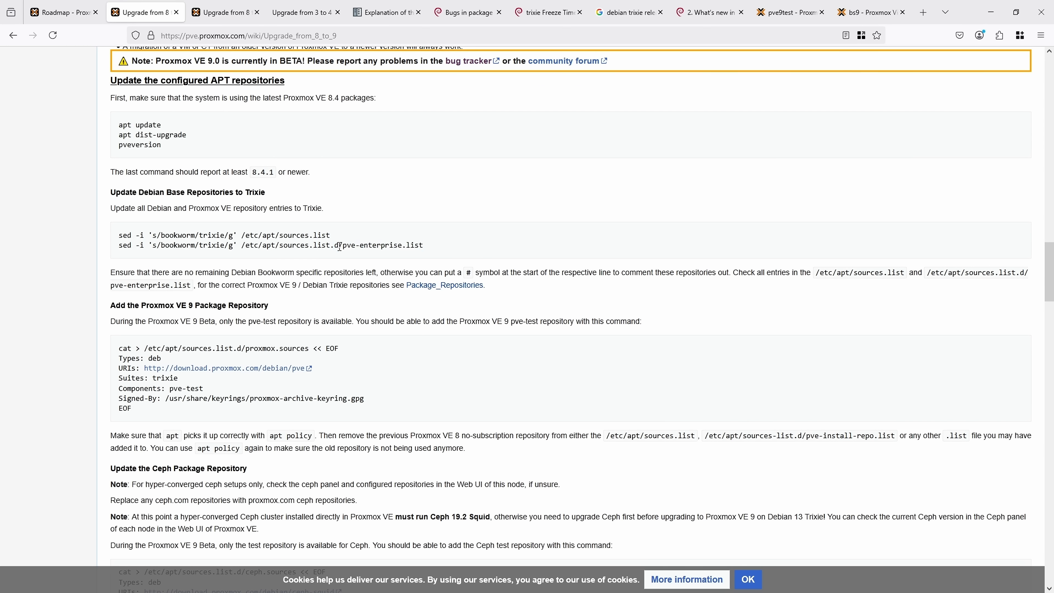
{"action": "mouse_move", "coordinate": [442, 247]}
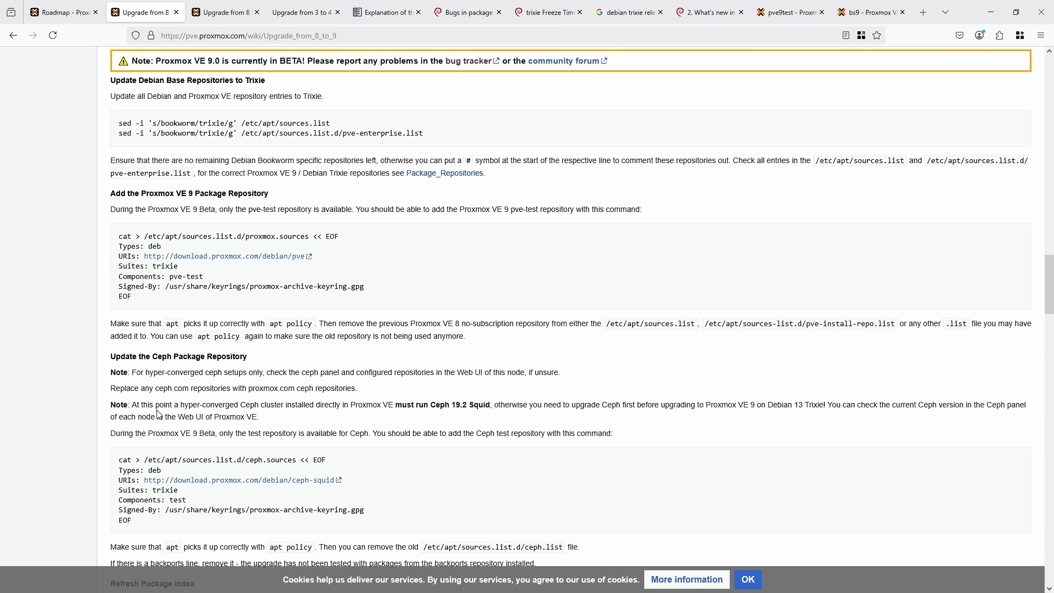
{"action": "scroll", "scroll_direction": "up", "scroll_amount": 3}
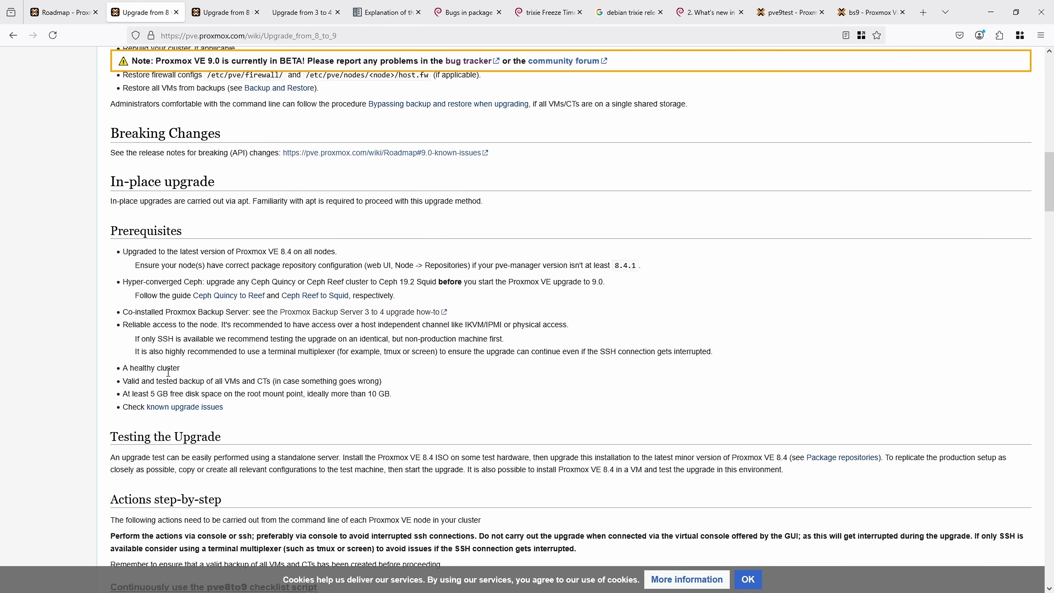
{"action": "scroll", "scroll_direction": "down", "scroll_amount": 3}
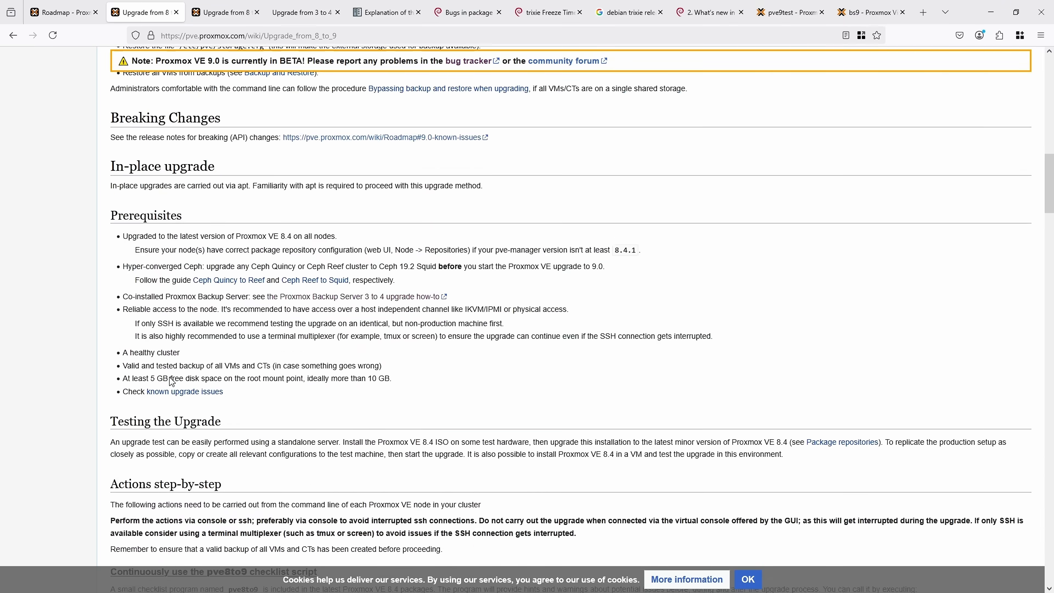
{"action": "scroll", "scroll_direction": "down", "scroll_amount": 3}
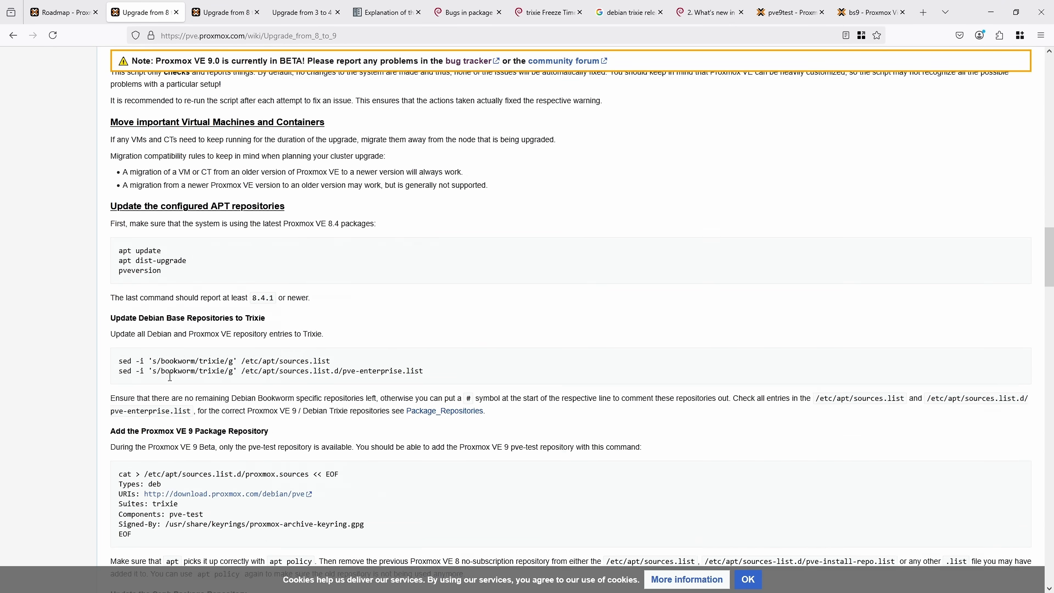
{"action": "scroll", "scroll_direction": "down", "scroll_amount": 3}
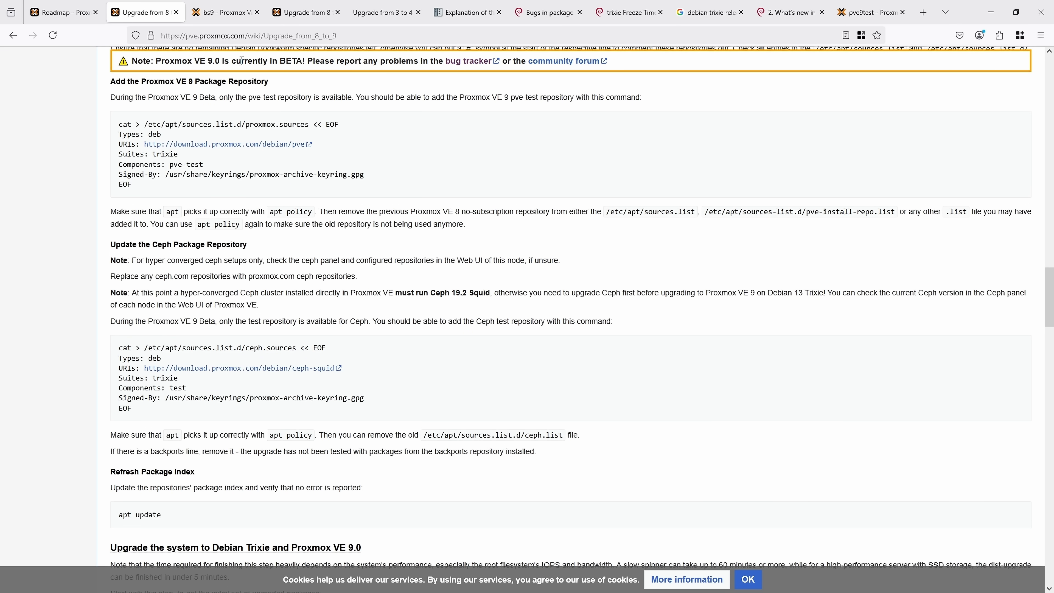
{"action": "left_click", "coordinate": [467, 12]}
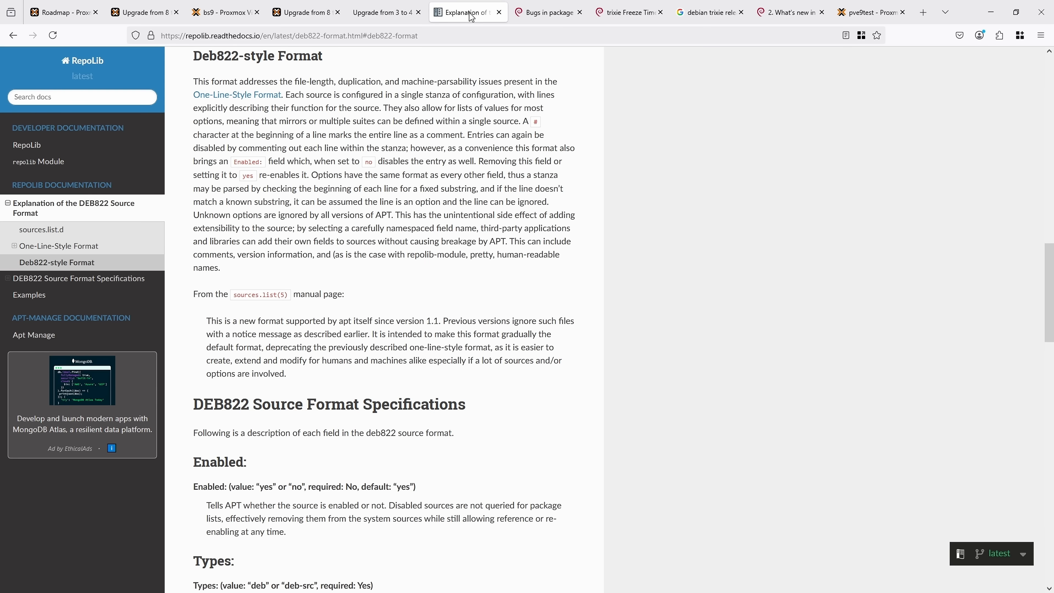
{"action": "scroll", "scroll_direction": "up", "scroll_amount": 3}
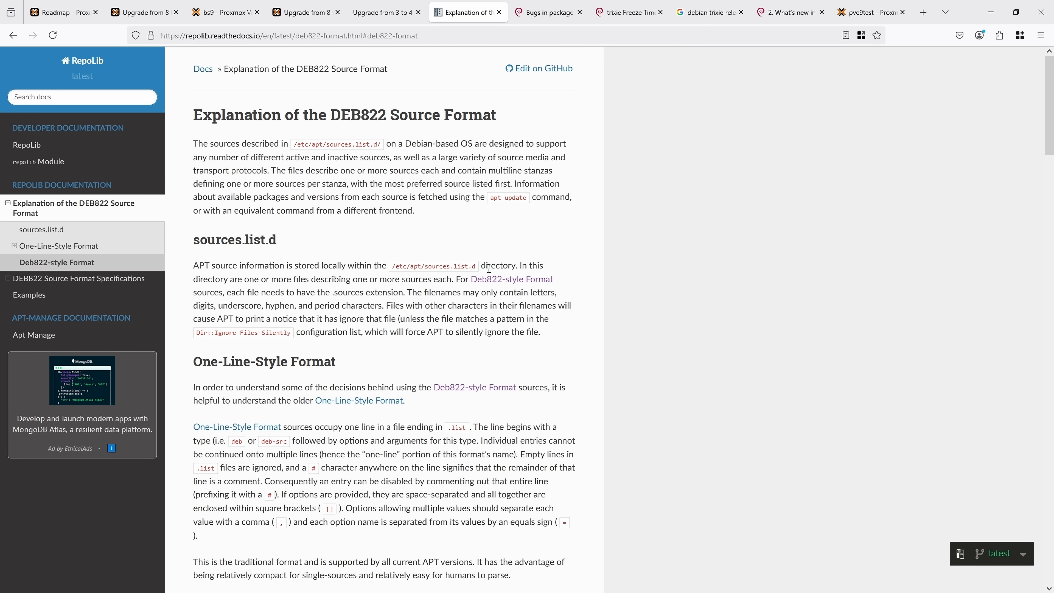
{"action": "mouse_move", "coordinate": [461, 267]}
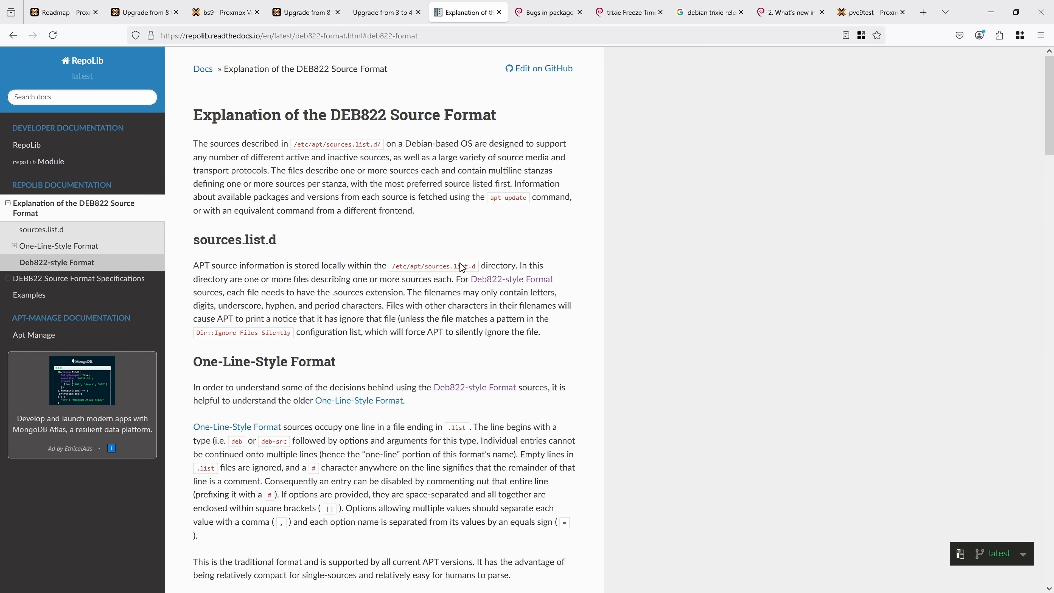
{"action": "left_click", "coordinate": [386, 13]}
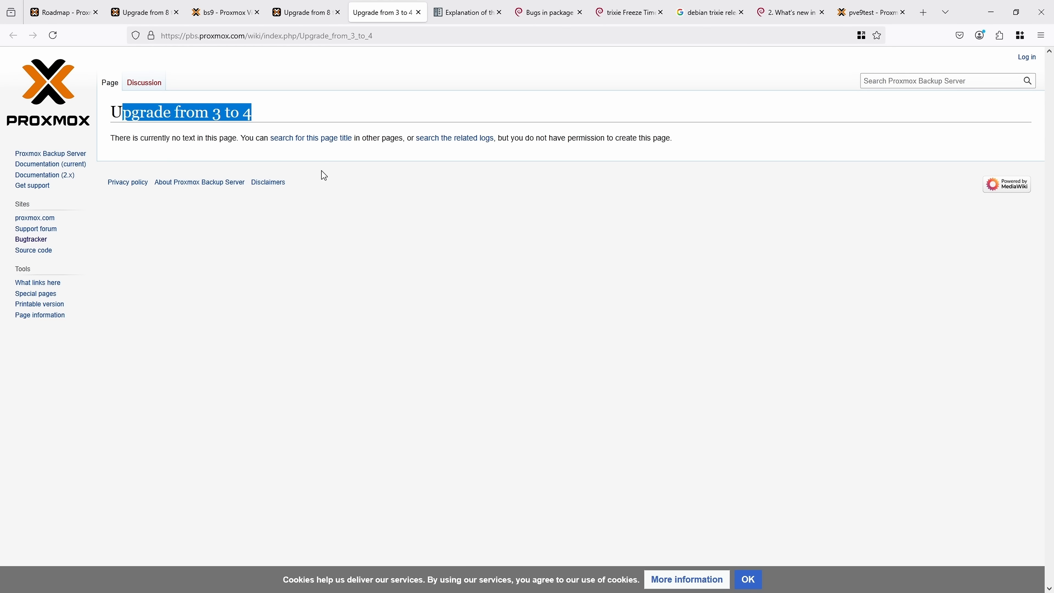
{"action": "left_click", "coordinate": [141, 12]}
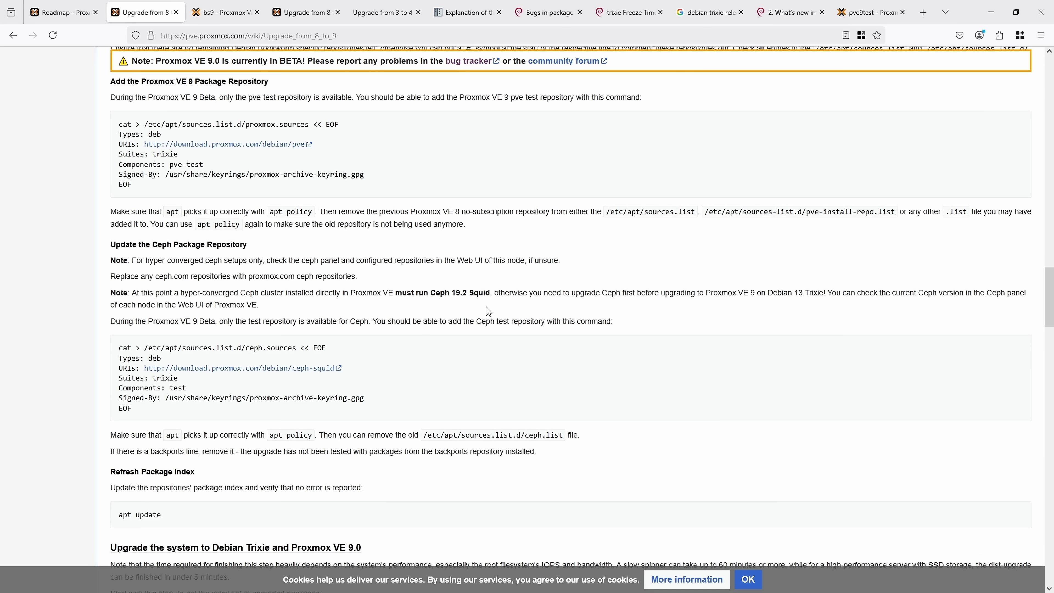
- Run apt update and watch package lines download from the trixie and pve-test repositories
{"action": "scroll", "scroll_direction": "down", "scroll_amount": 3}
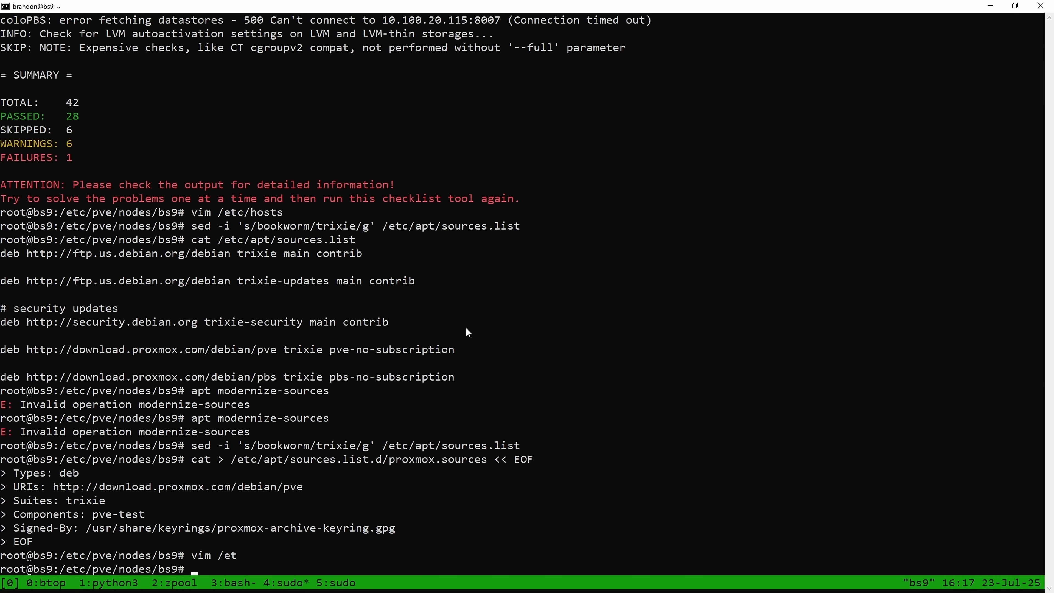
{"action": "type", "text": "apt updat"}
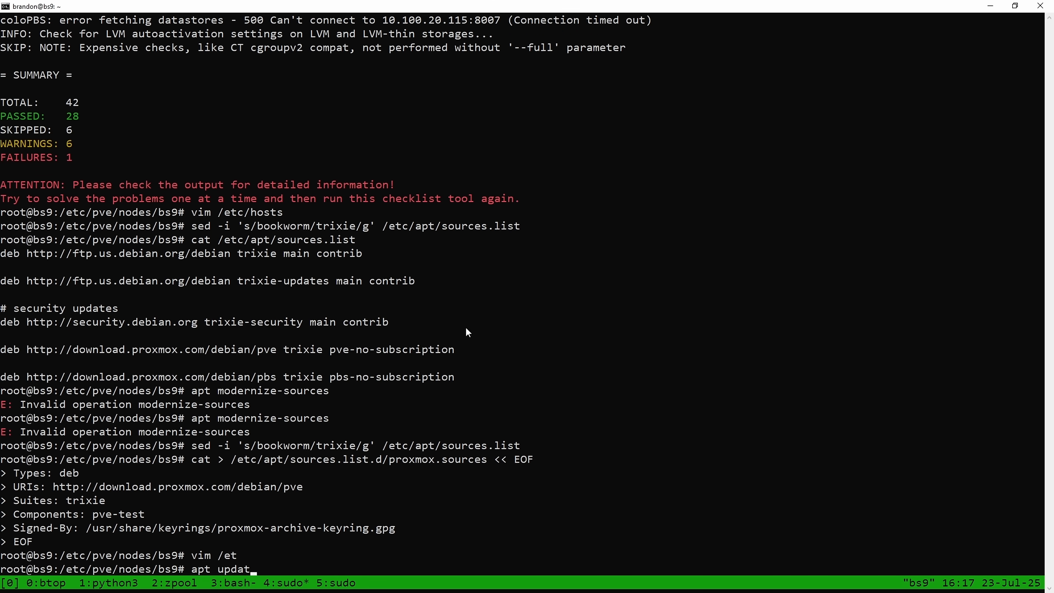
{"action": "key", "text": "Return"}
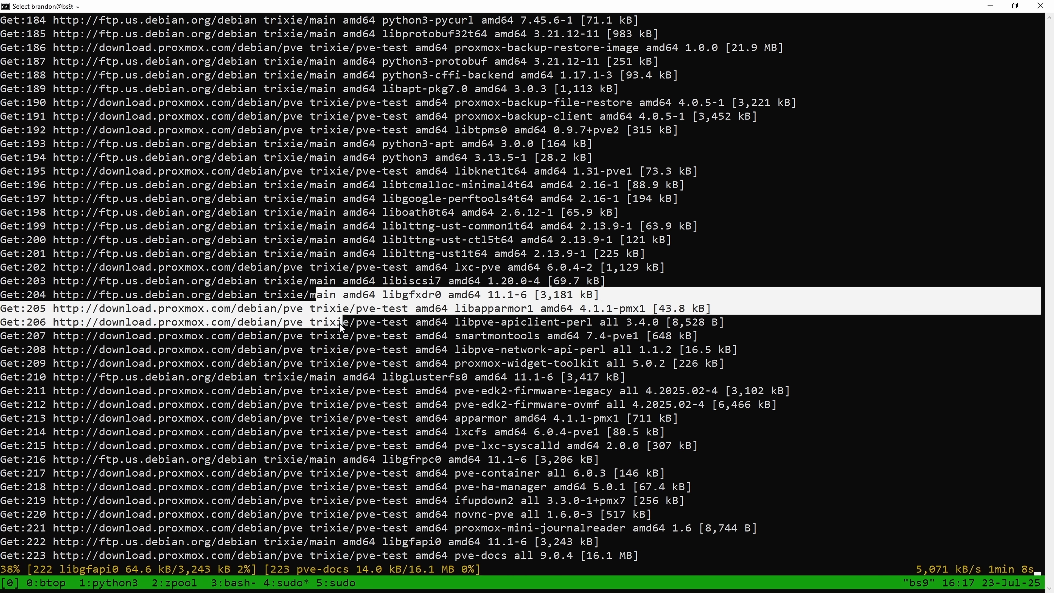
{"action": "mouse_move", "coordinate": [338, 329]}
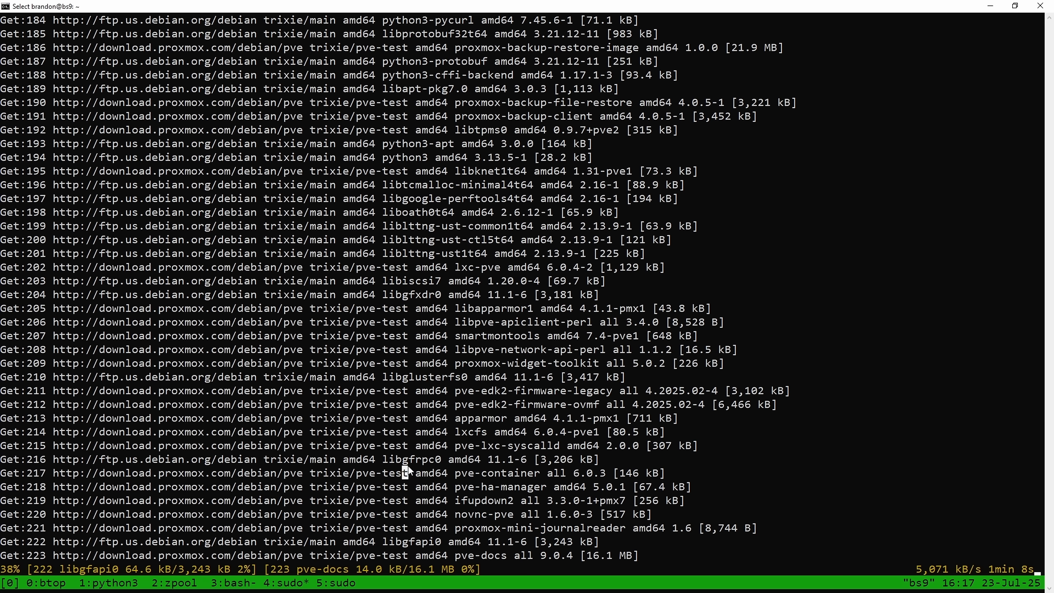
{"action": "left_click_drag", "start_coordinate": [205, 226], "coordinate": [288, 349]}
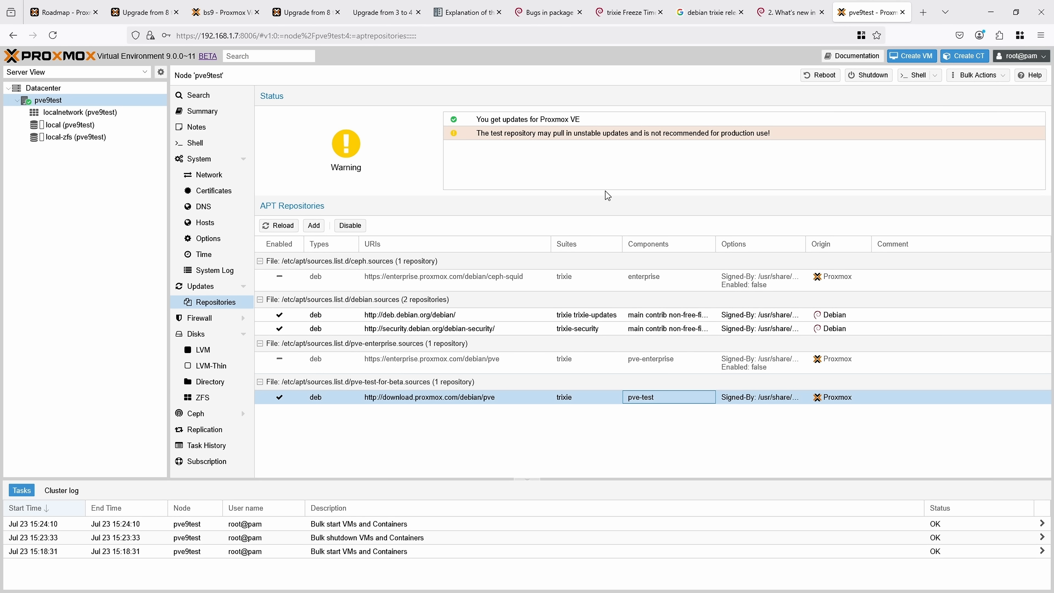
- Add directory storage usbSSD at /mnt/pve/usbSSD with snapshots as volume chain allowed
{"action": "left_click", "coordinate": [74, 137]}
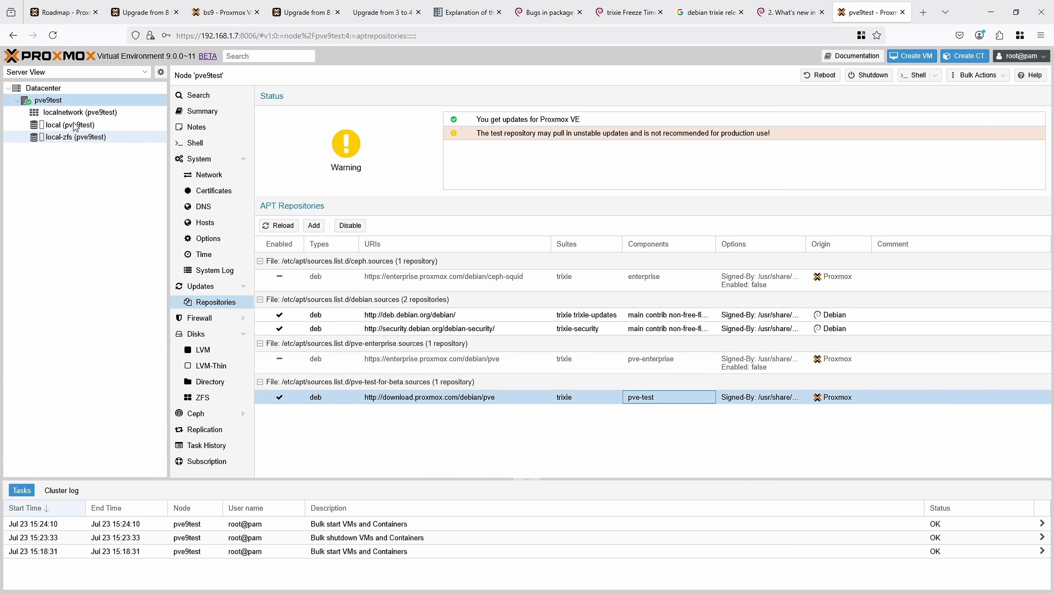
{"action": "left_click", "coordinate": [42, 88]}
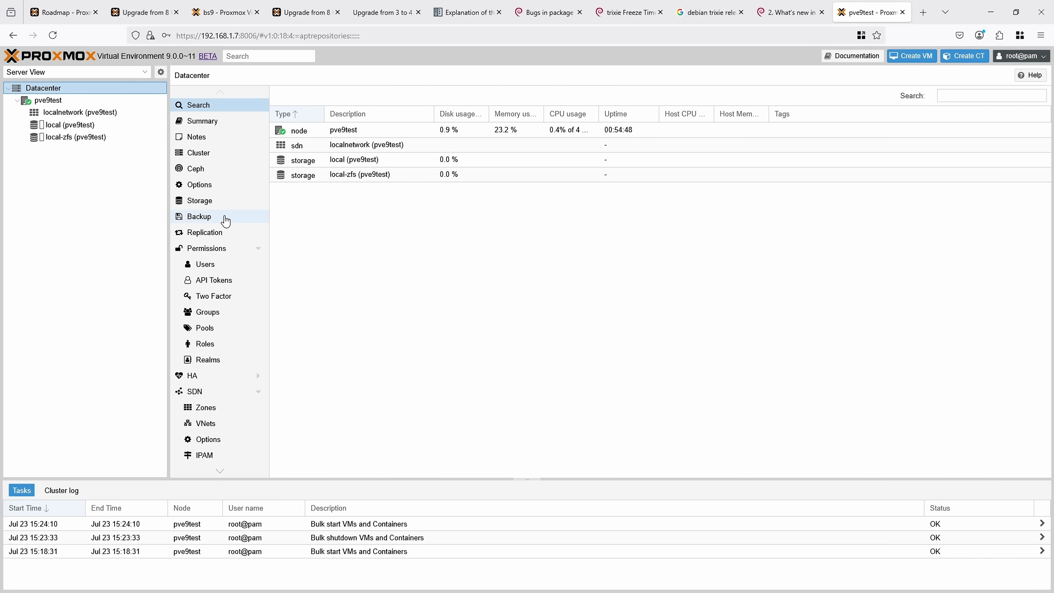
{"action": "left_click", "coordinate": [198, 200]}
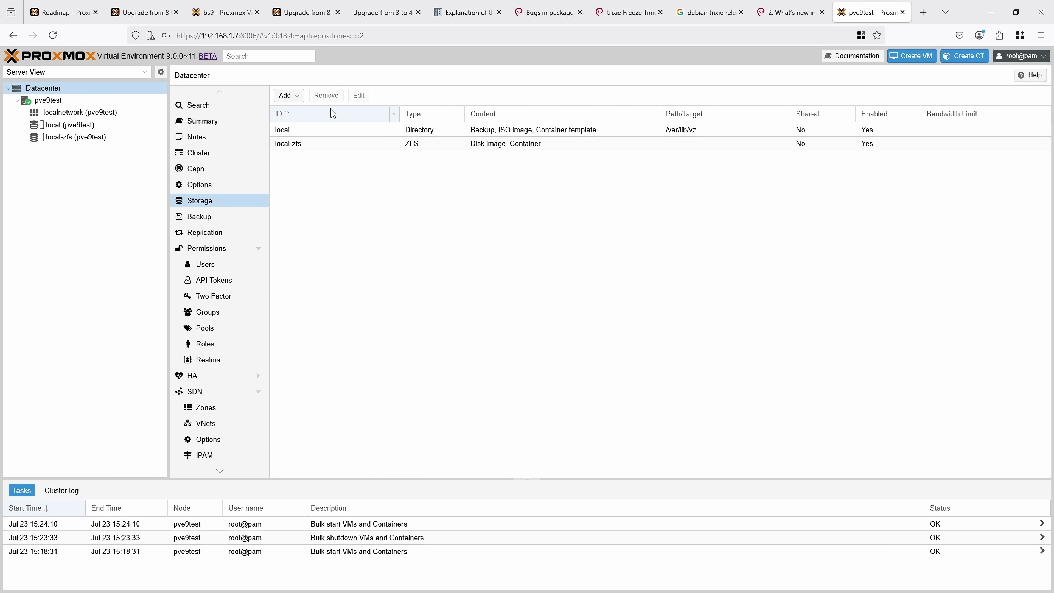
{"action": "left_click", "coordinate": [284, 95]}
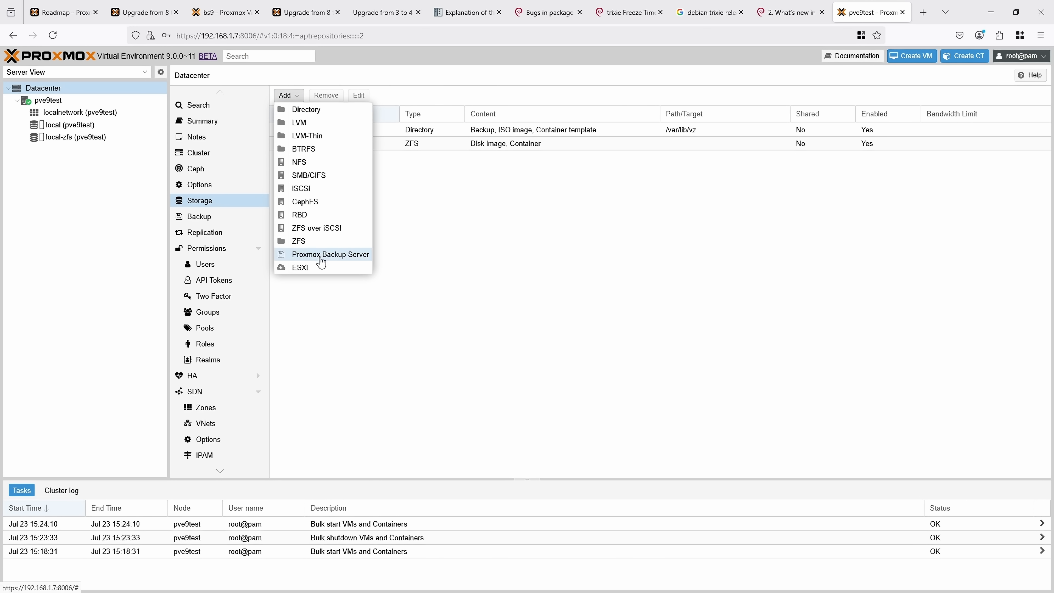
{"action": "left_click", "coordinate": [306, 108]}
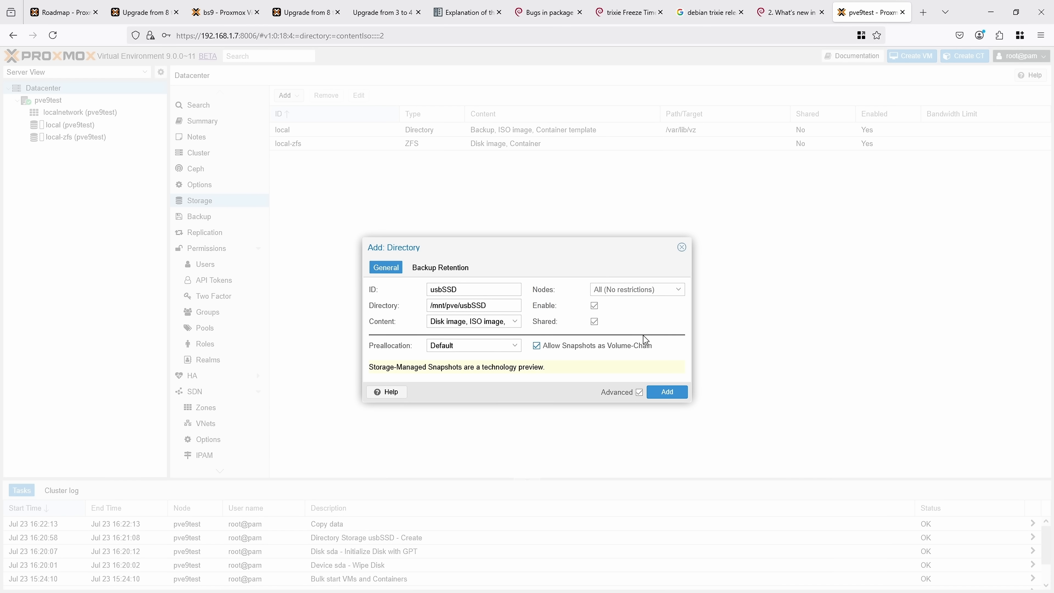
{"action": "mouse_move", "coordinate": [515, 328]}
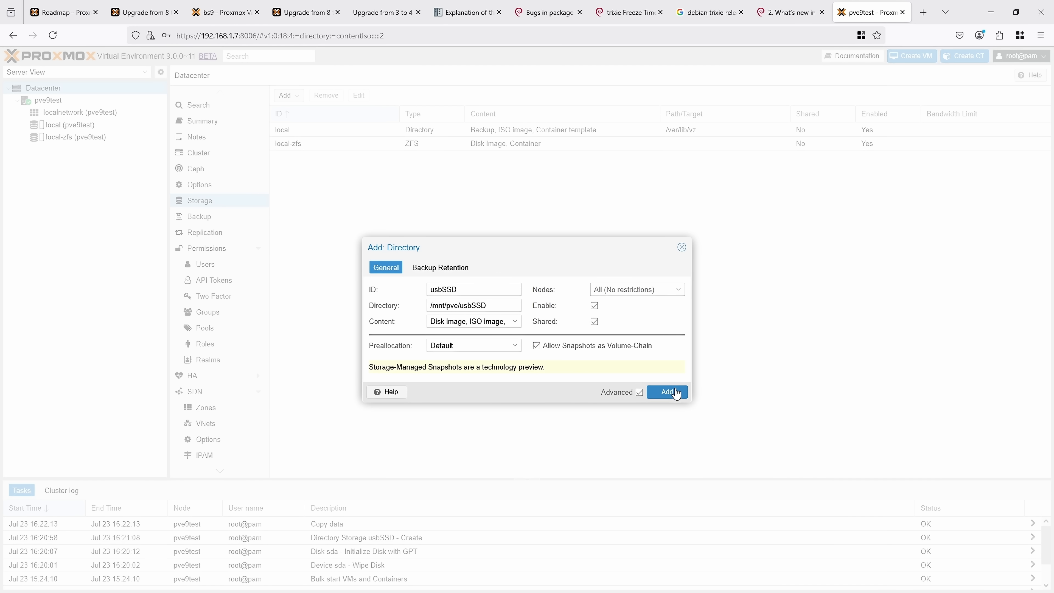
{"action": "left_click", "coordinate": [665, 391]}
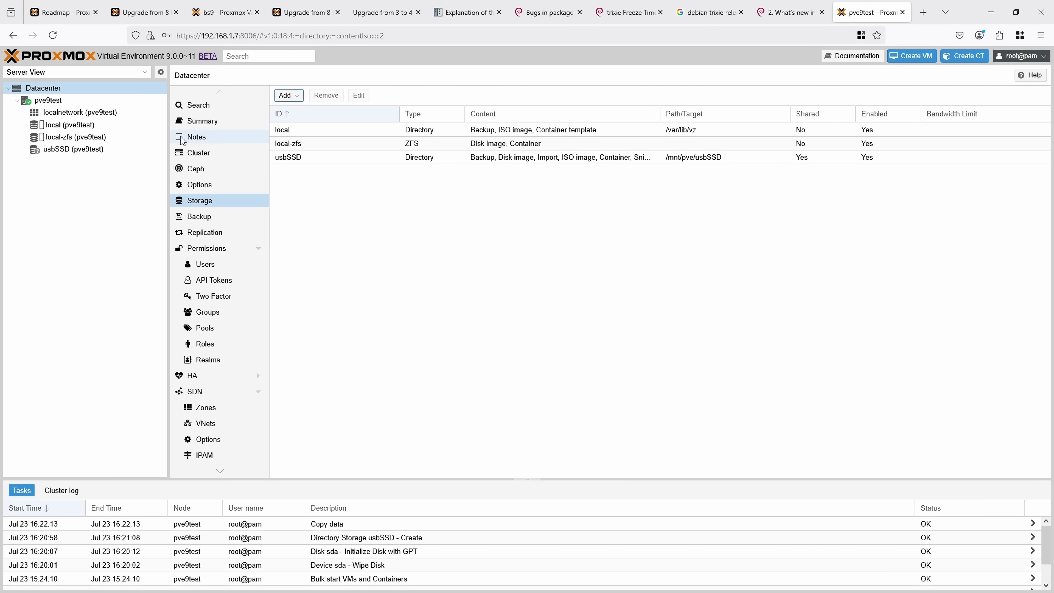
{"action": "mouse_move", "coordinate": [910, 56]}
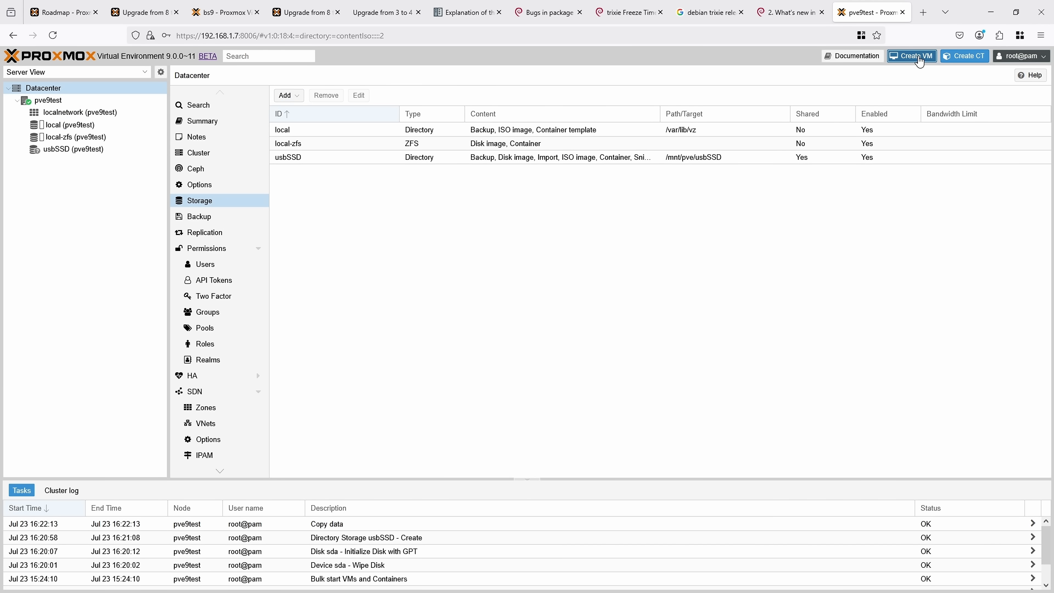
- Inspect block devices and disk usage in the node shell with lsblk and df
{"action": "left_click", "coordinate": [911, 56]}
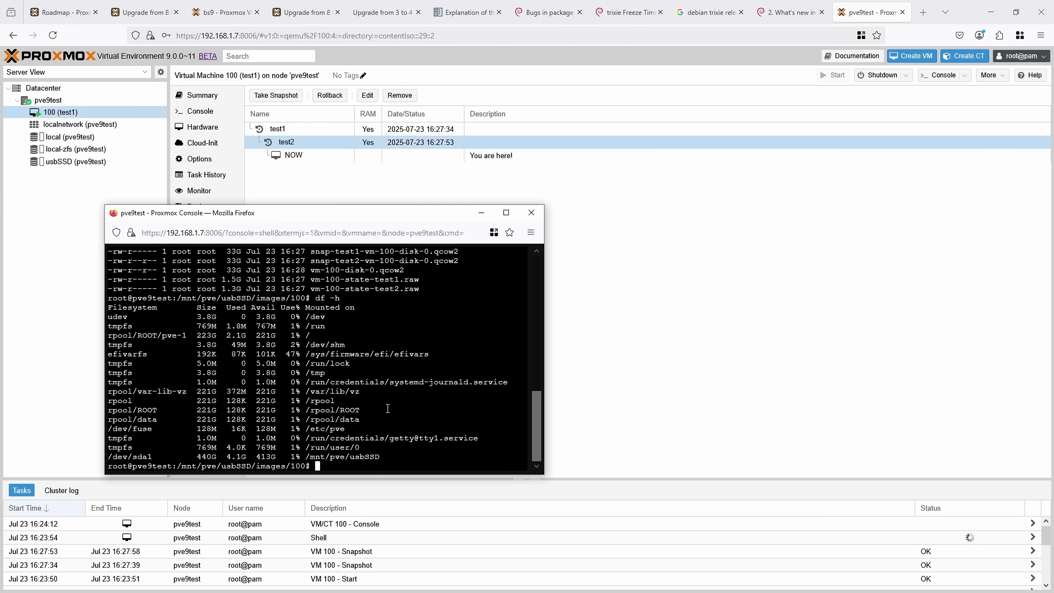
{"action": "type", "text": "lsblk"}
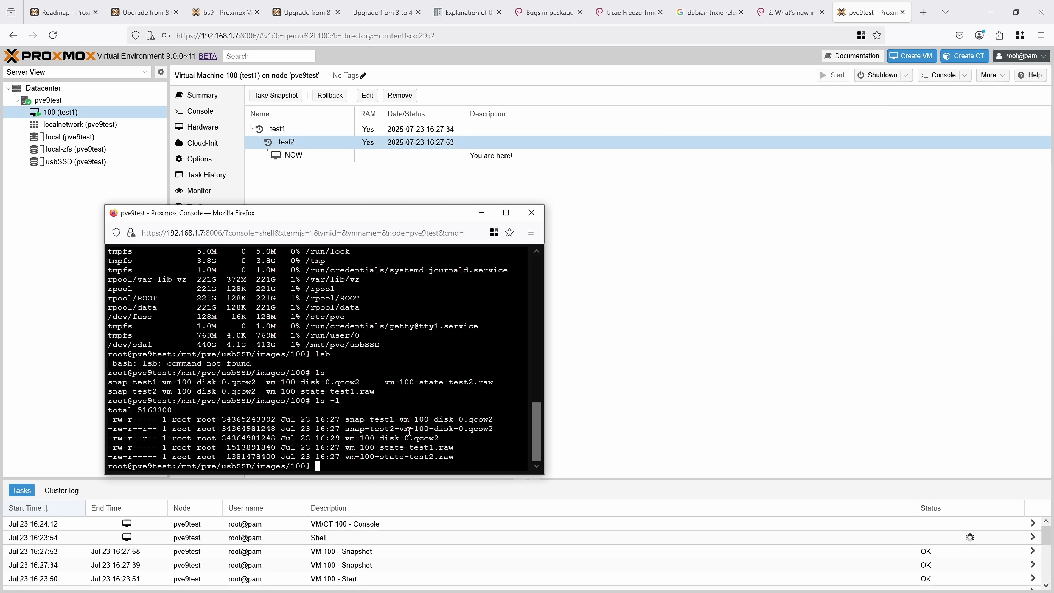
{"action": "double_click", "coordinate": [413, 428]}
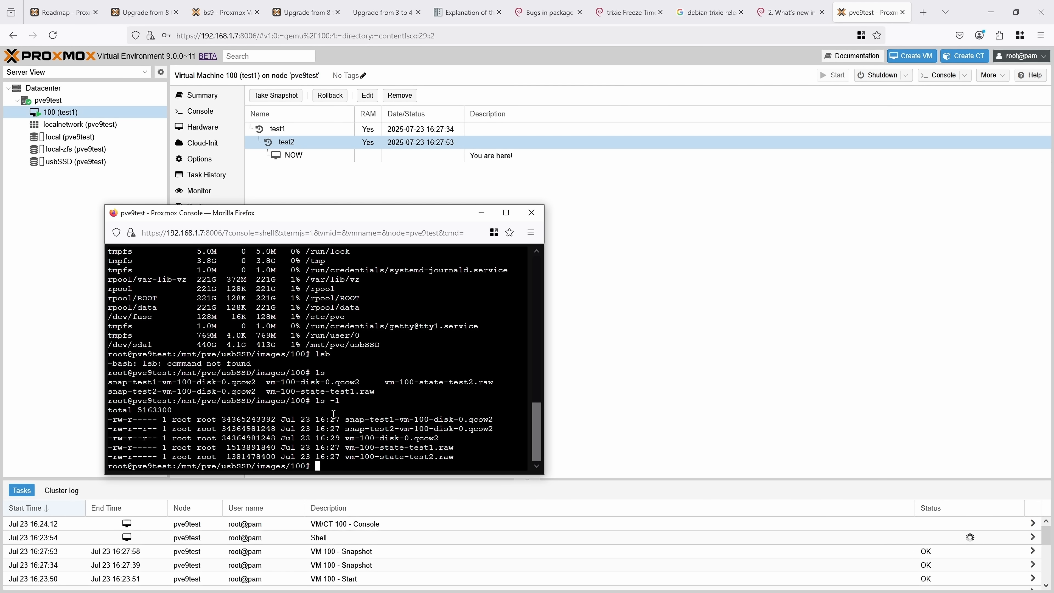
{"action": "type", "text": "df"}
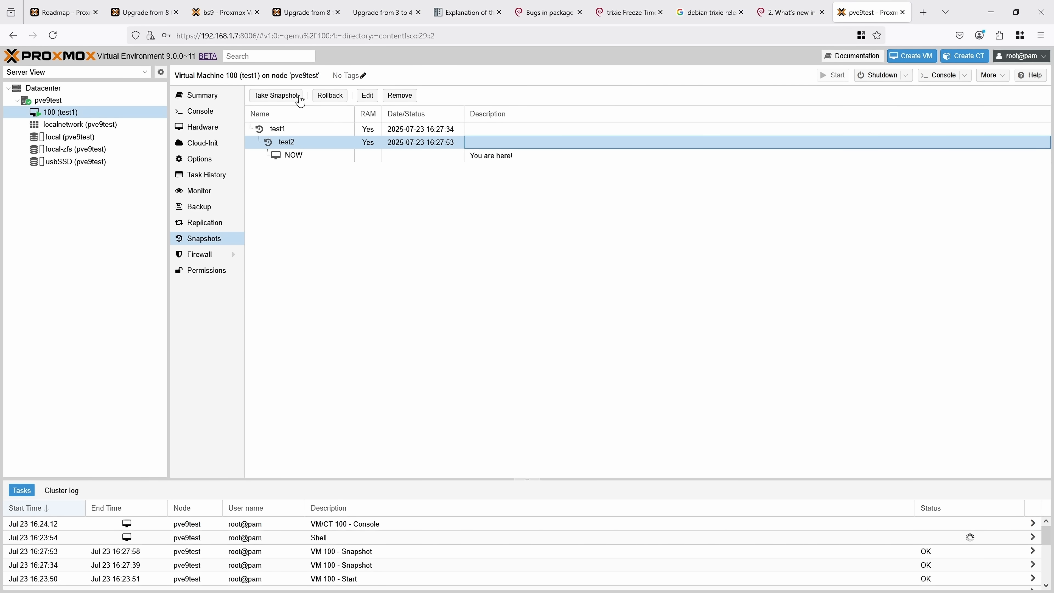
- Take snapshot test3 of VM 100, remove test2, and return to the node shell
{"action": "left_click", "coordinate": [276, 95]}
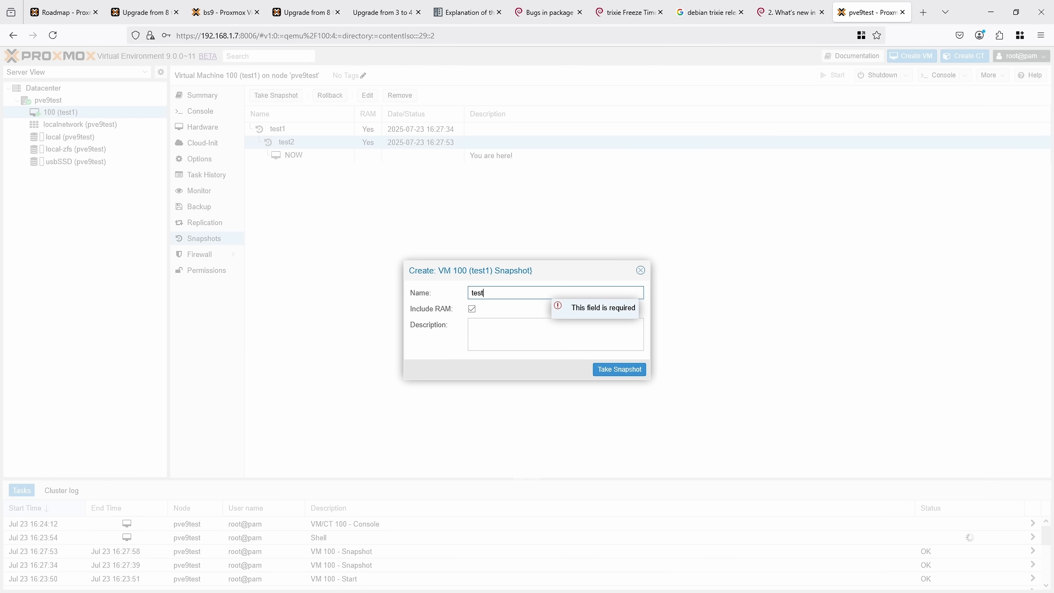
{"action": "left_click", "coordinate": [619, 369]}
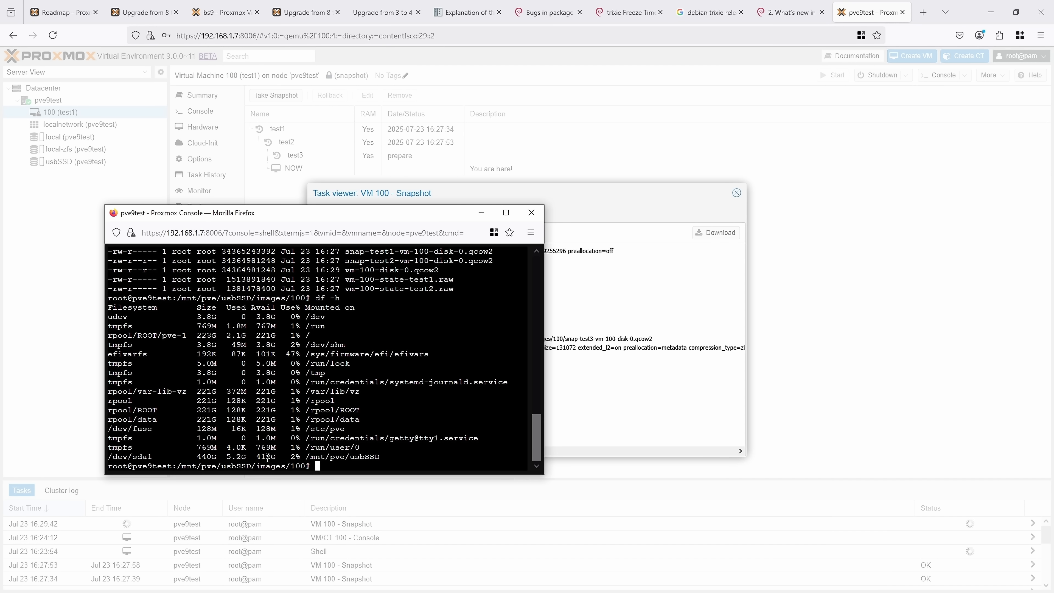
{"action": "mouse_move", "coordinate": [363, 221]}
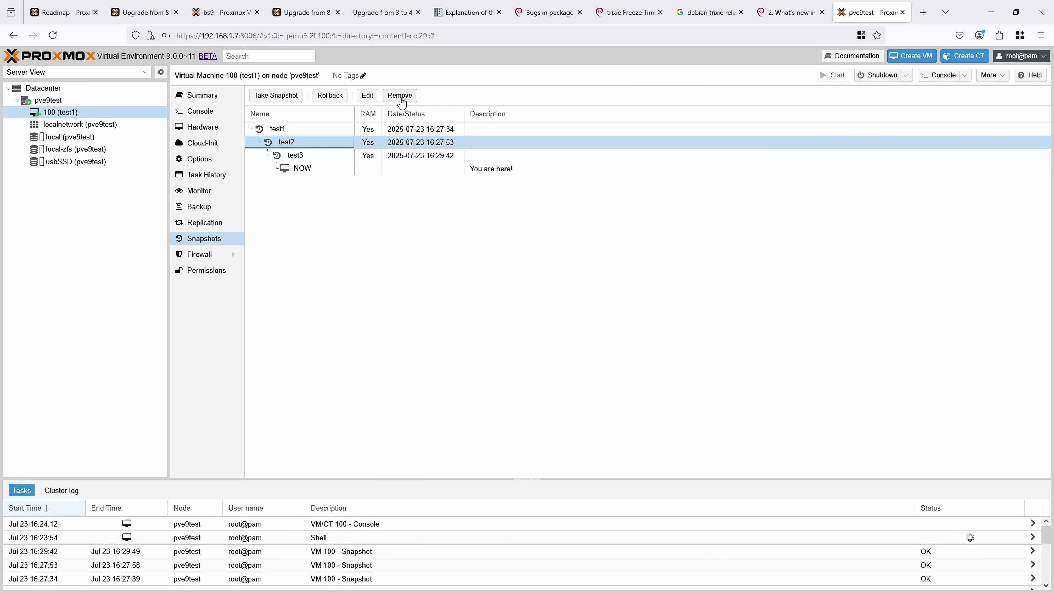
{"action": "left_click", "coordinate": [399, 95]}
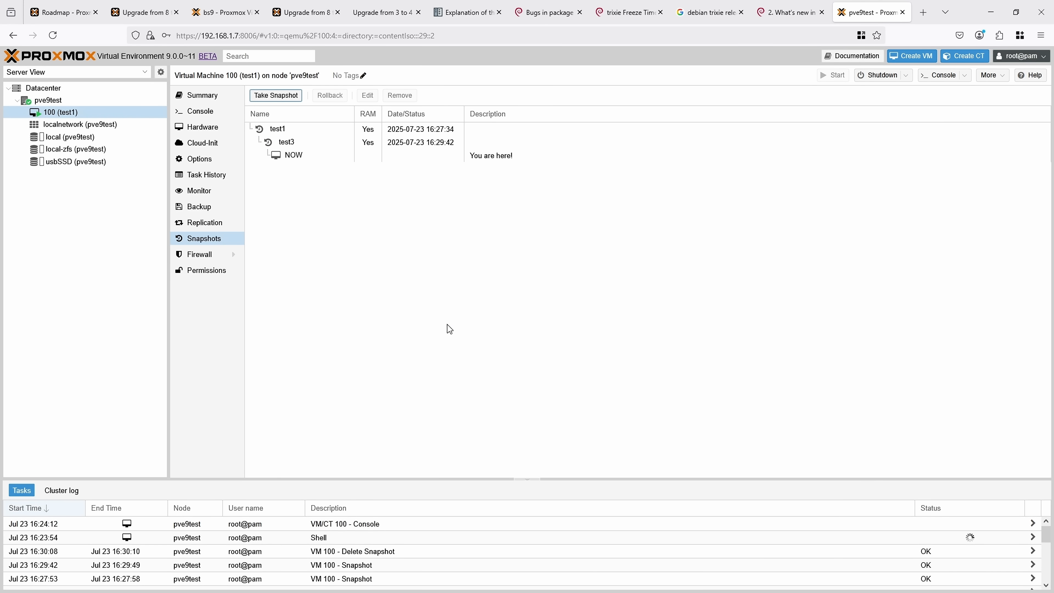
{"action": "mouse_move", "coordinate": [303, 237]}
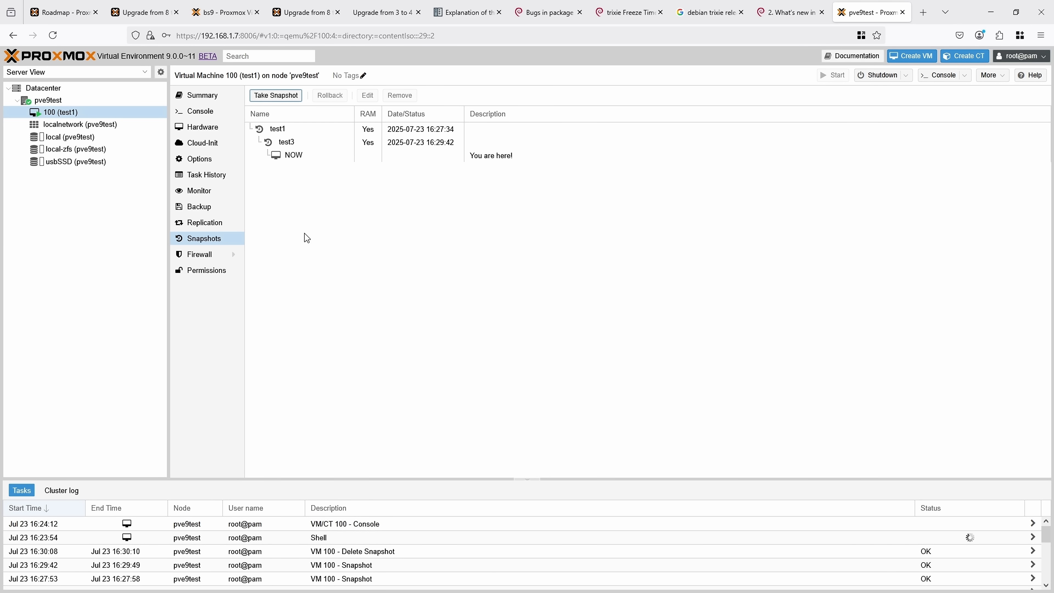
{"action": "left_click", "coordinate": [286, 141]}
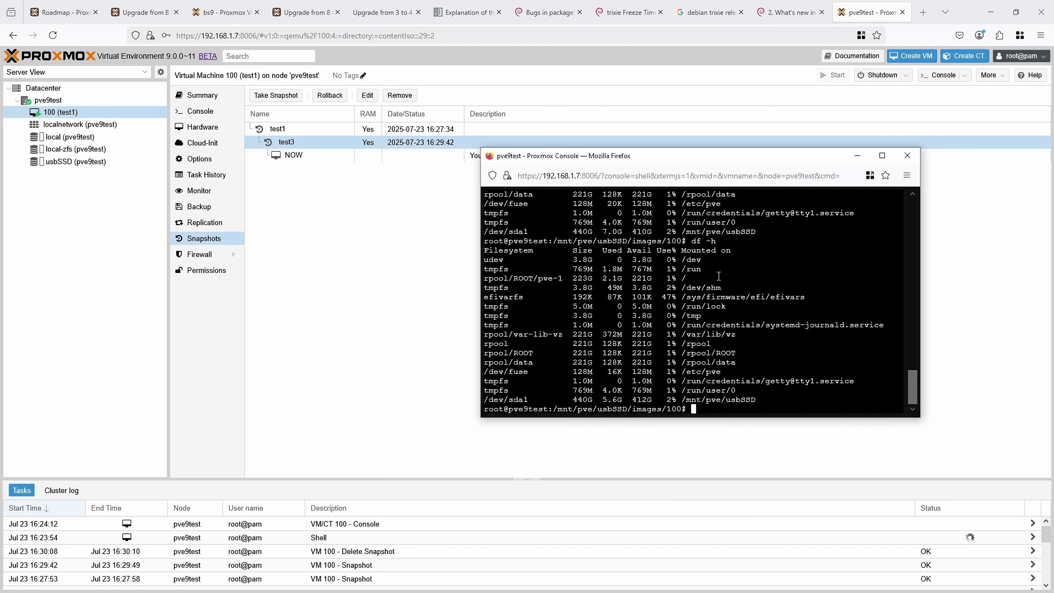
- Run proxmox-network-interface-pinning generate, confirm with y, and review the nic0/nic1 renaming in /etc/network/interfaces
{"action": "left_click", "coordinate": [907, 155]}
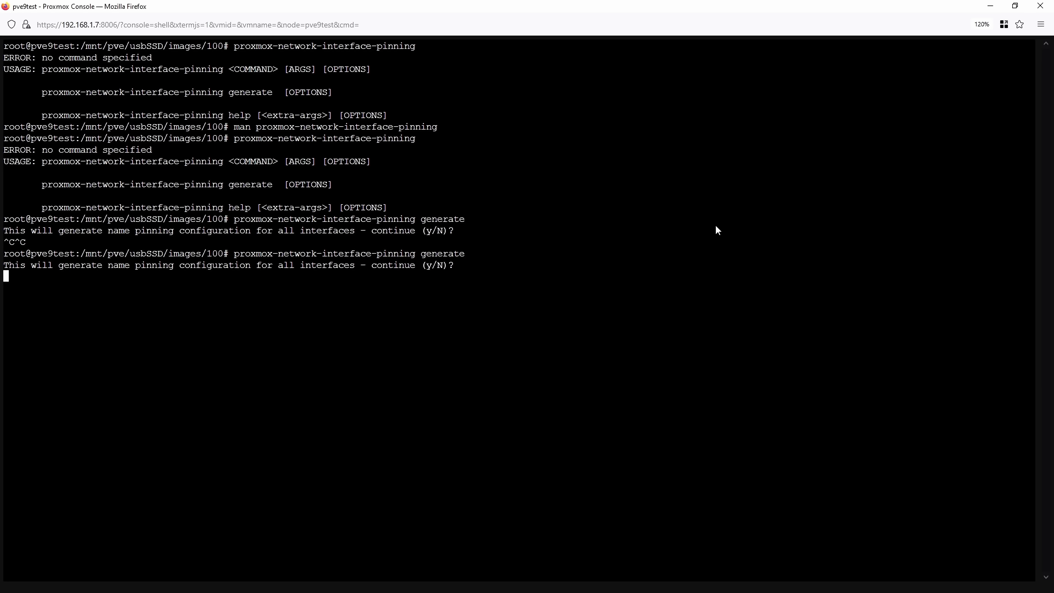
{"action": "type", "text": "y"}
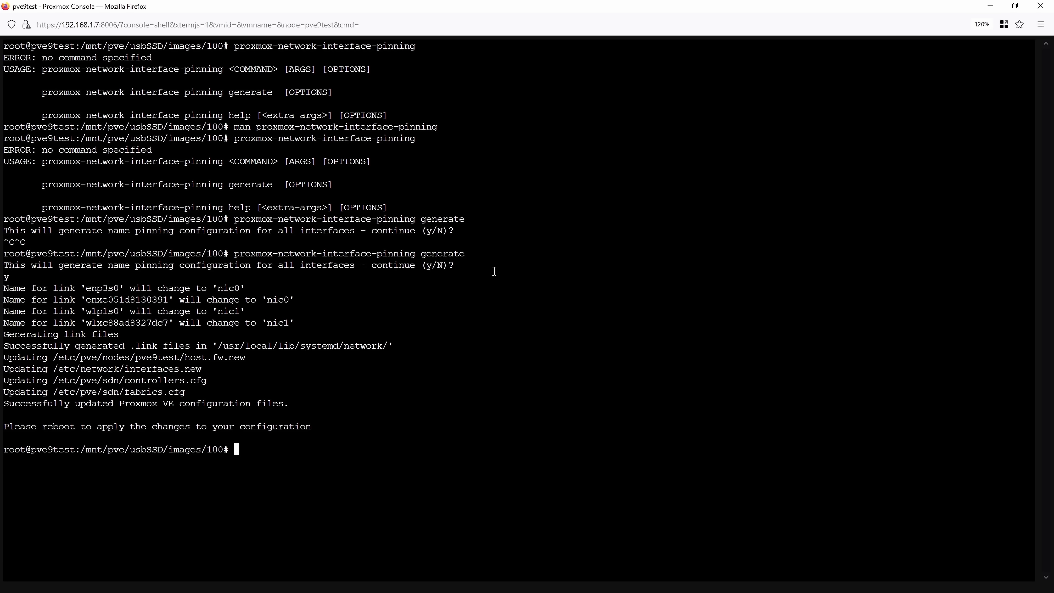
{"action": "left_click_drag", "start_coordinate": [79, 288], "coordinate": [246, 287]}
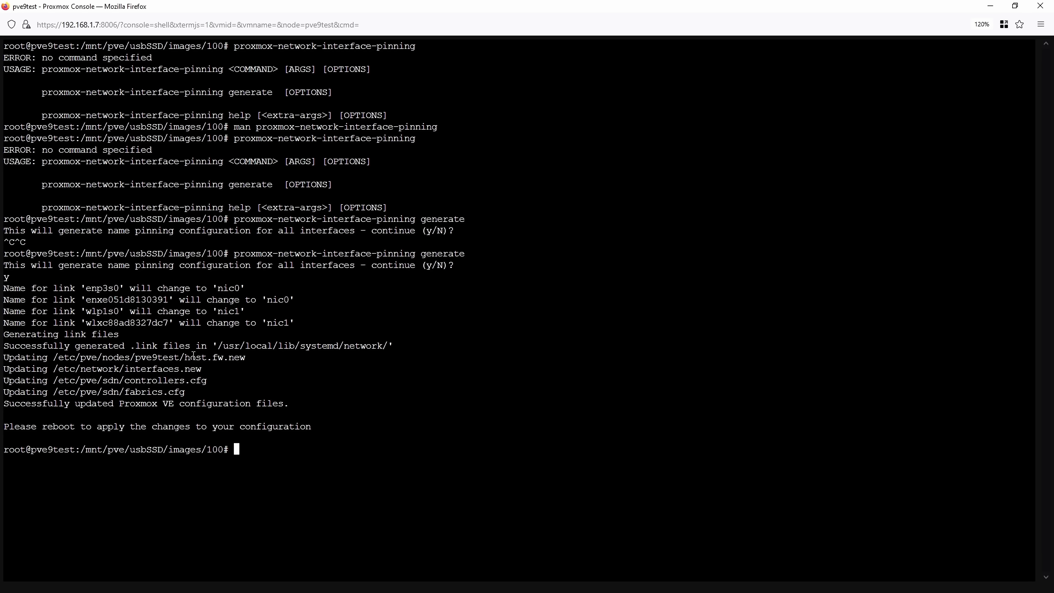
{"action": "mouse_move", "coordinate": [330, 473]}
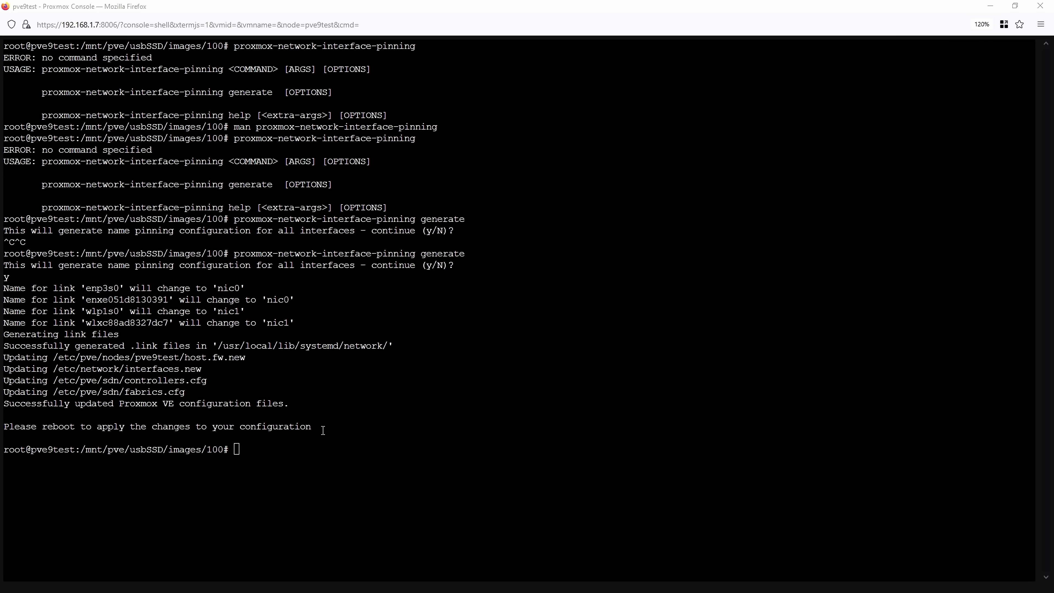
{"action": "left_click", "coordinate": [866, 12]}
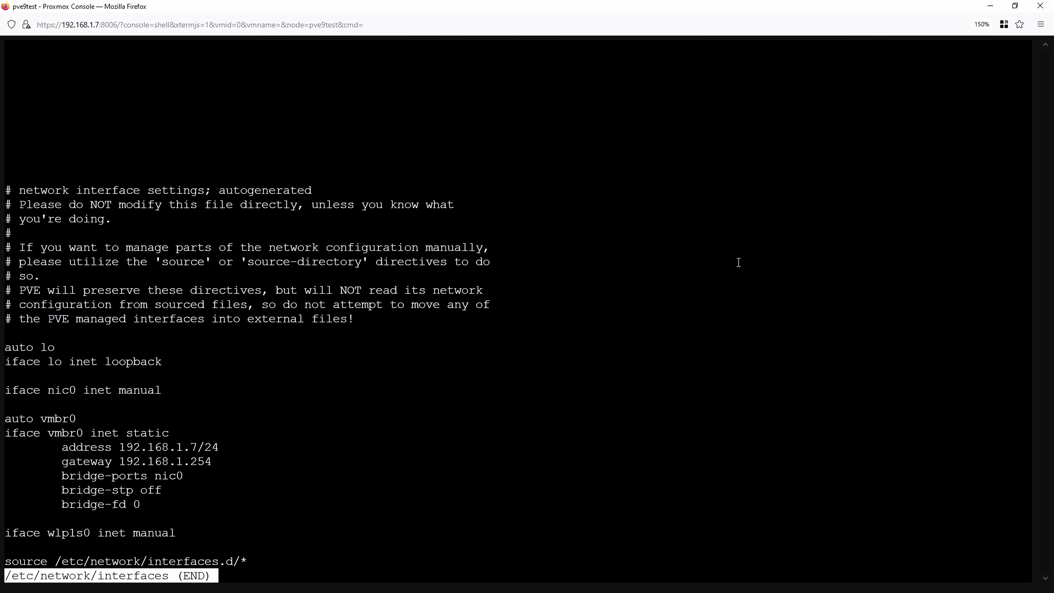
{"action": "mouse_move", "coordinate": [176, 461]}
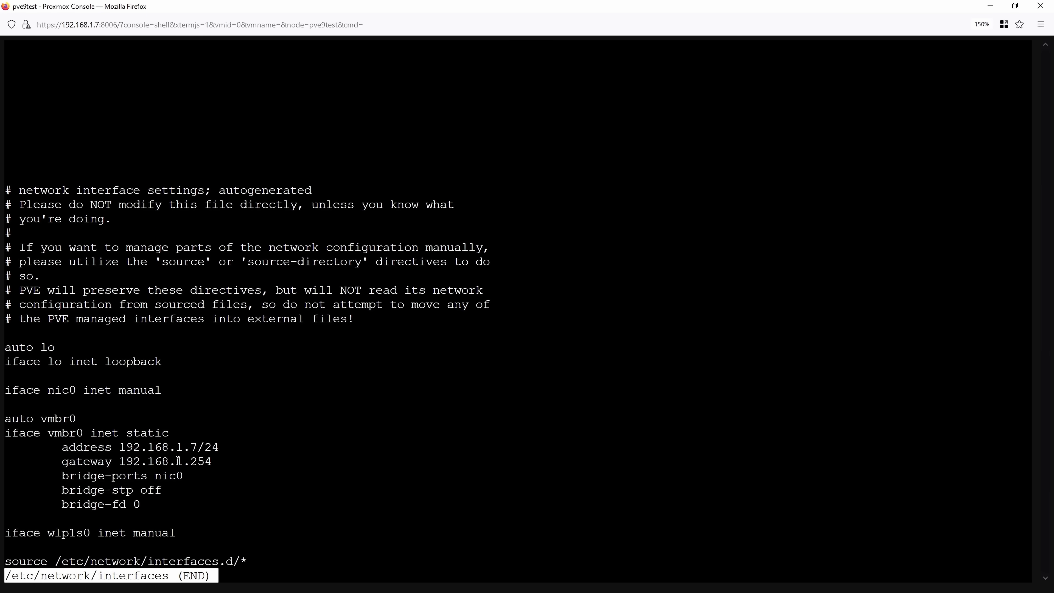